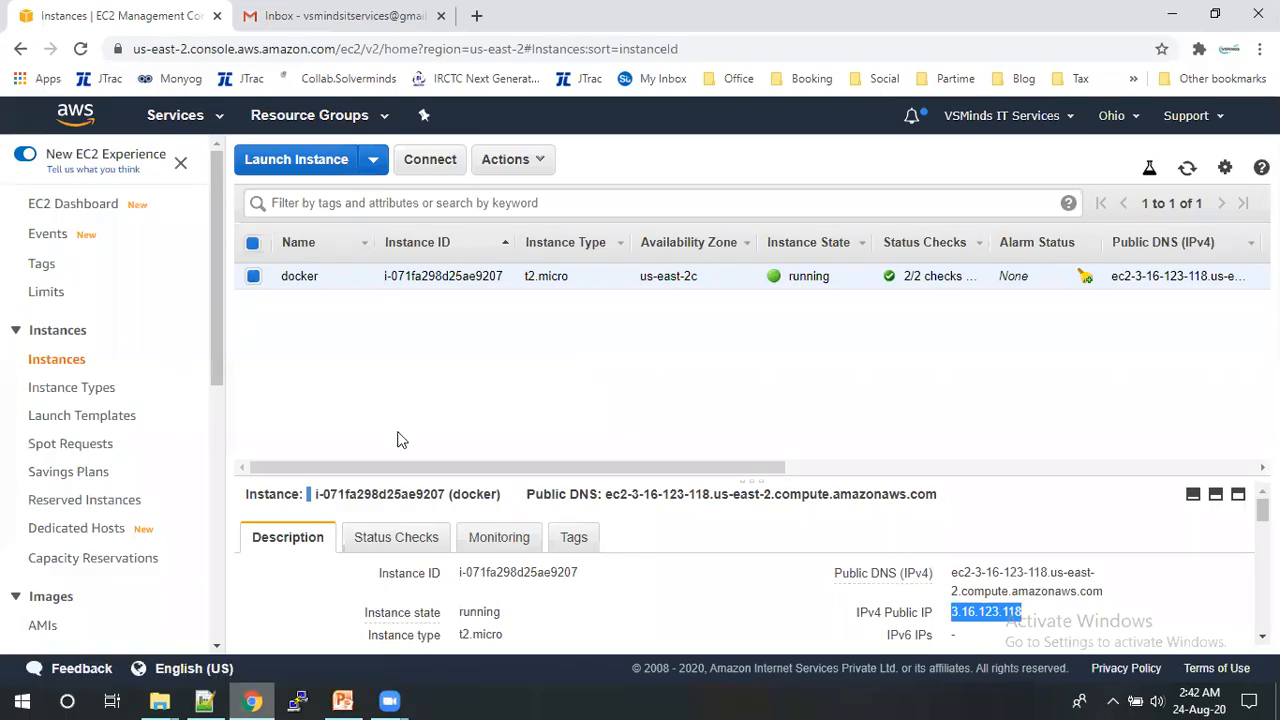
- Open the Softwares folder on drive E containing MobaXterm_Personal_11.0.exe
click(343, 700)
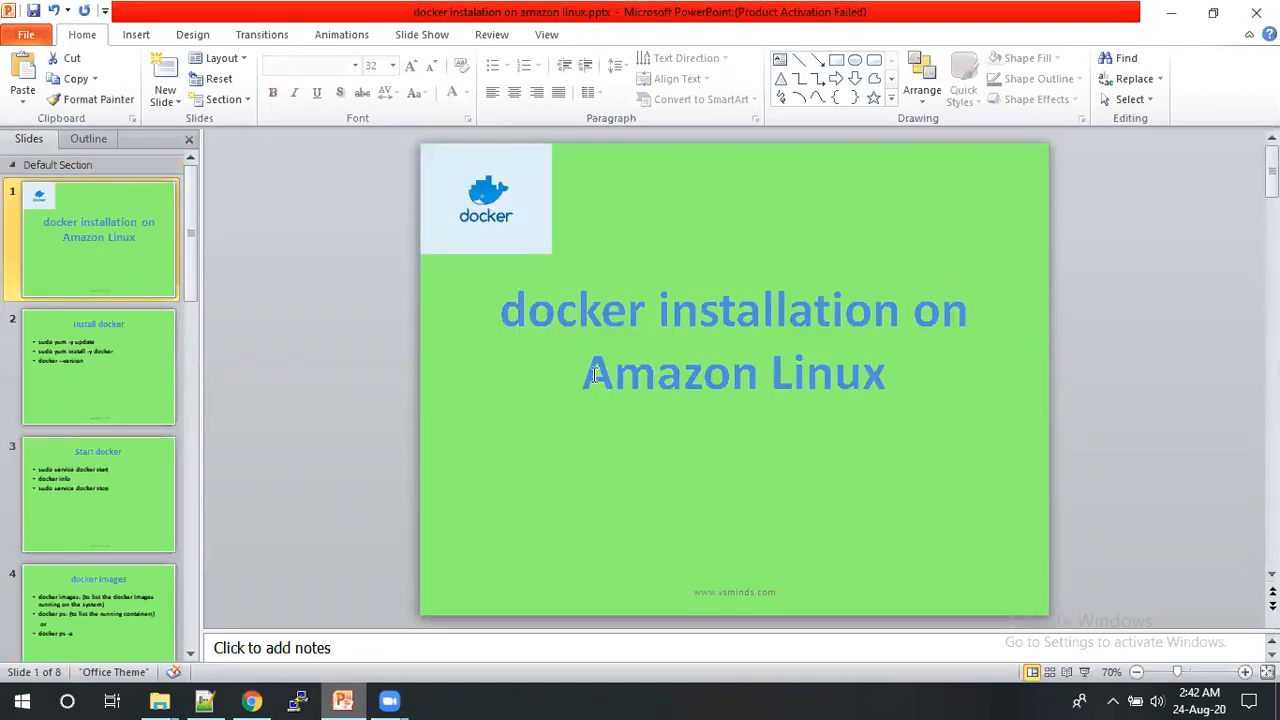
click(251, 700)
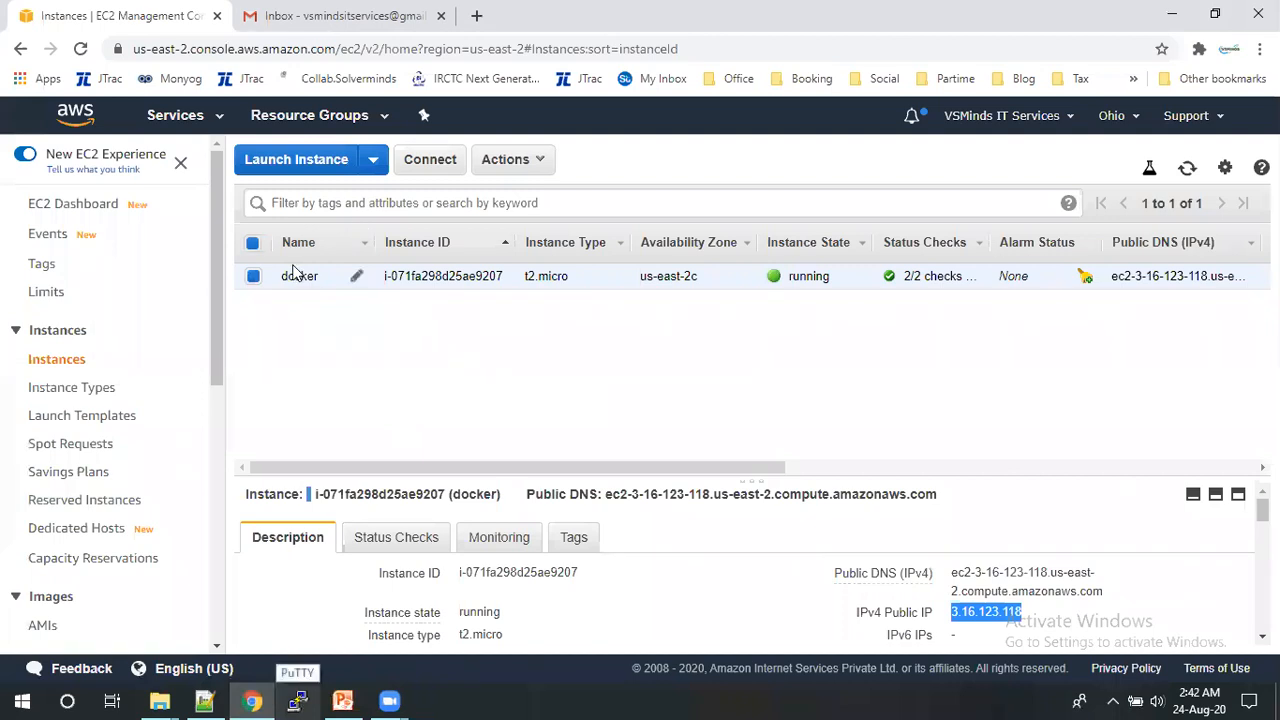
mouse_move(730, 461)
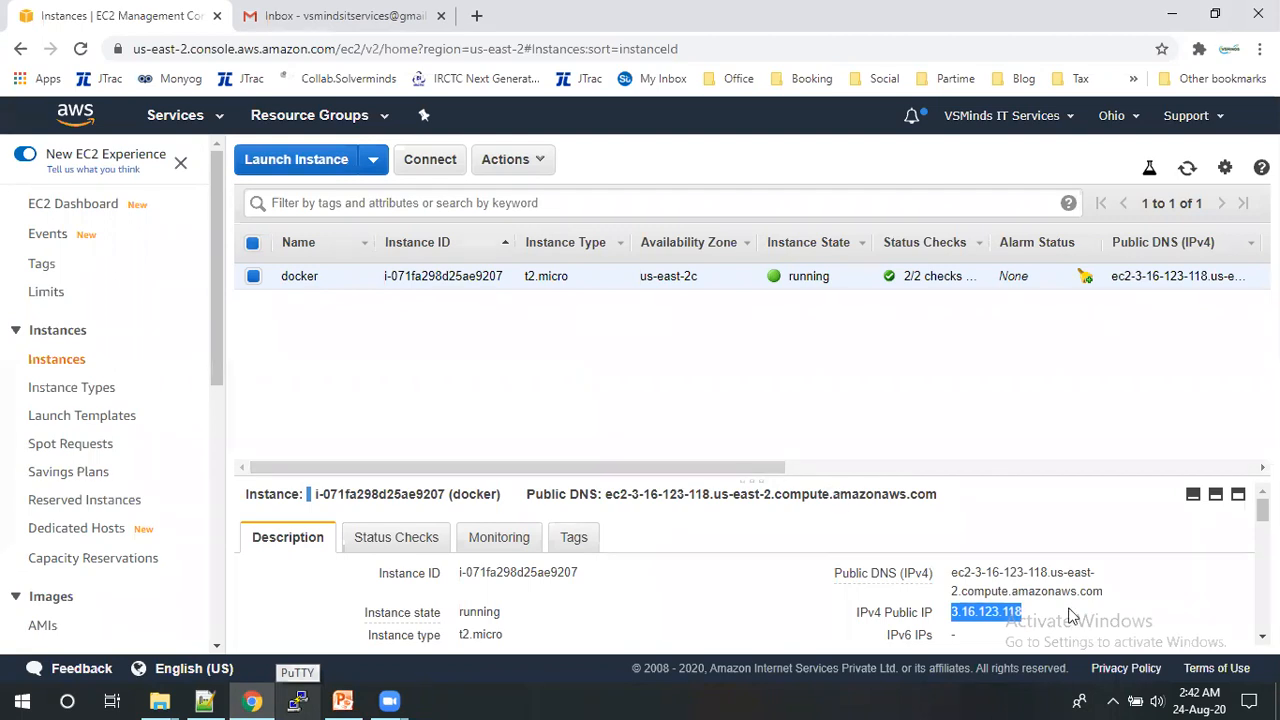
click(1037, 612)
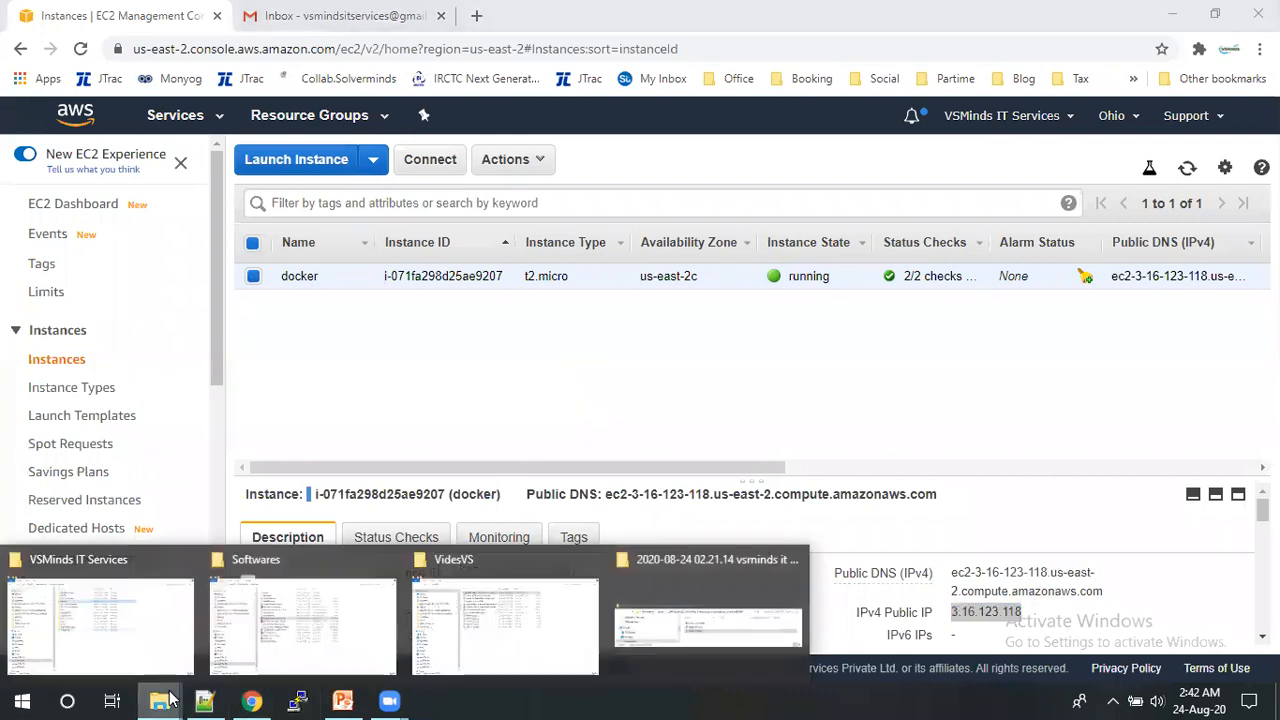
click(302, 625)
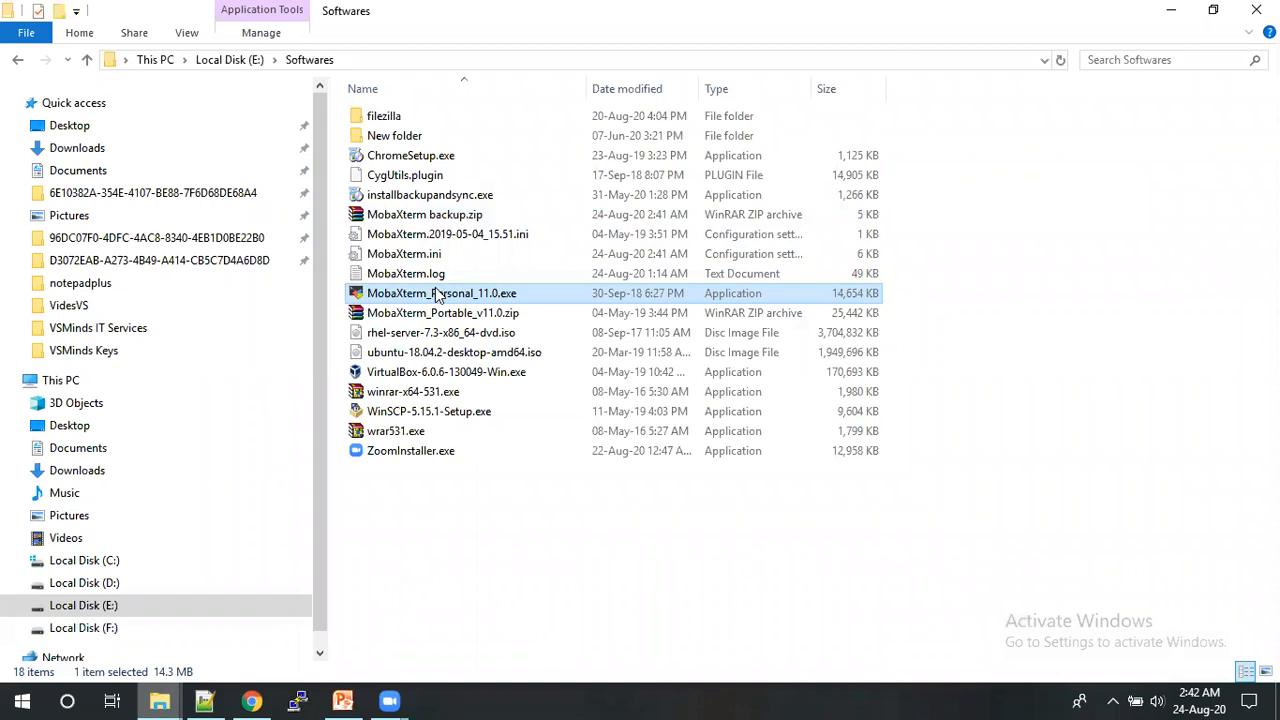
mouse_move(742, 293)
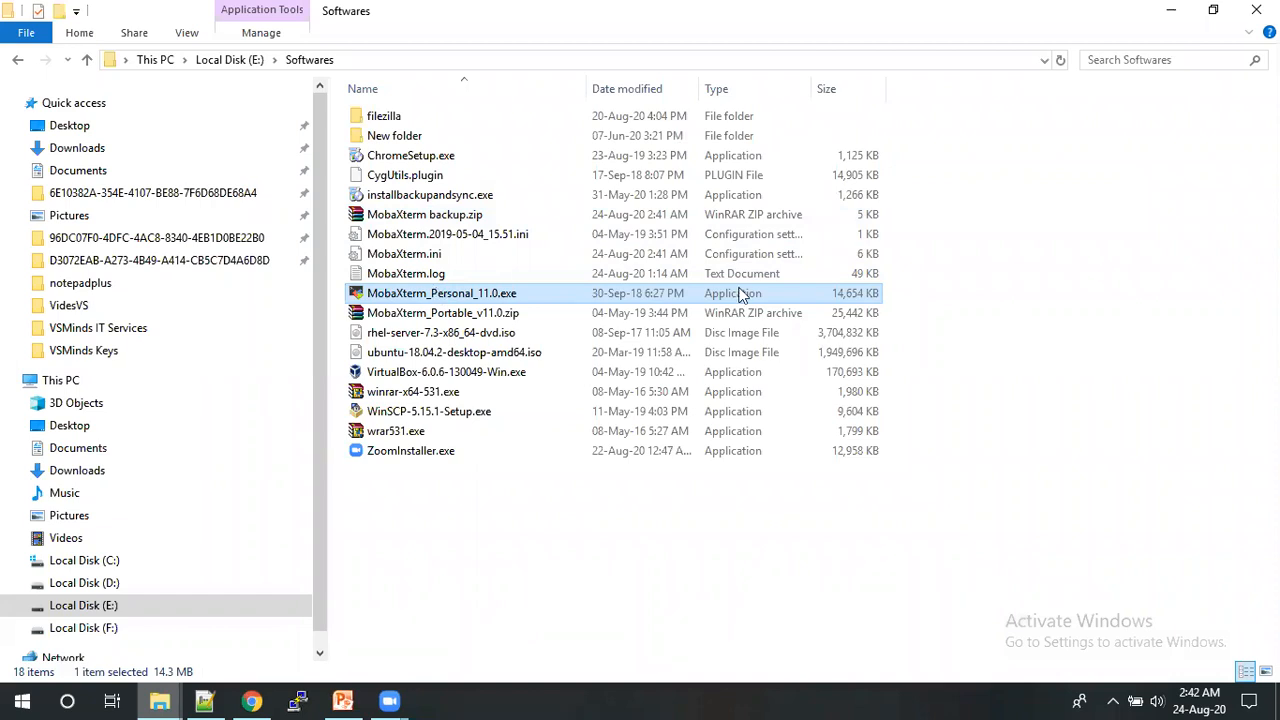
mouse_move(745, 293)
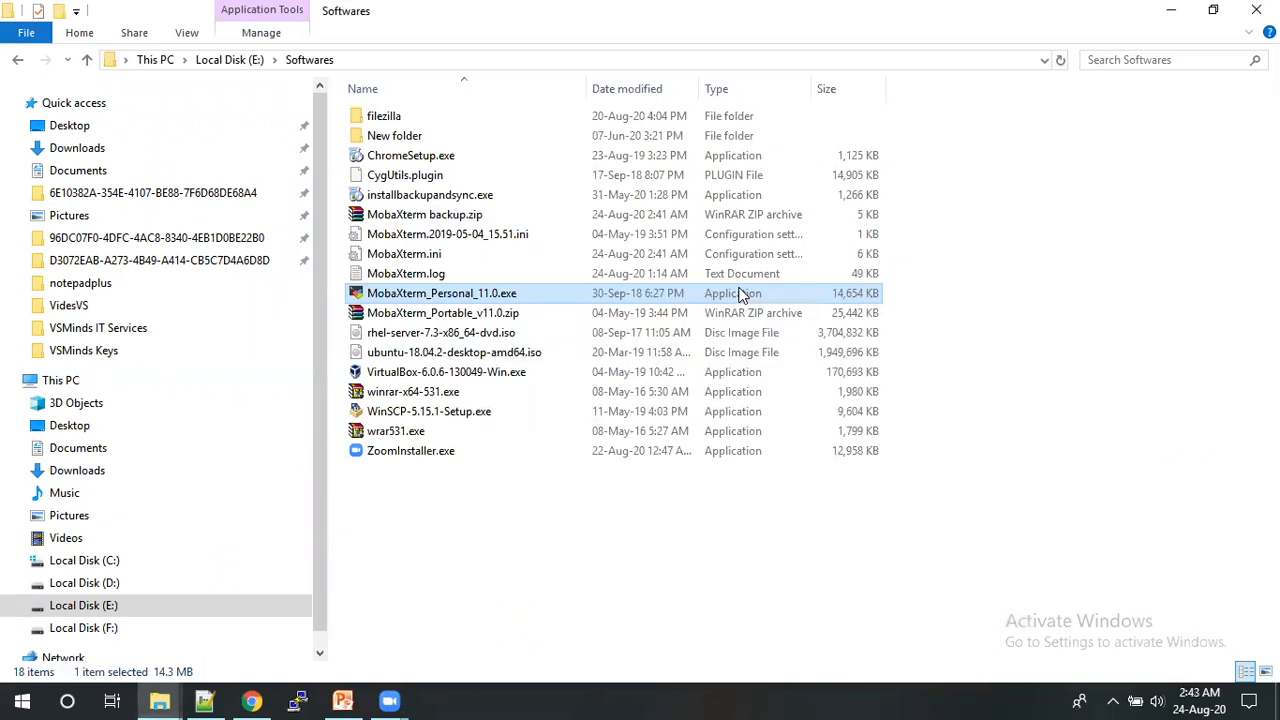
- Launch MobaXterm and set up an SSH session to 3.16.123.118 authenticated with vs.ppk
double_click(441, 293)
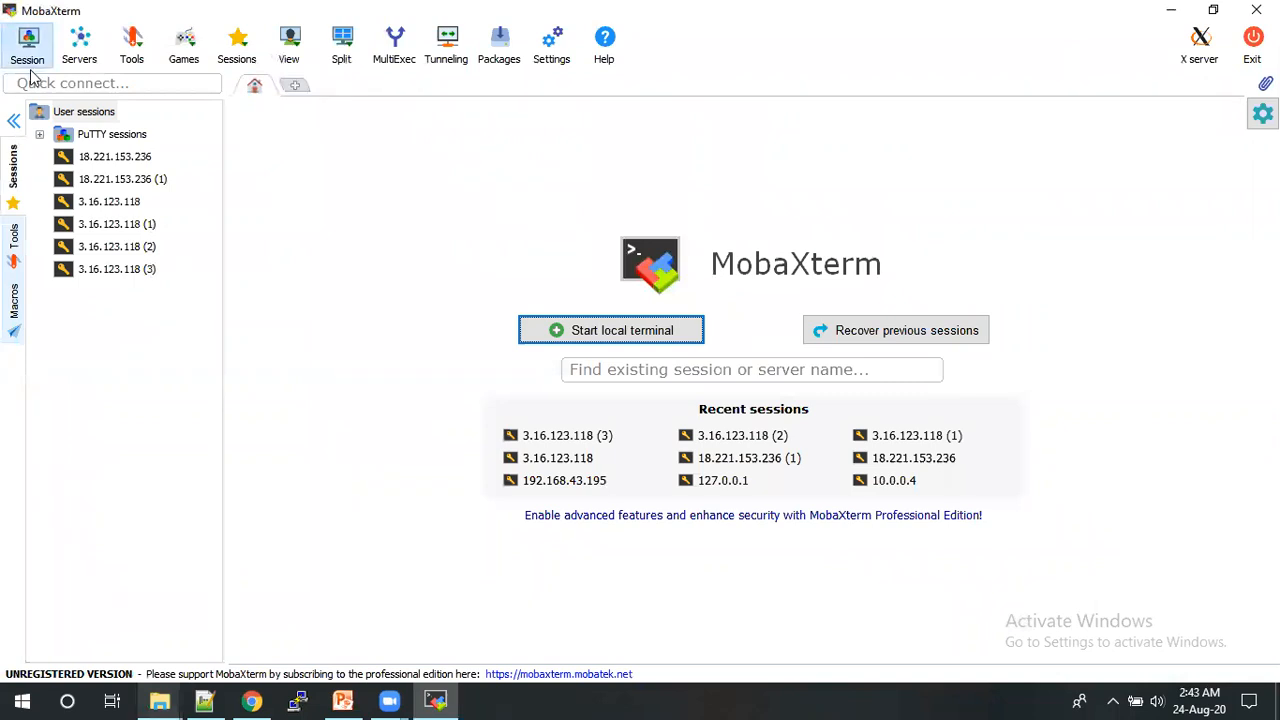
click(27, 40)
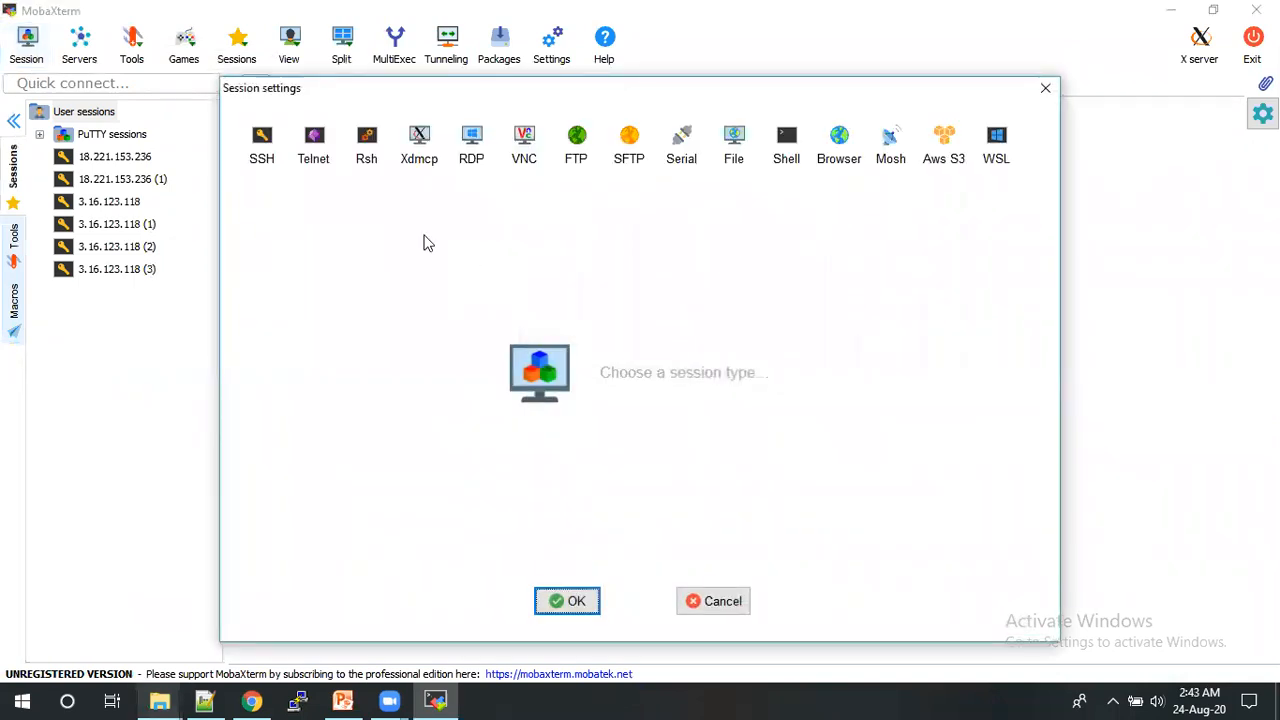
click(261, 140)
text(3.16.123.118)
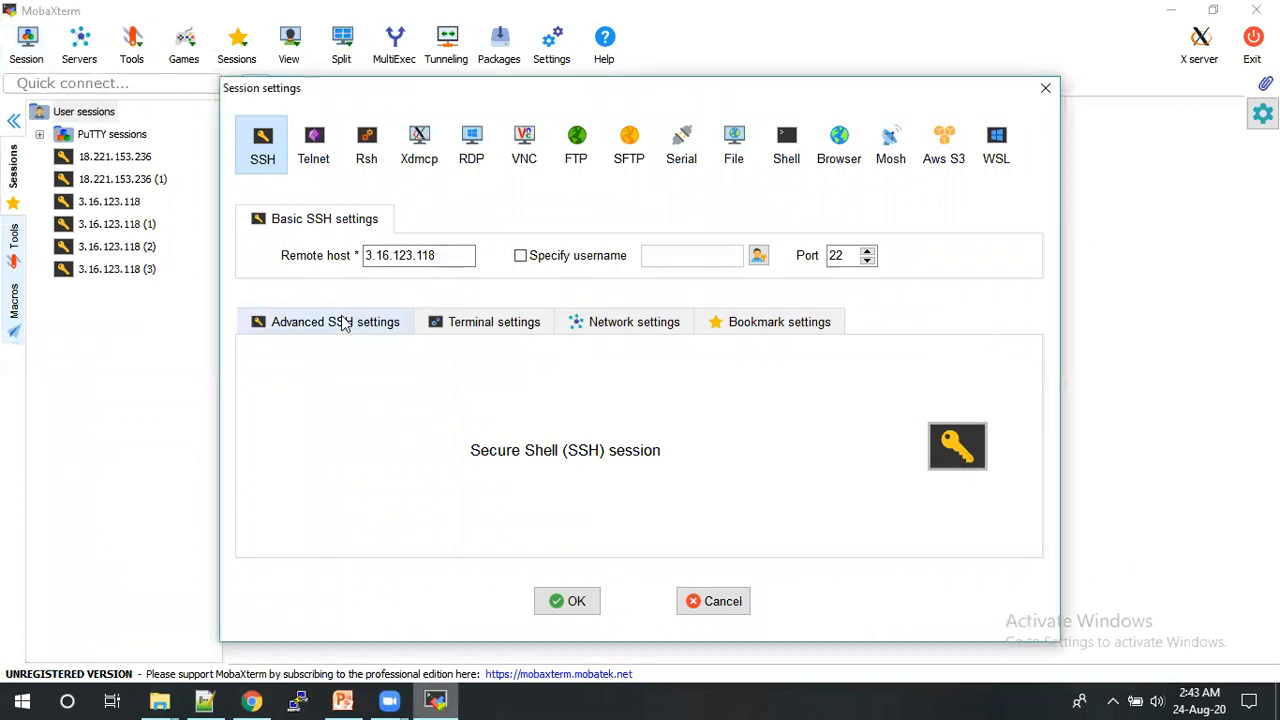
click(335, 321)
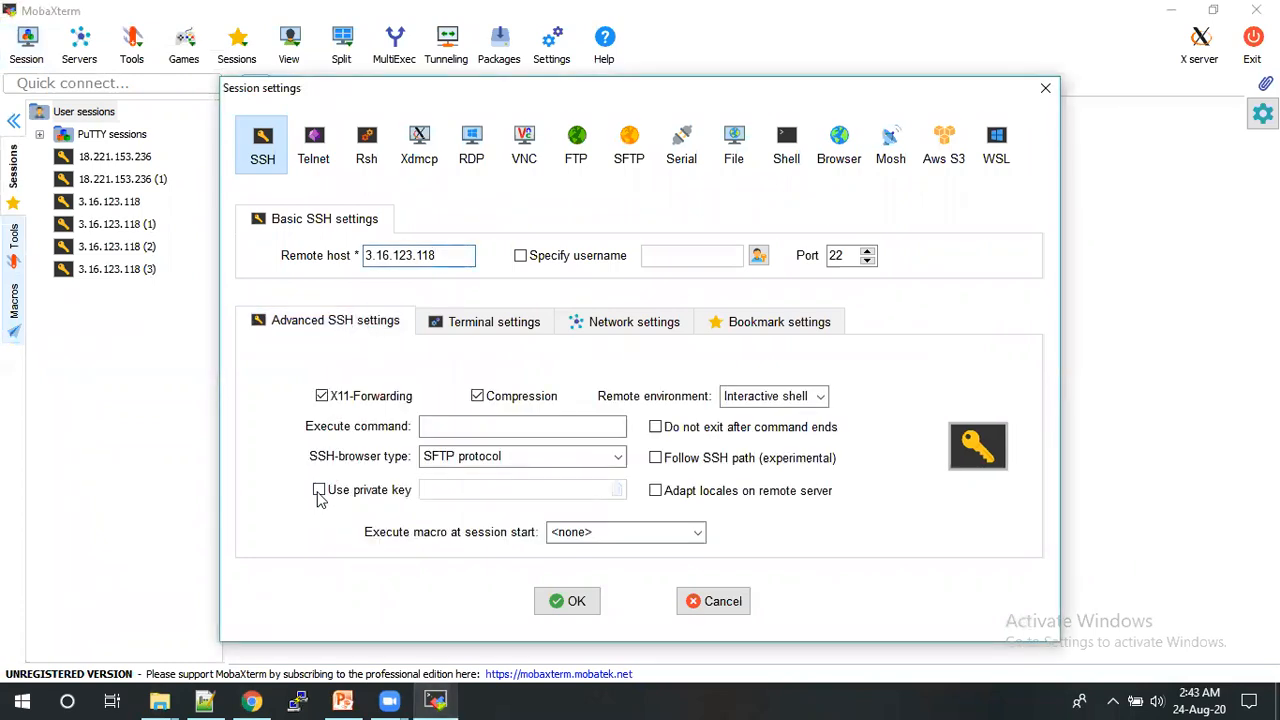
click(319, 489)
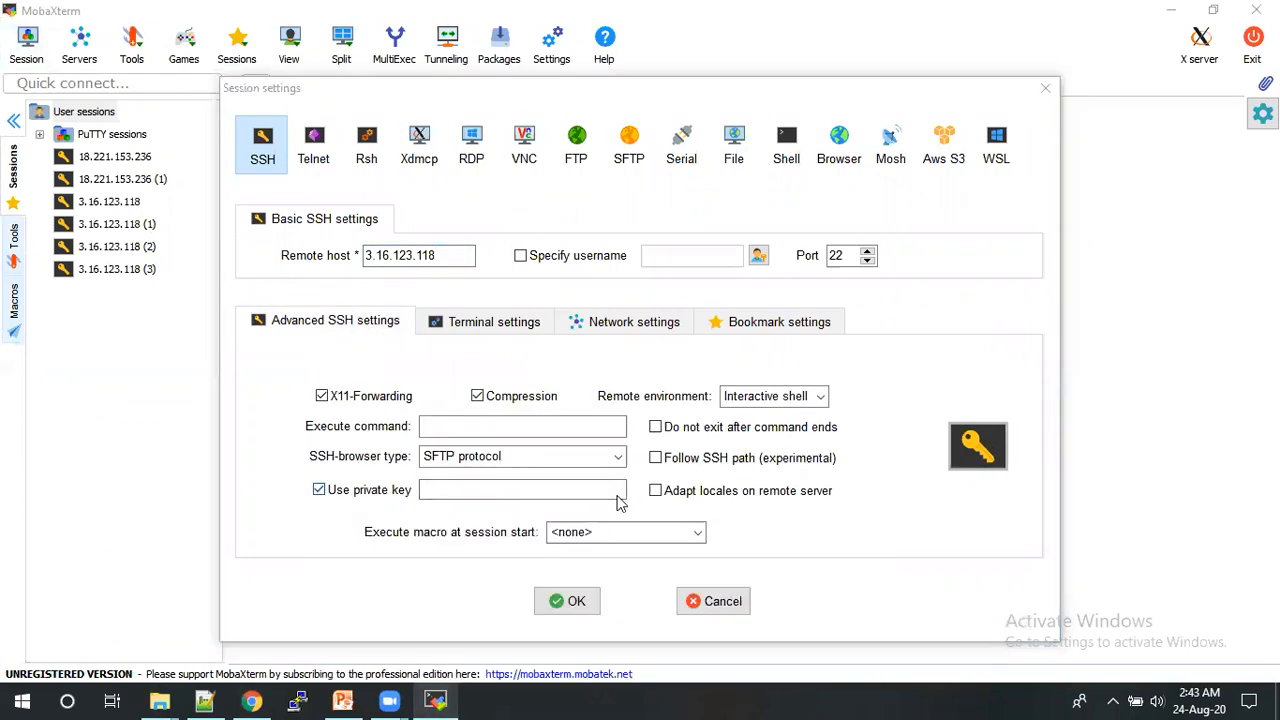
click(977, 446)
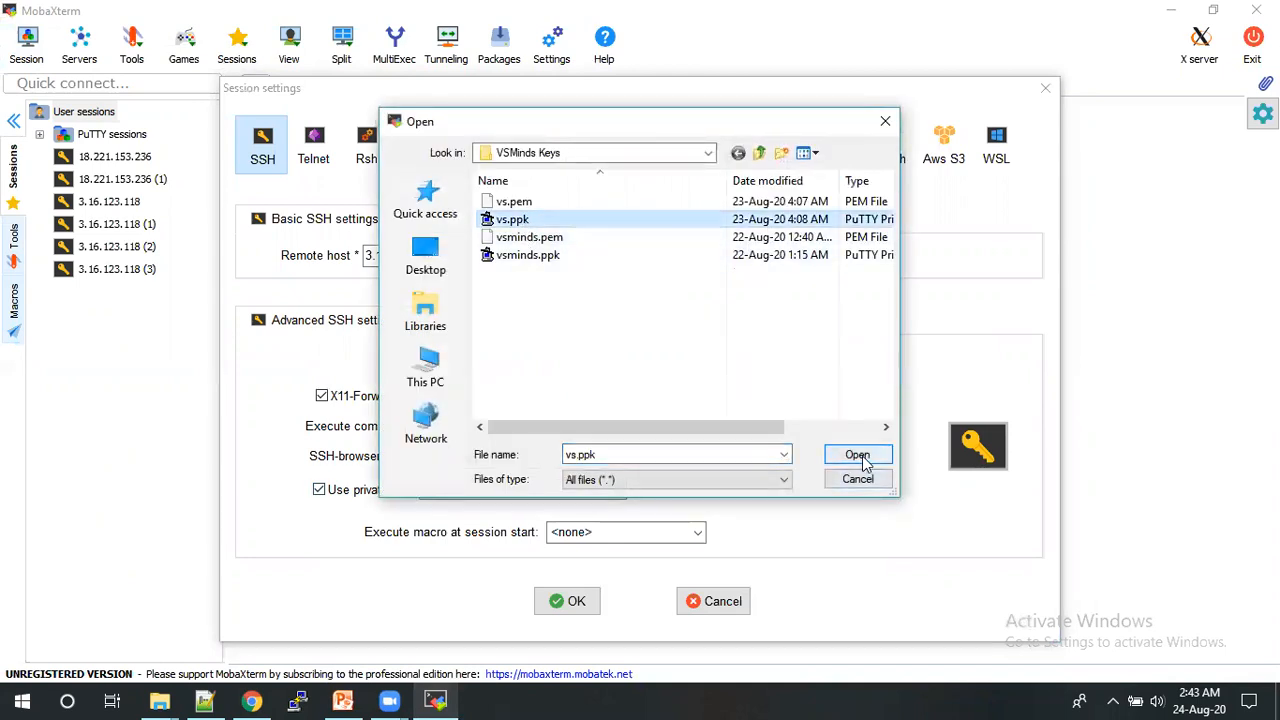
click(857, 455)
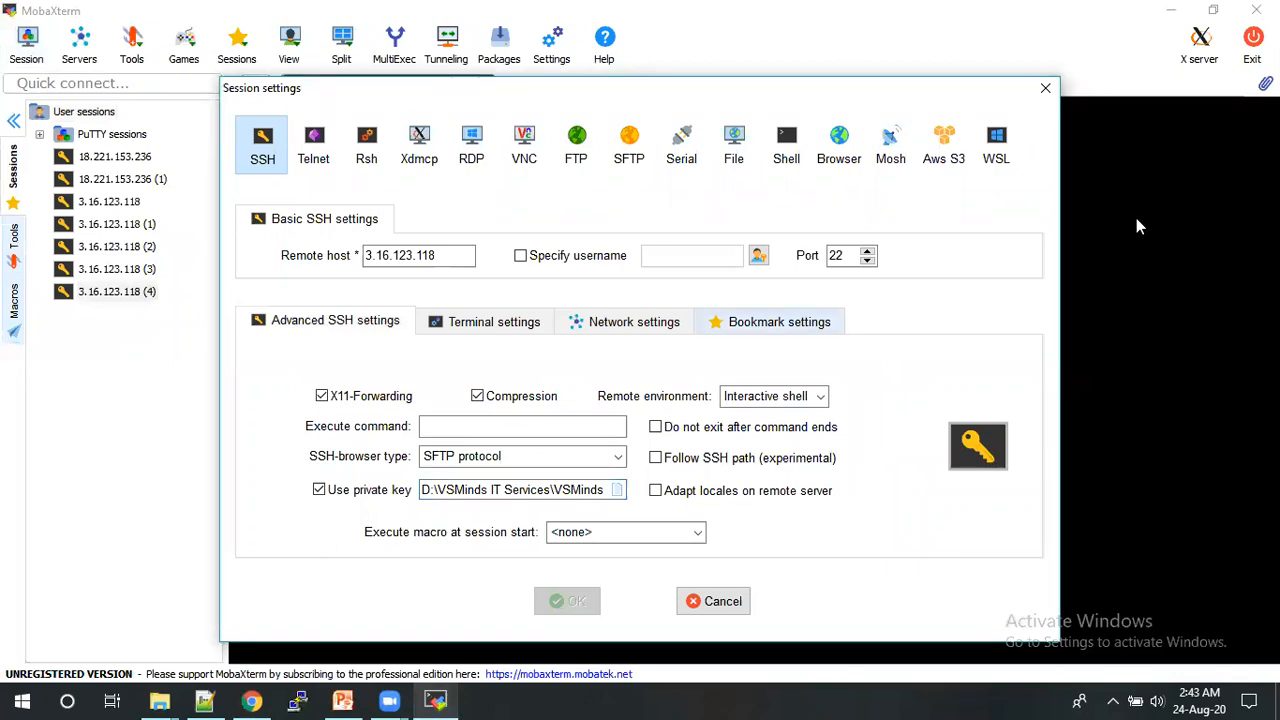
mouse_move(1115, 182)
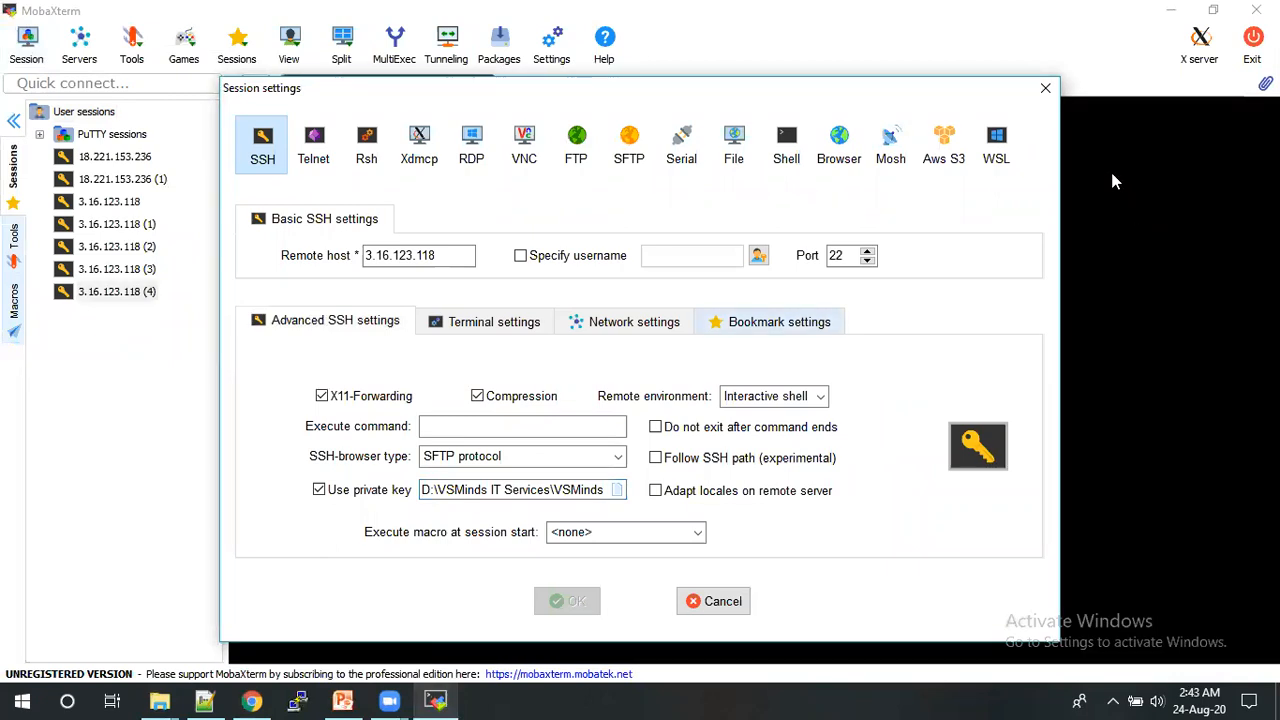
click(567, 600)
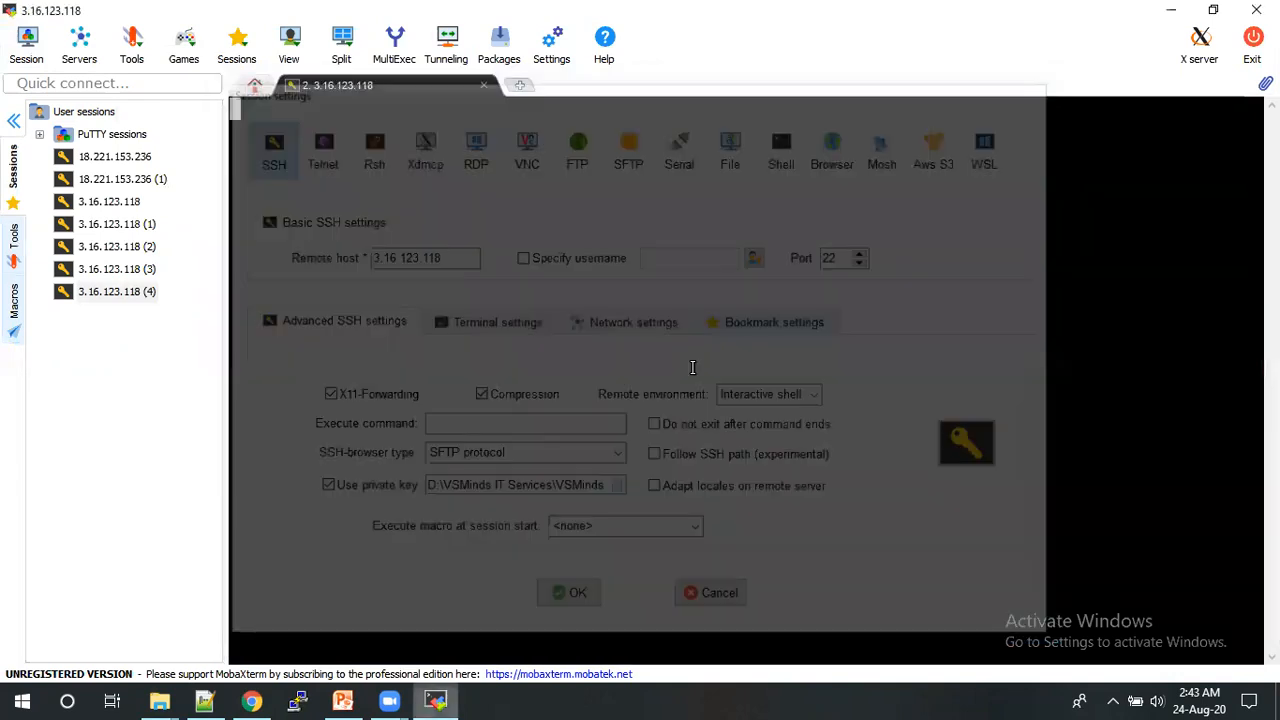
- Log in as ec2-user, switch to root with sudo su, and run pwd, ll and df -h
click(568, 592)
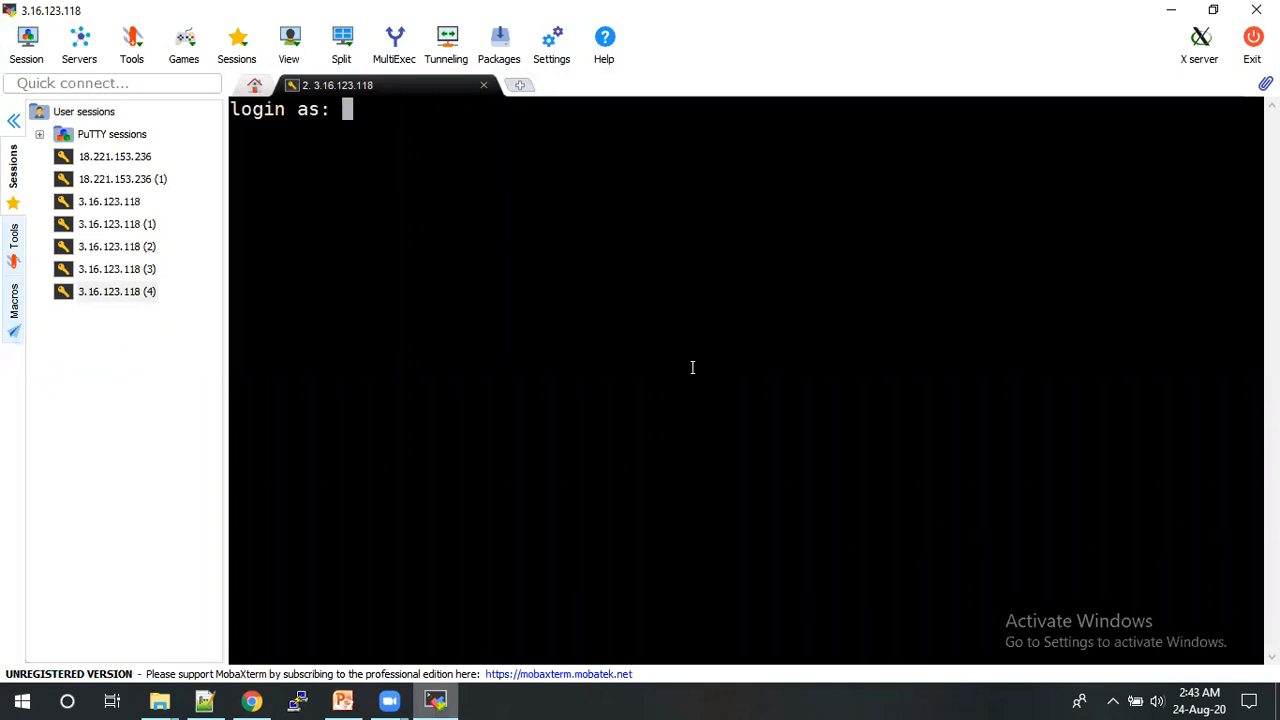
text(ec2)
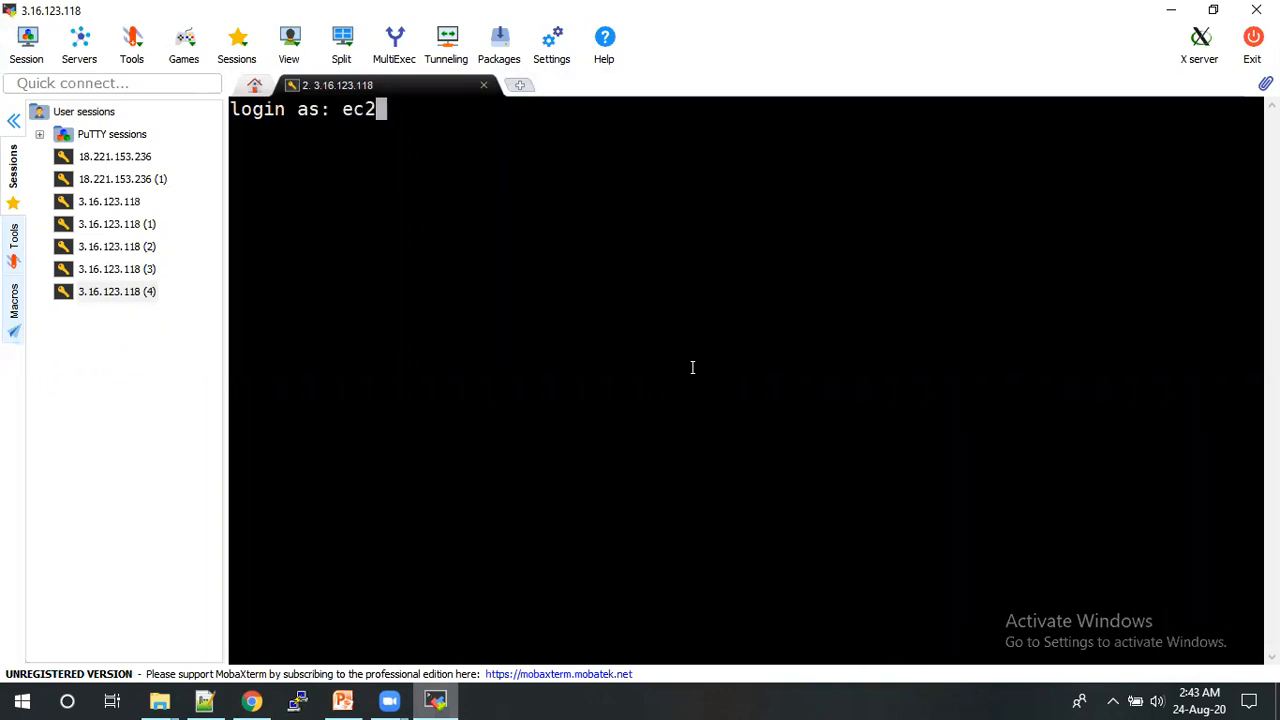
text(-us)
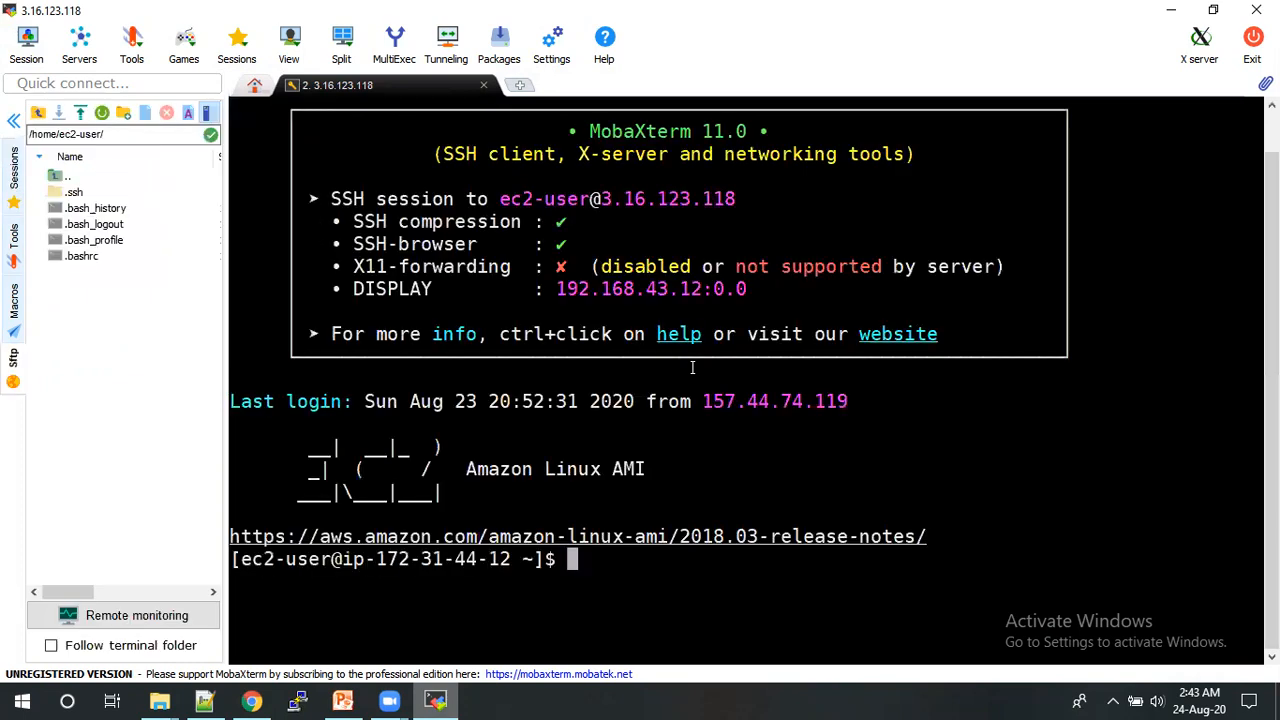
text(clear)
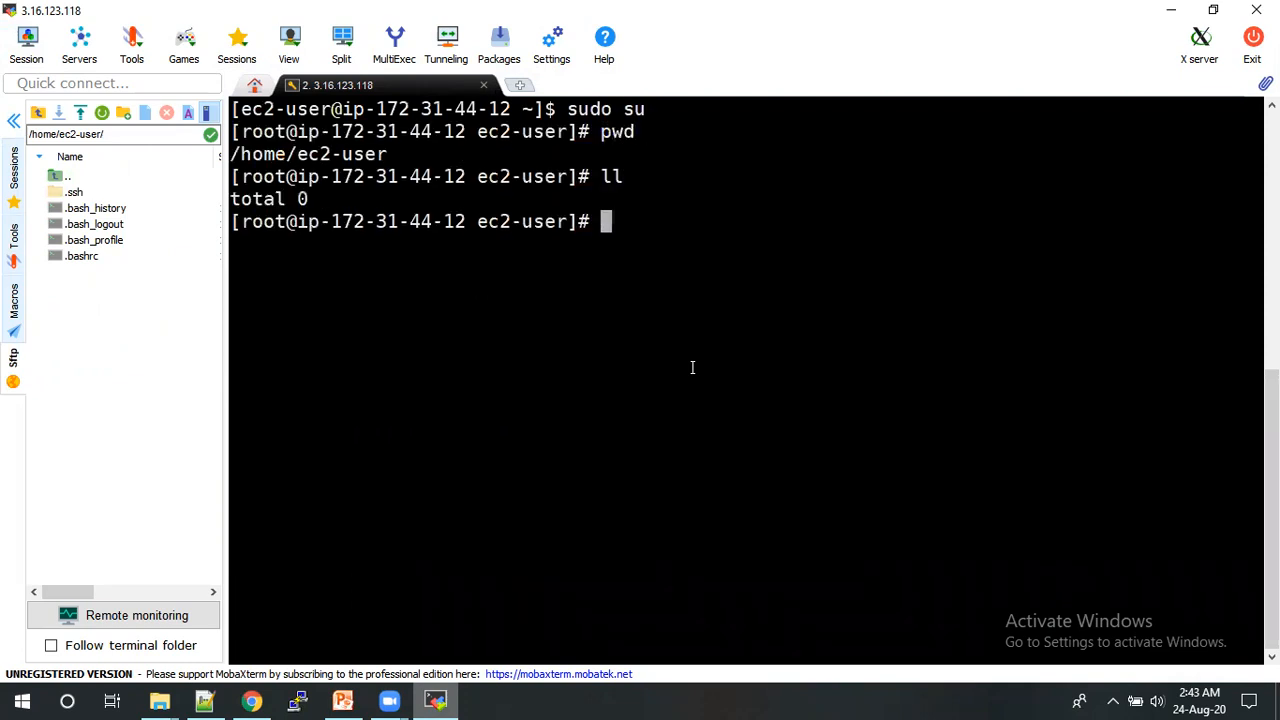
text(df -h)
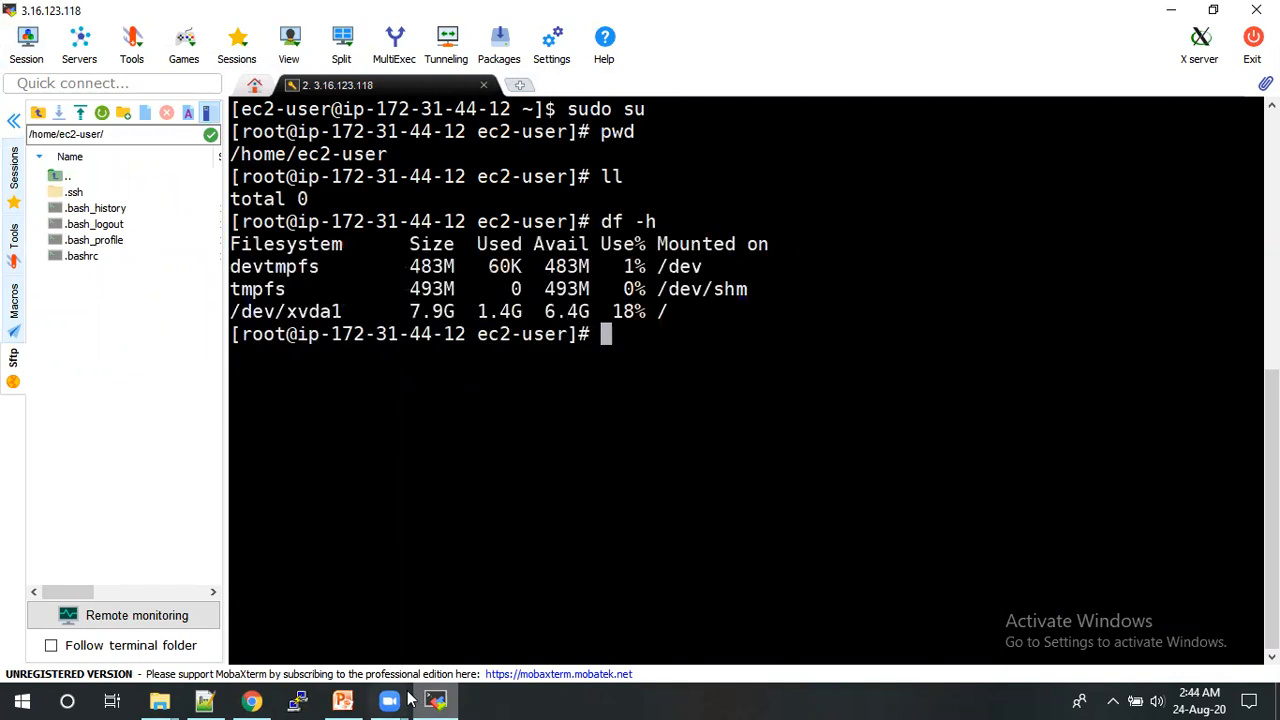
click(251, 700)
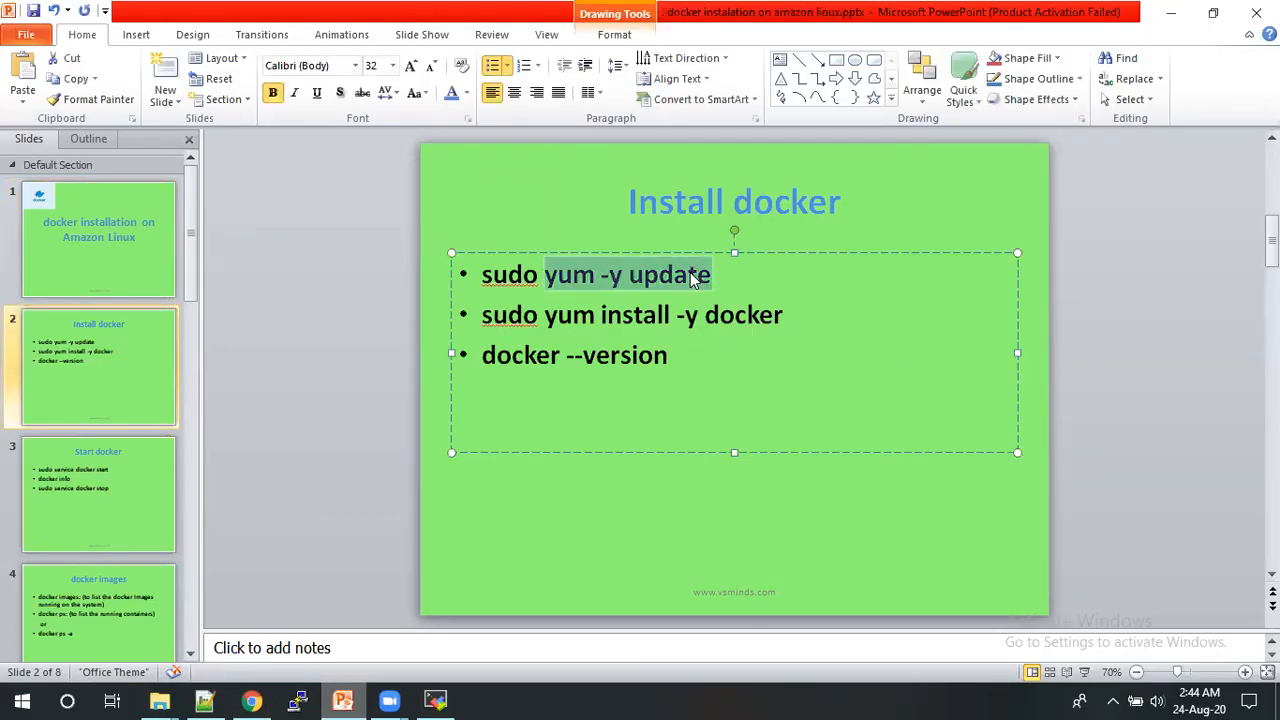
- Run 'yum -y update' as root, which reports no packages marked for update
click(434, 700)
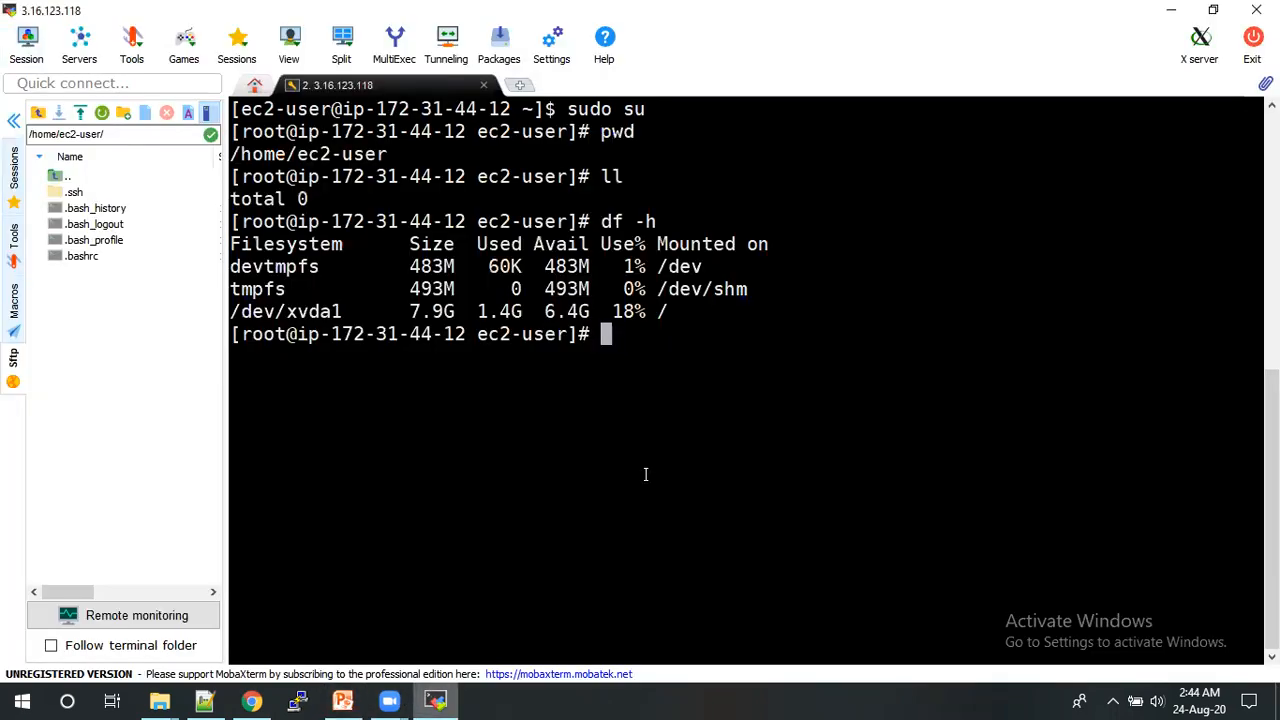
text(yum -)
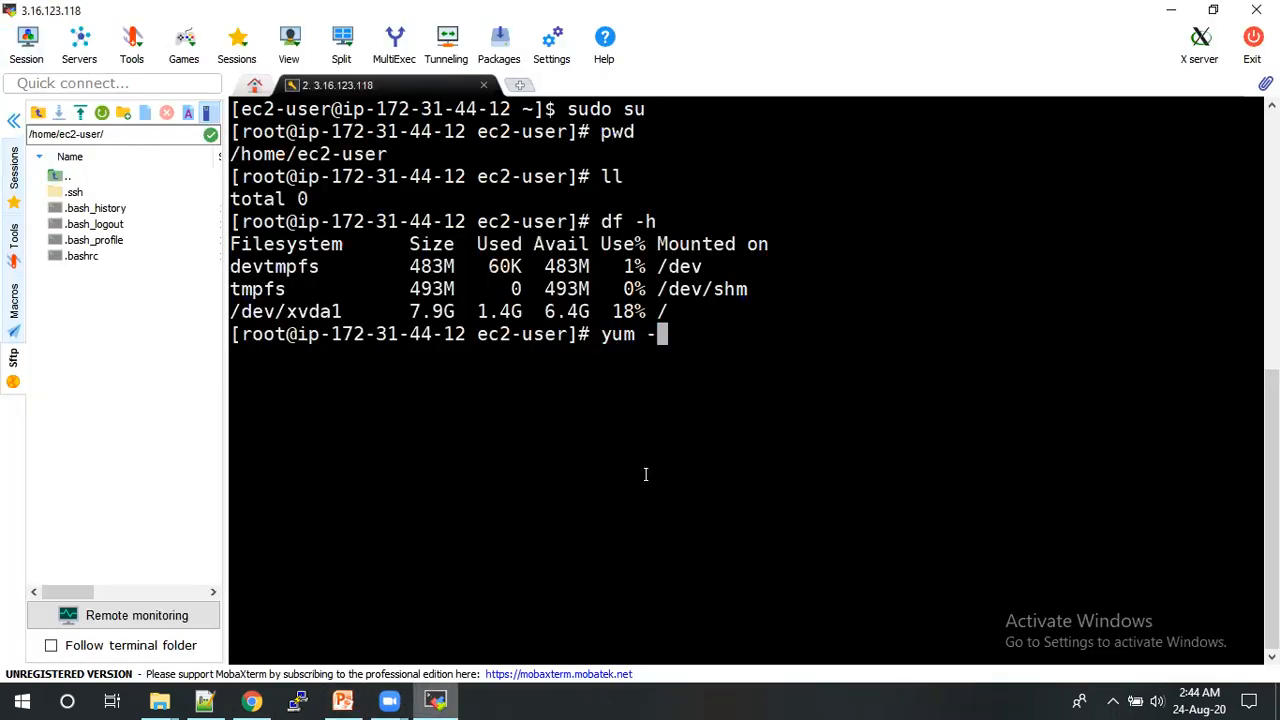
text(y upda)
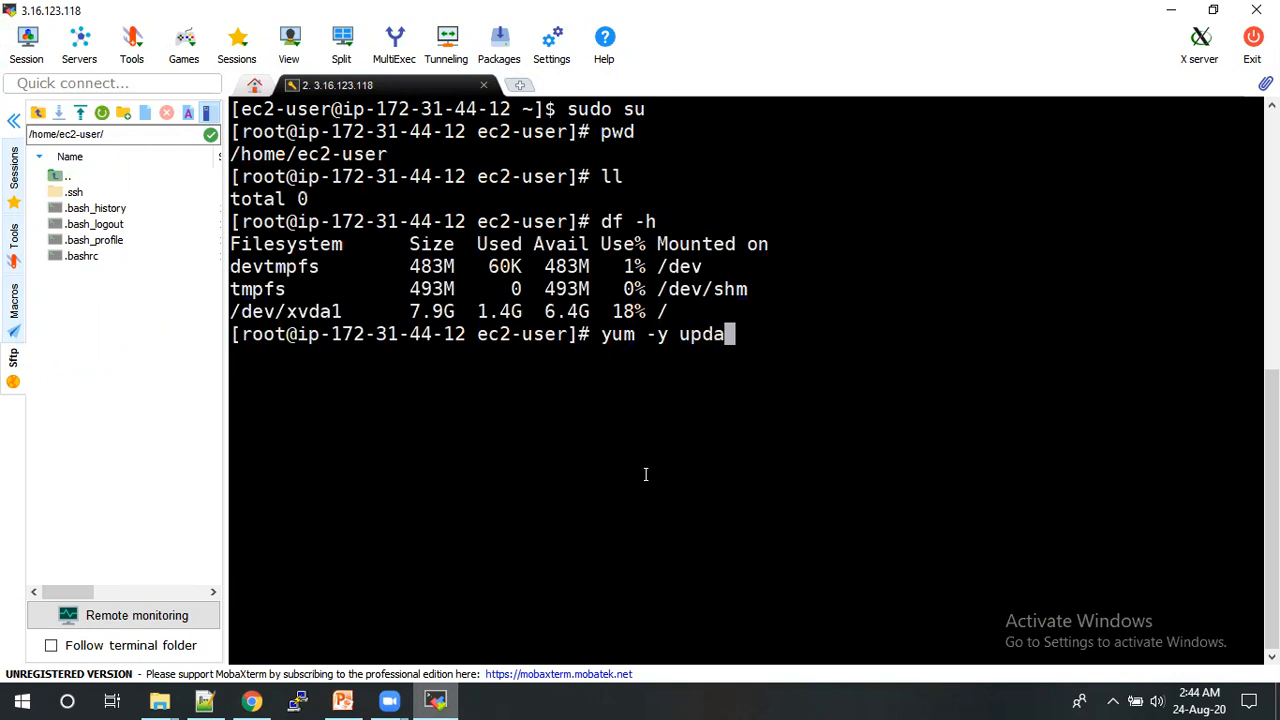
key(Return)
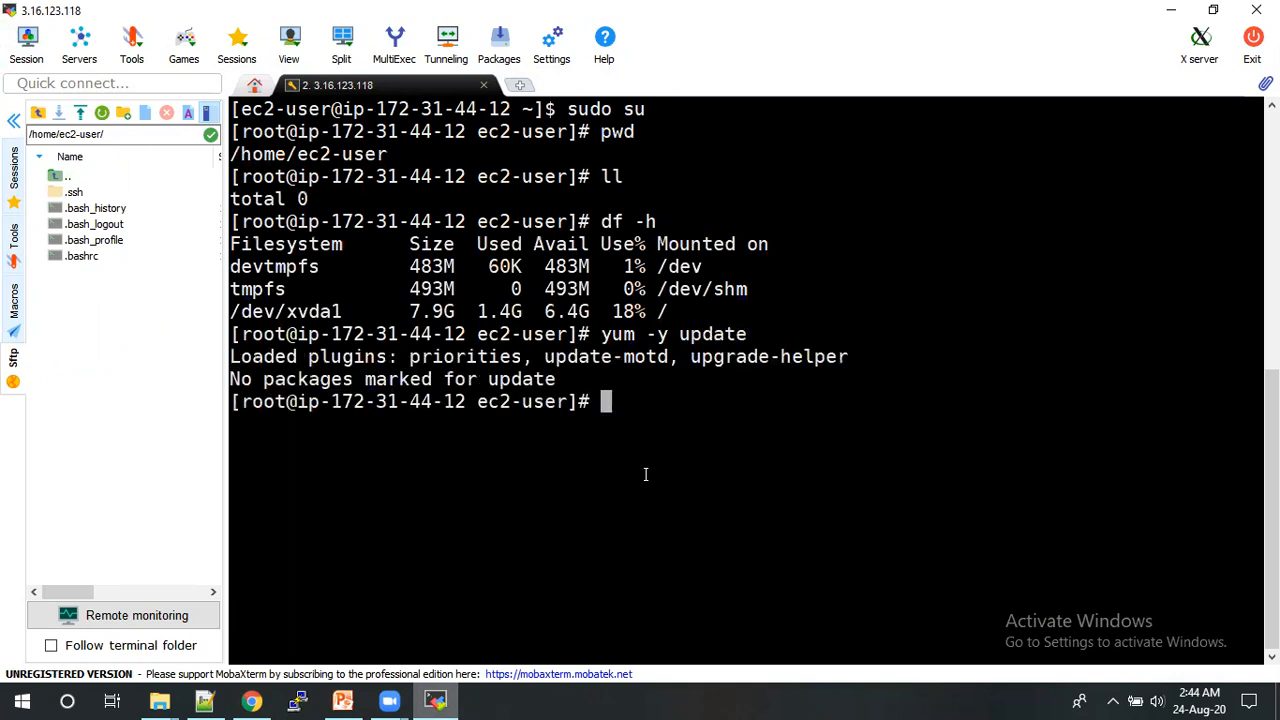
double_click(307, 379)
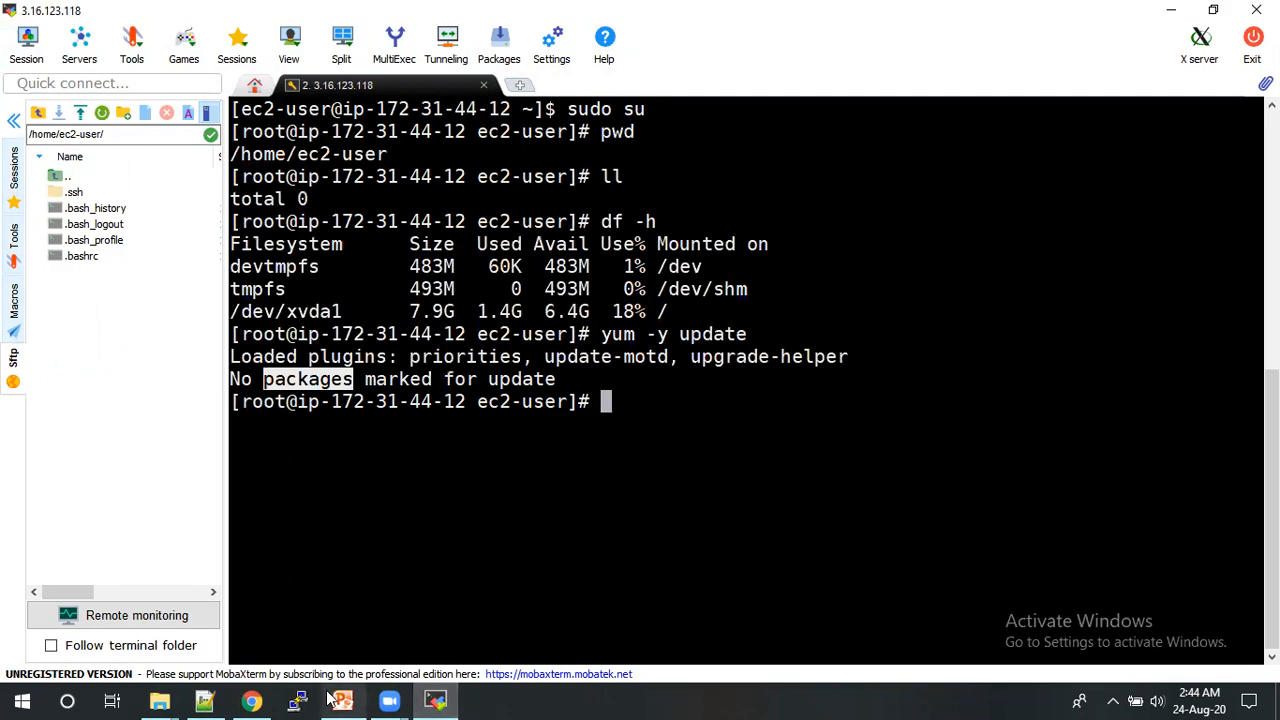
click(342, 700)
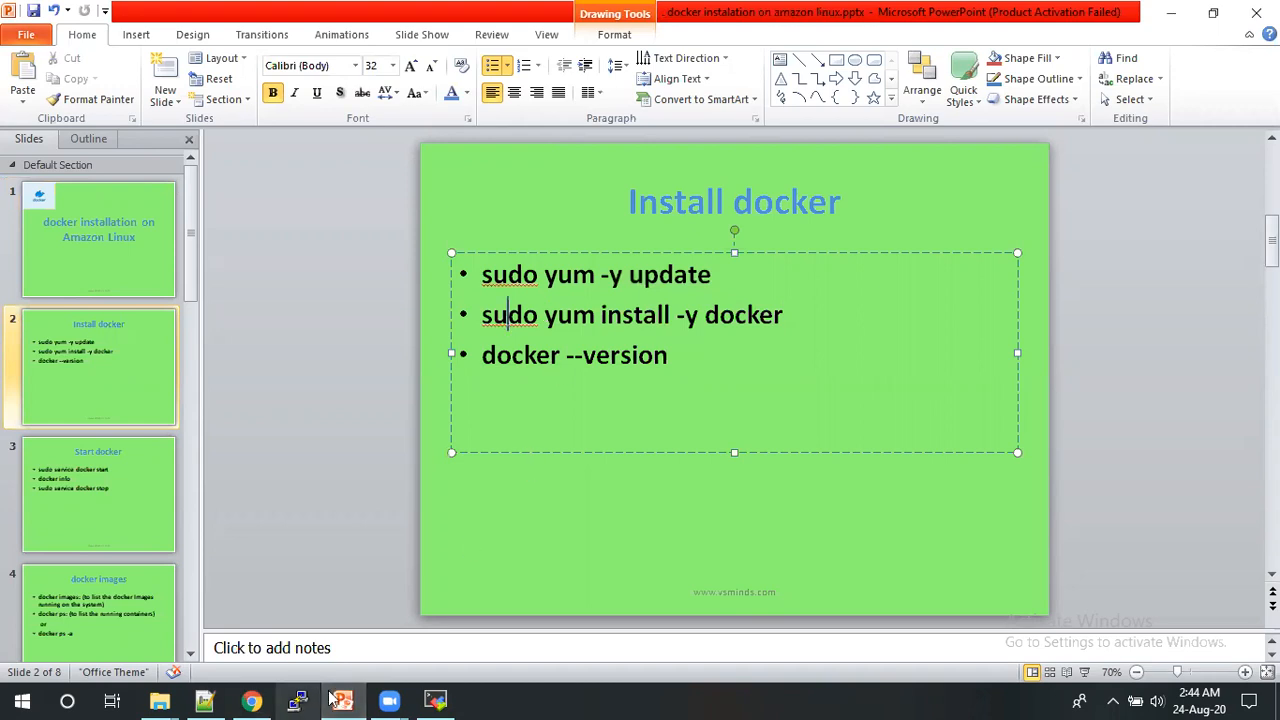
click(434, 700)
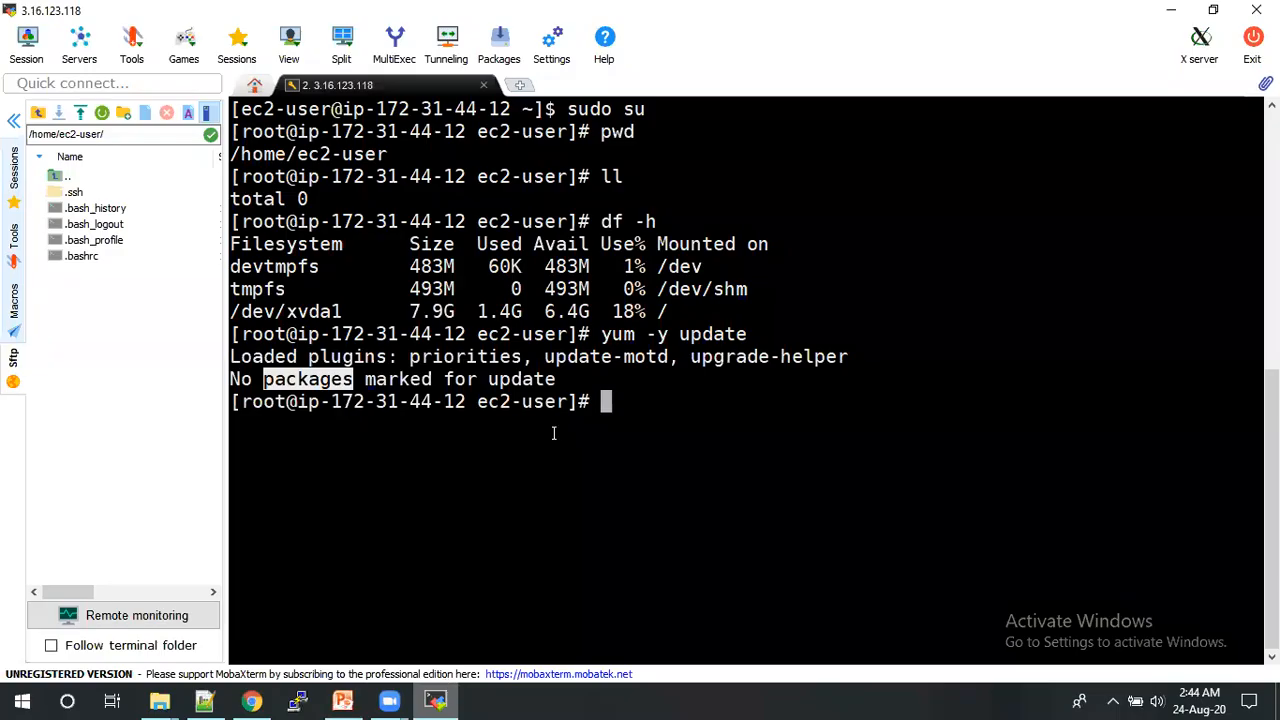
- Install Docker with 'yum install -y docker'
text(yum ins)
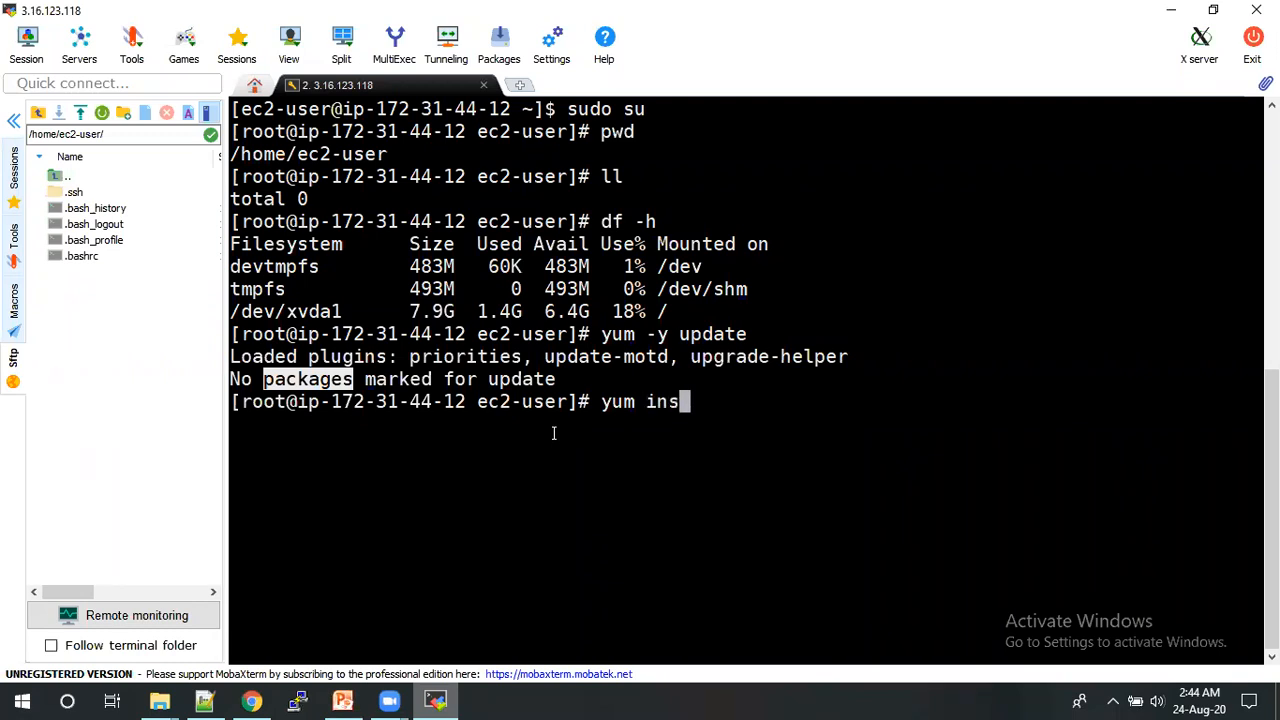
text(tall -y)
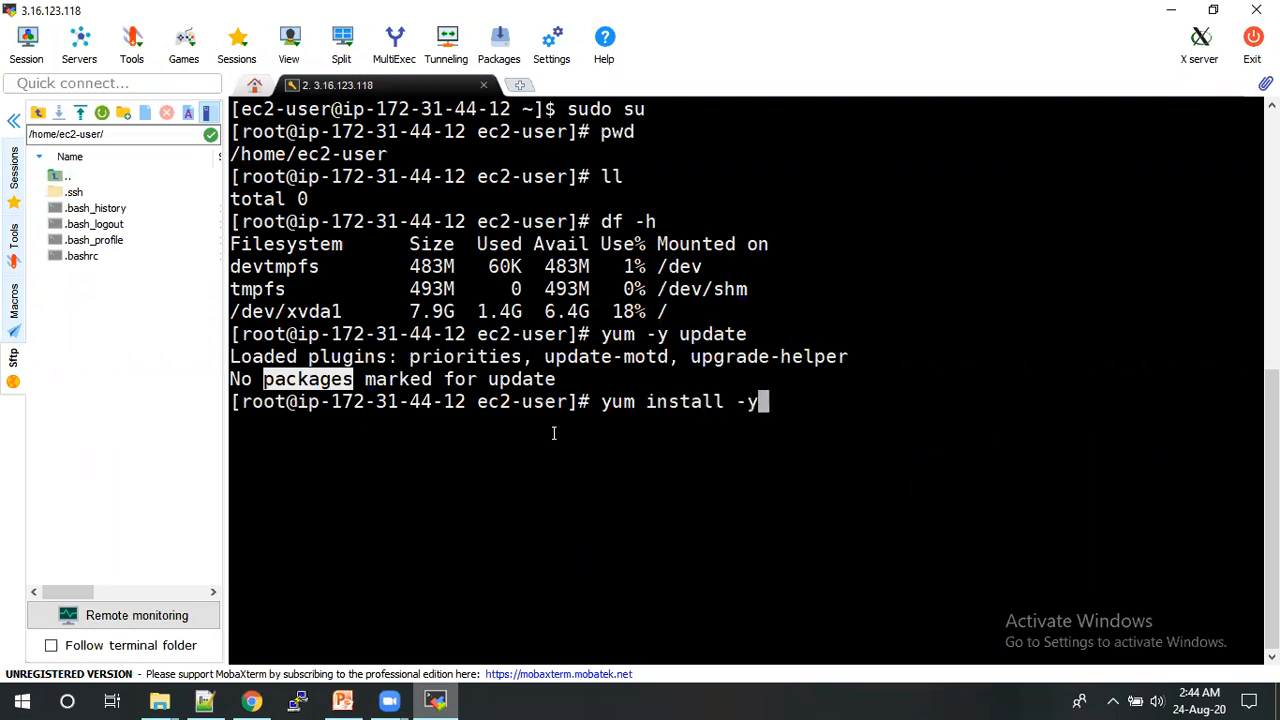
text(docker)
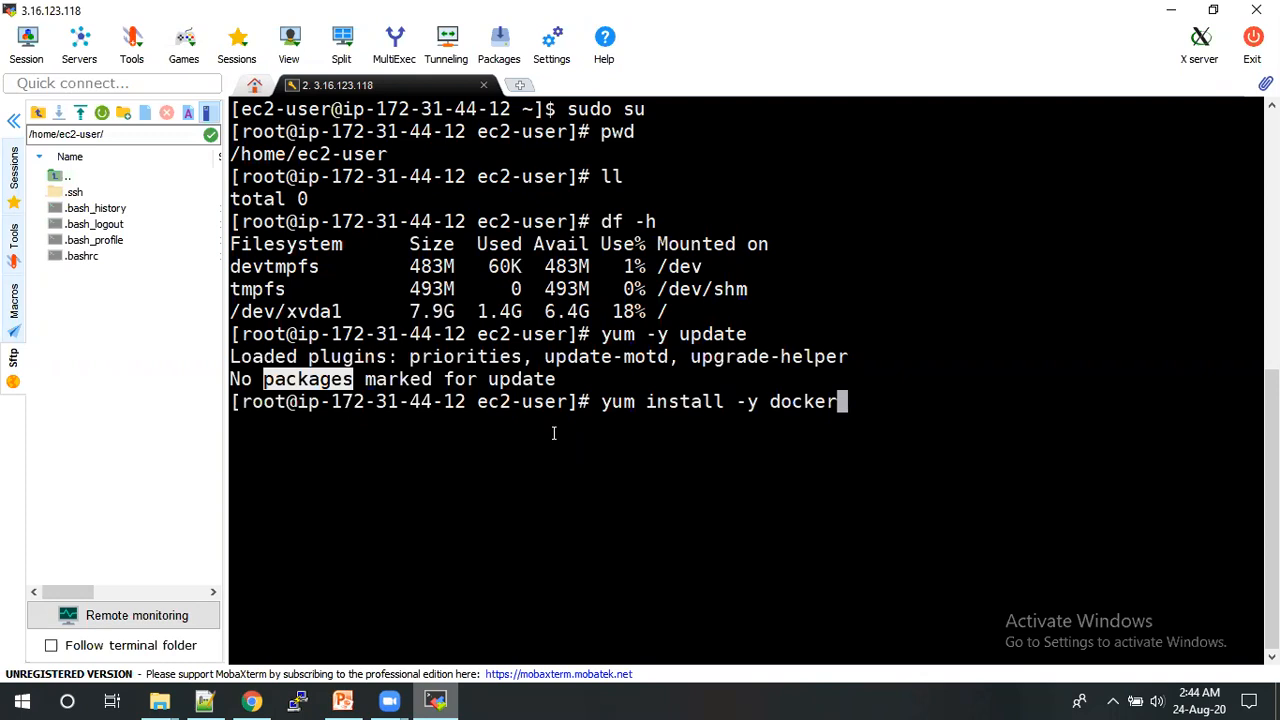
key(Return)
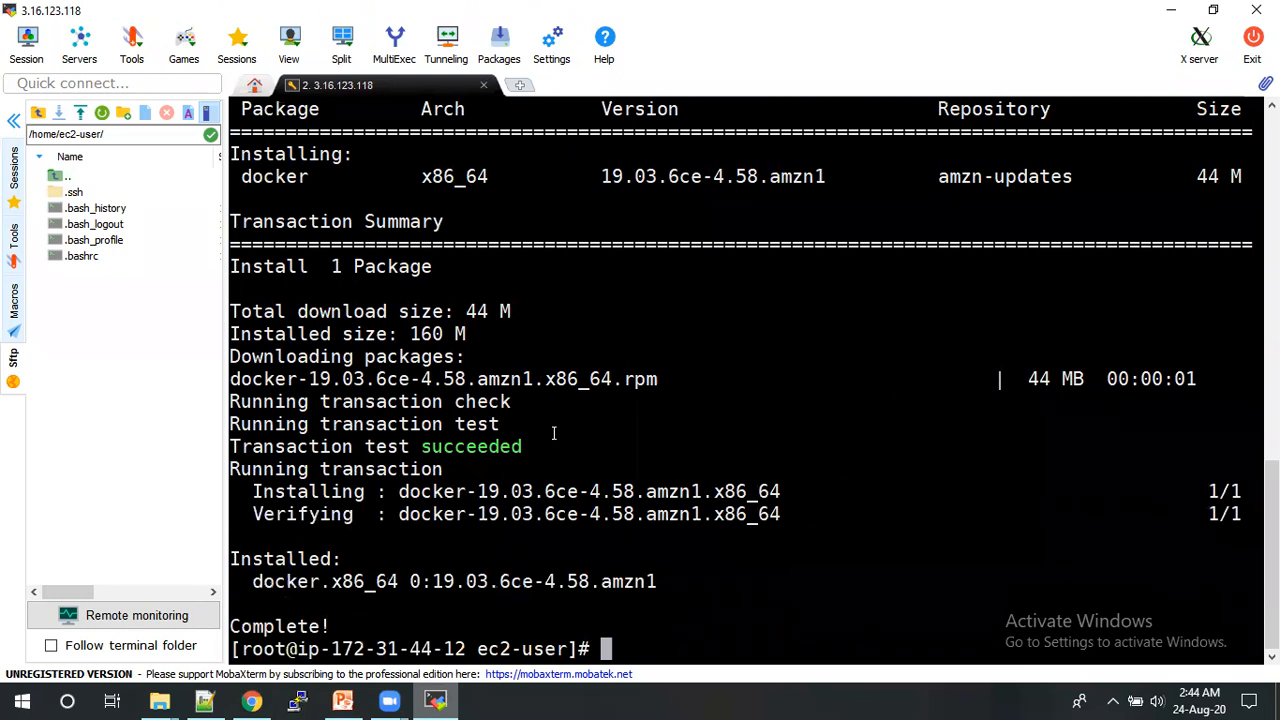
- Run 'docker' to print its list of available commands
text(docker)
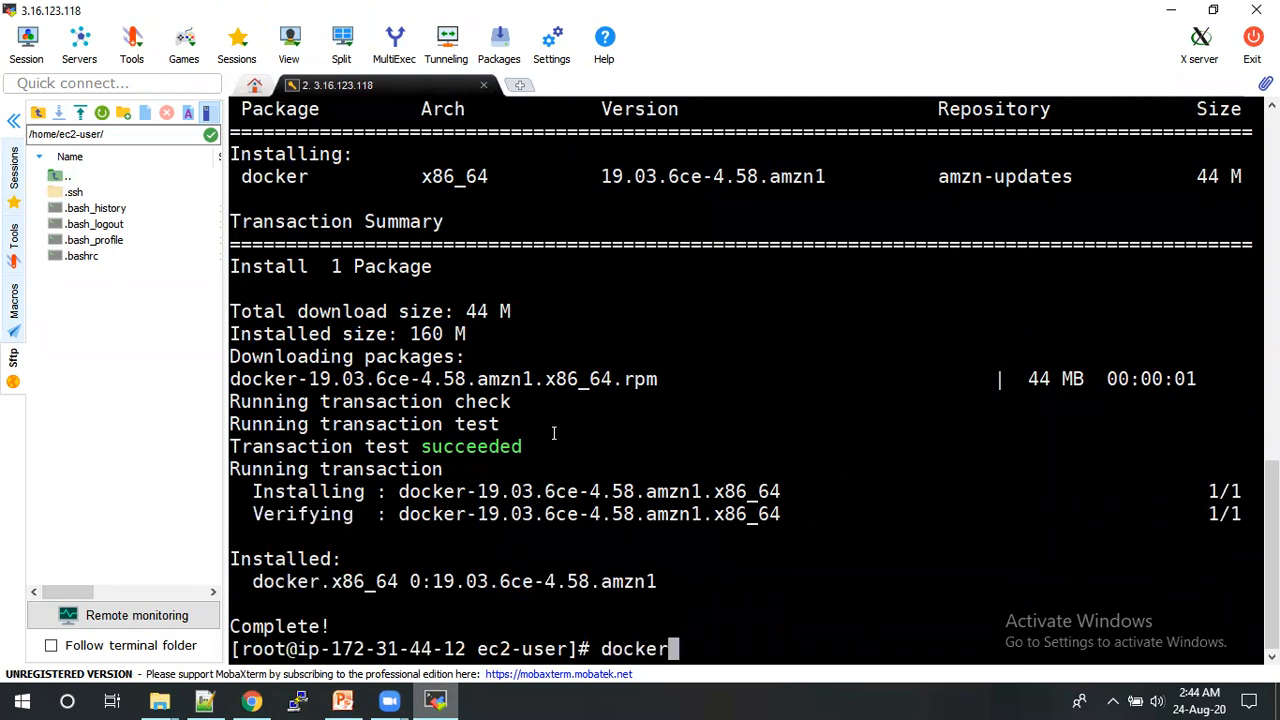
key(Return)
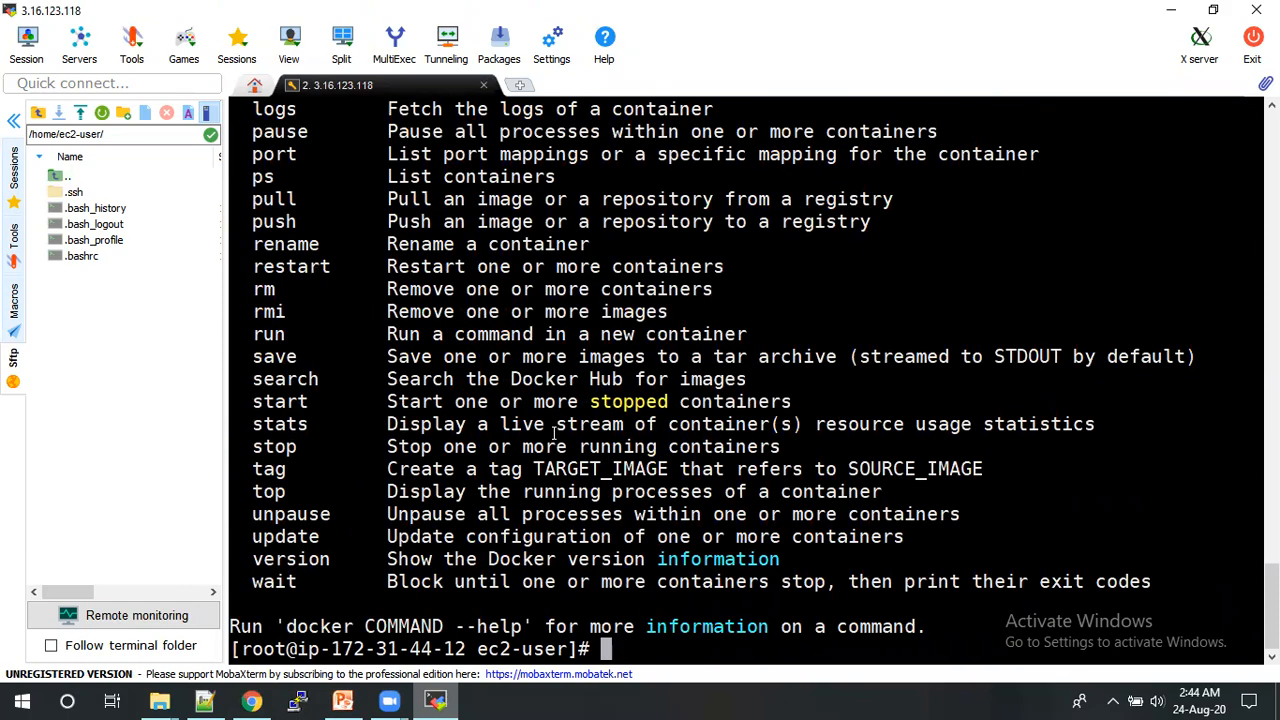
scroll(up, 3)
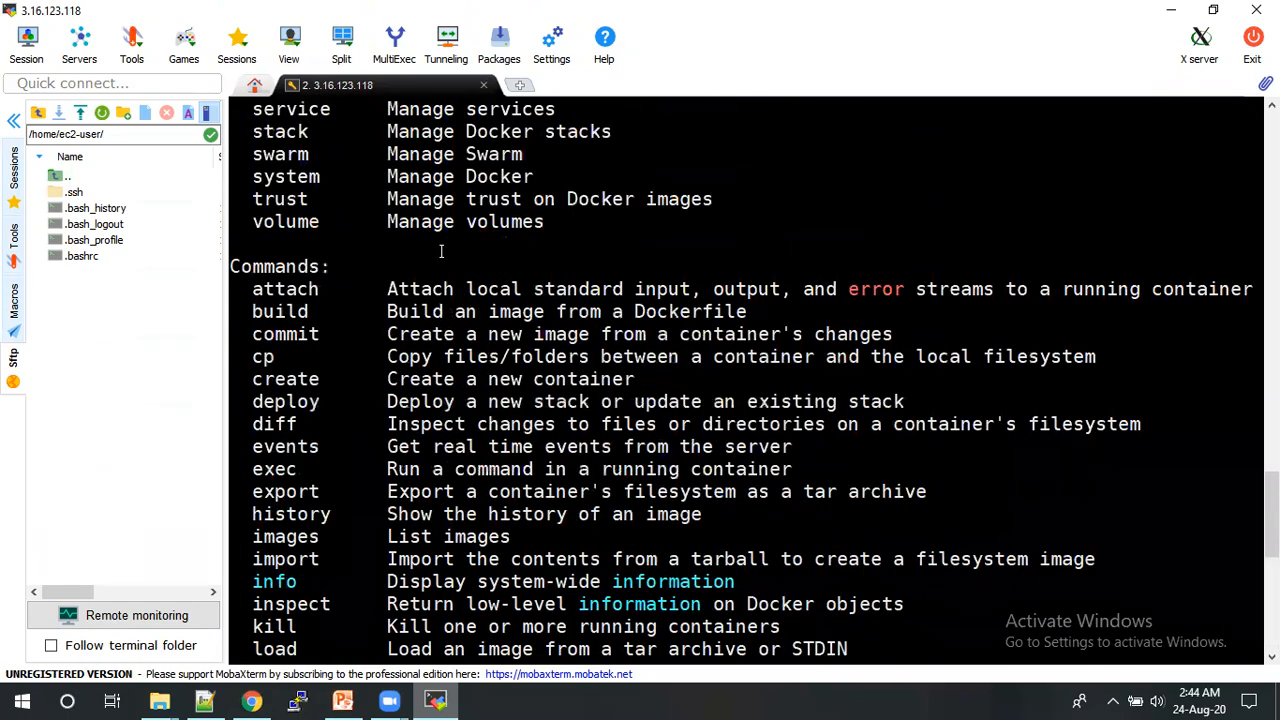
- Run 'docker info', which fails to connect to the Docker daemon
scroll(down, 3)
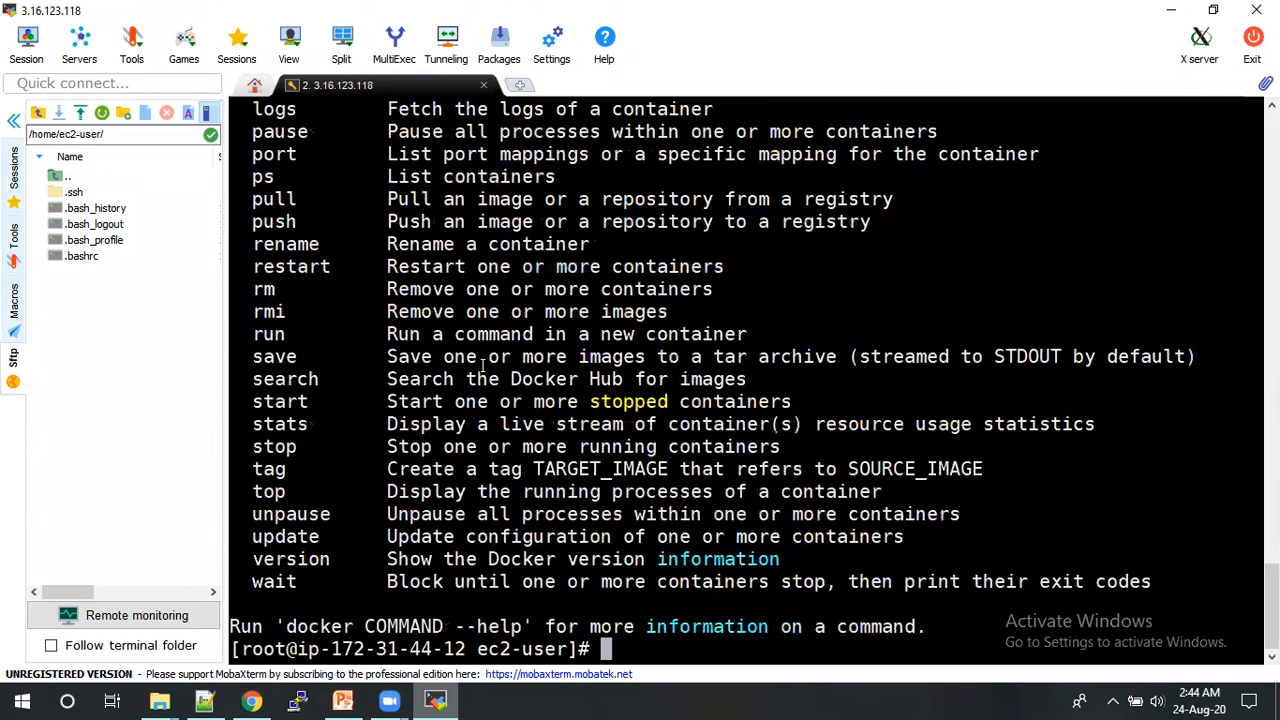
text(docke)
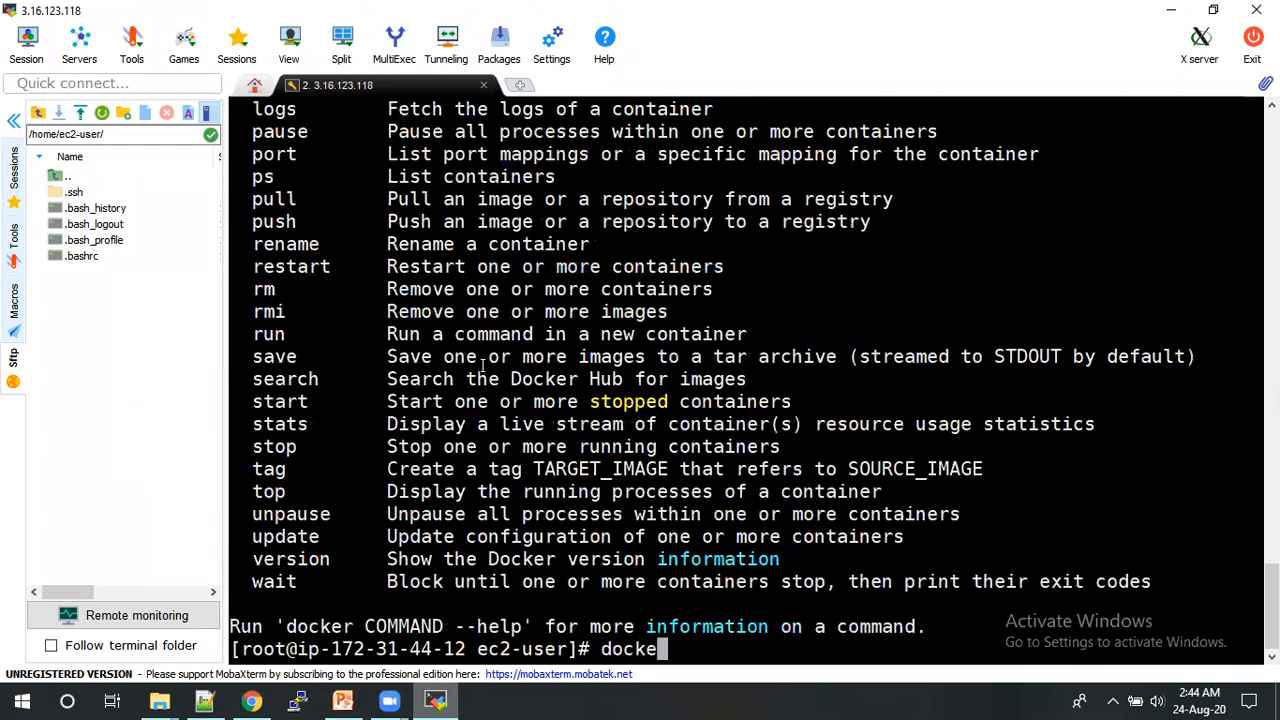
text(inf)
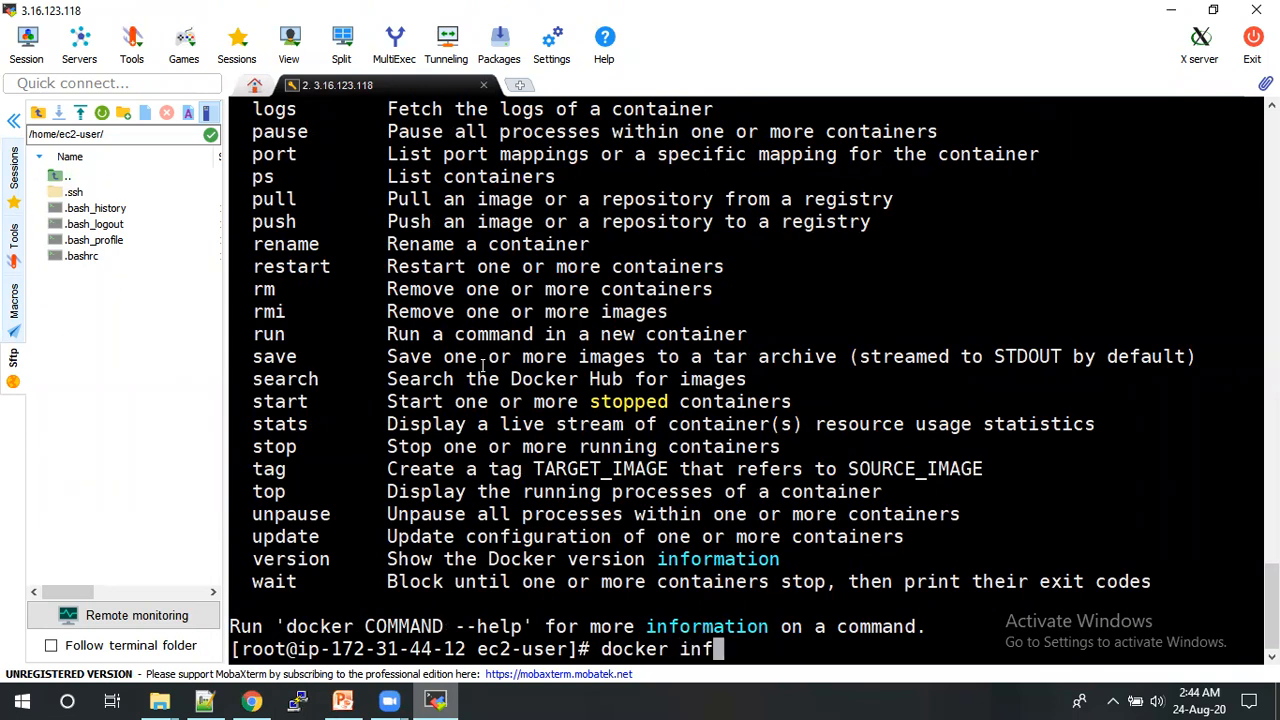
key(Return)
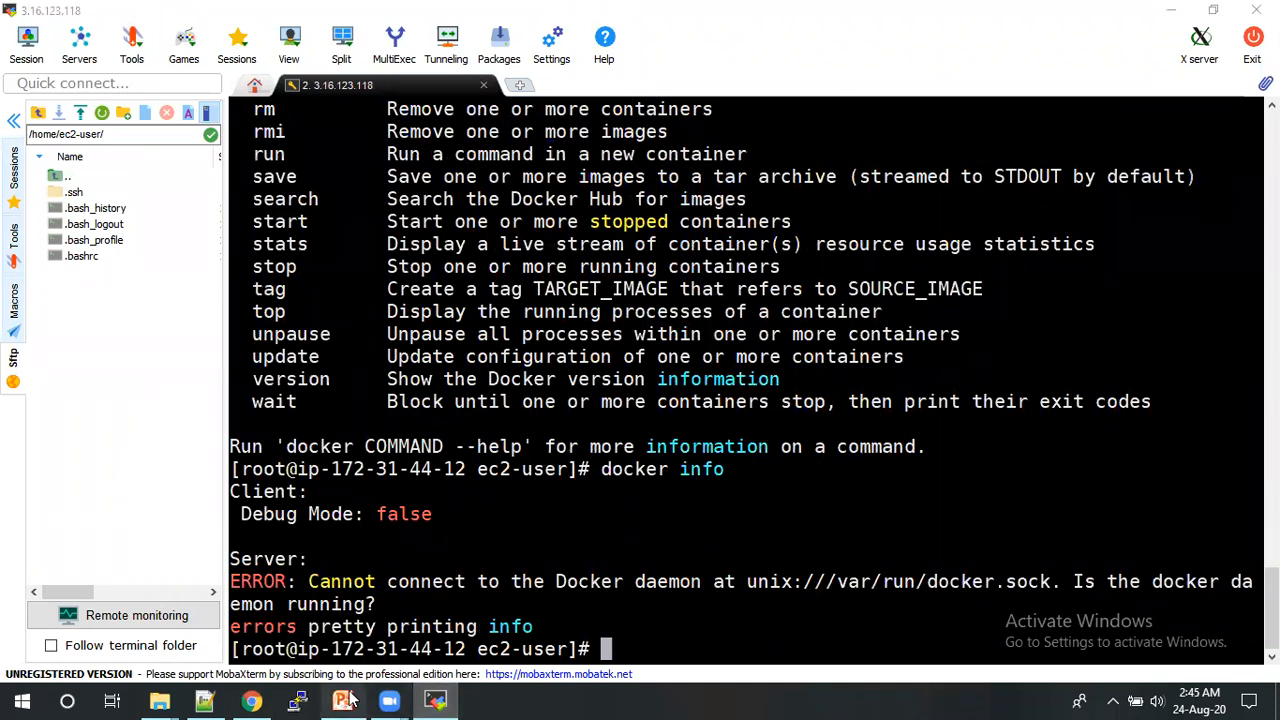
- View the Start docker slide, briefly flipping back to the Install docker slide
click(342, 700)
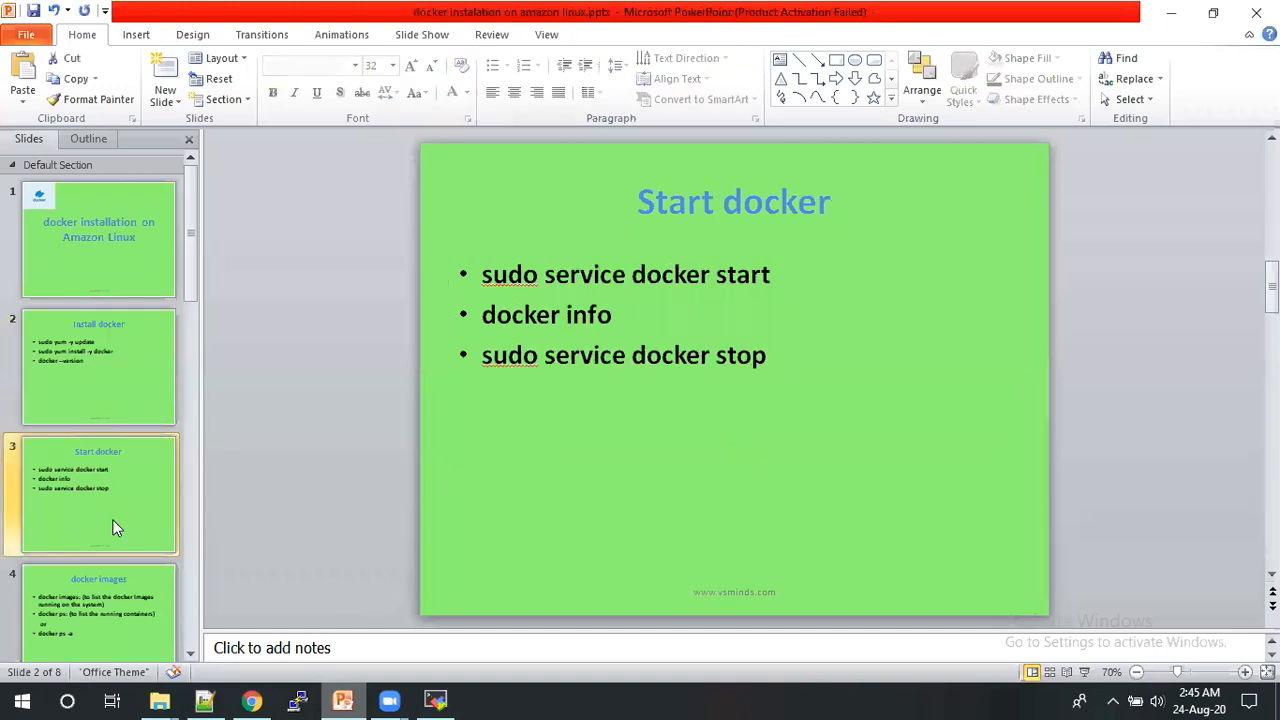
click(98, 490)
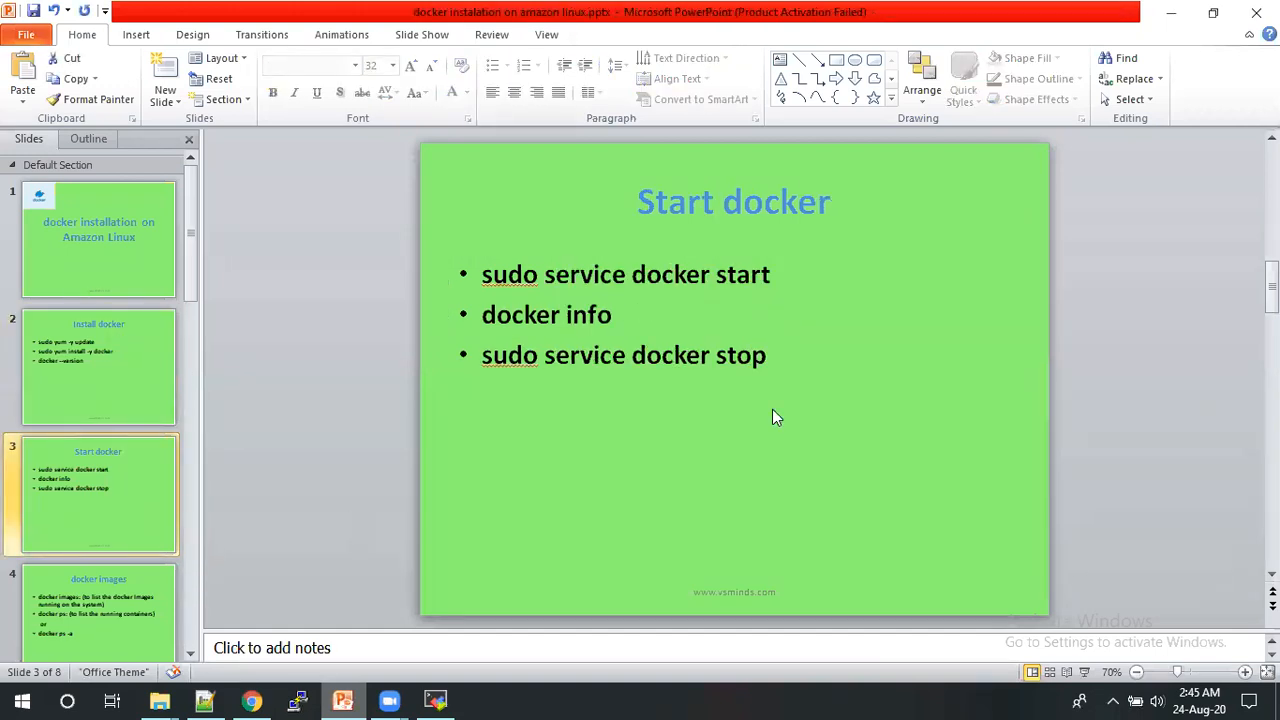
click(98, 365)
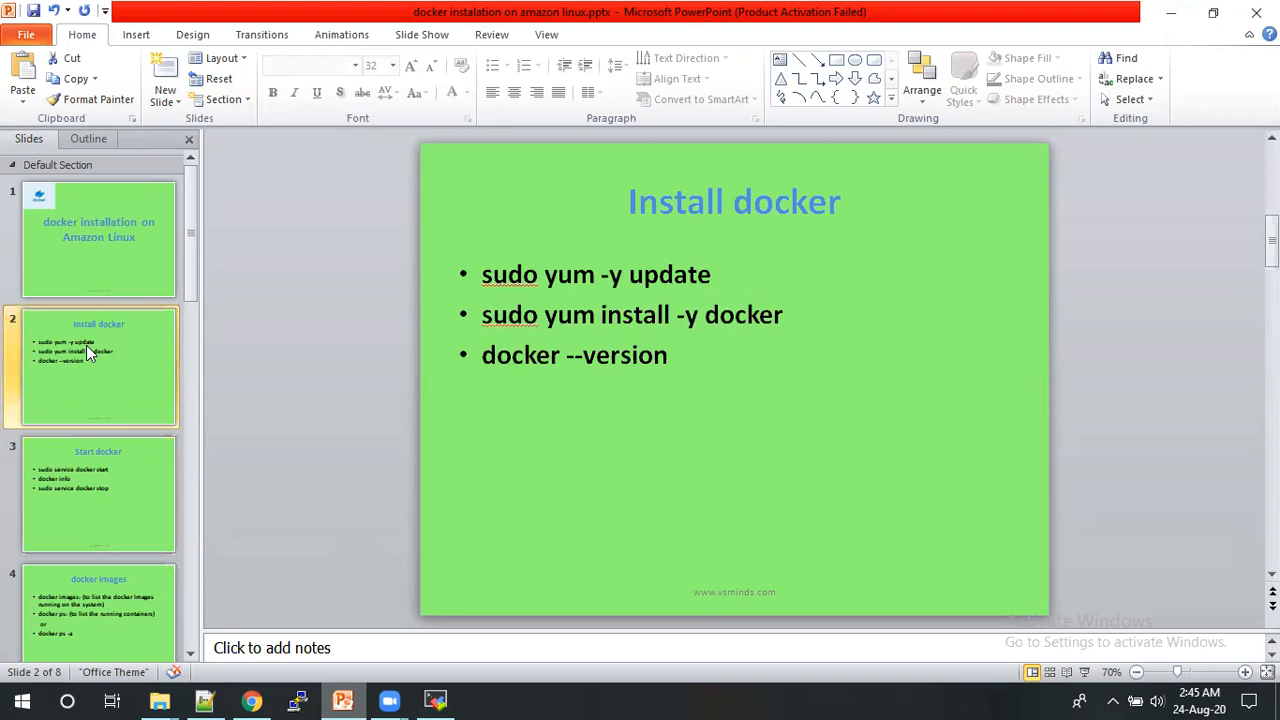
click(98, 493)
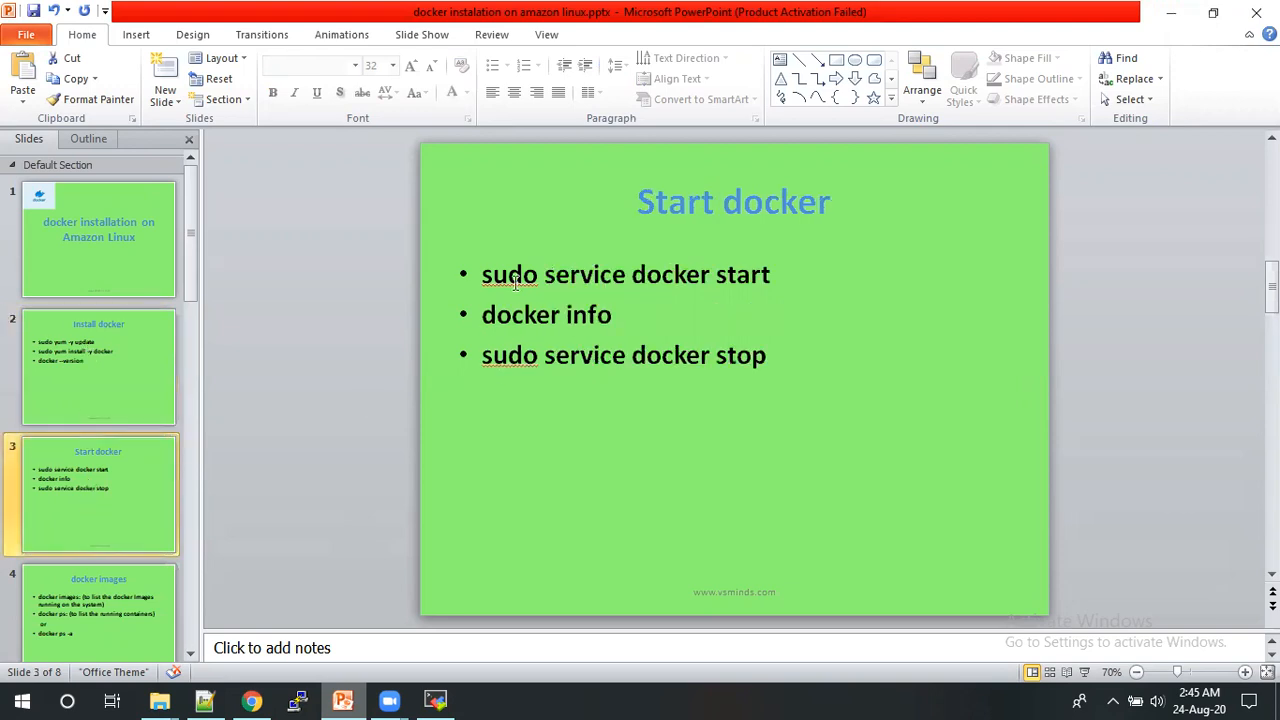
mouse_move(548, 274)
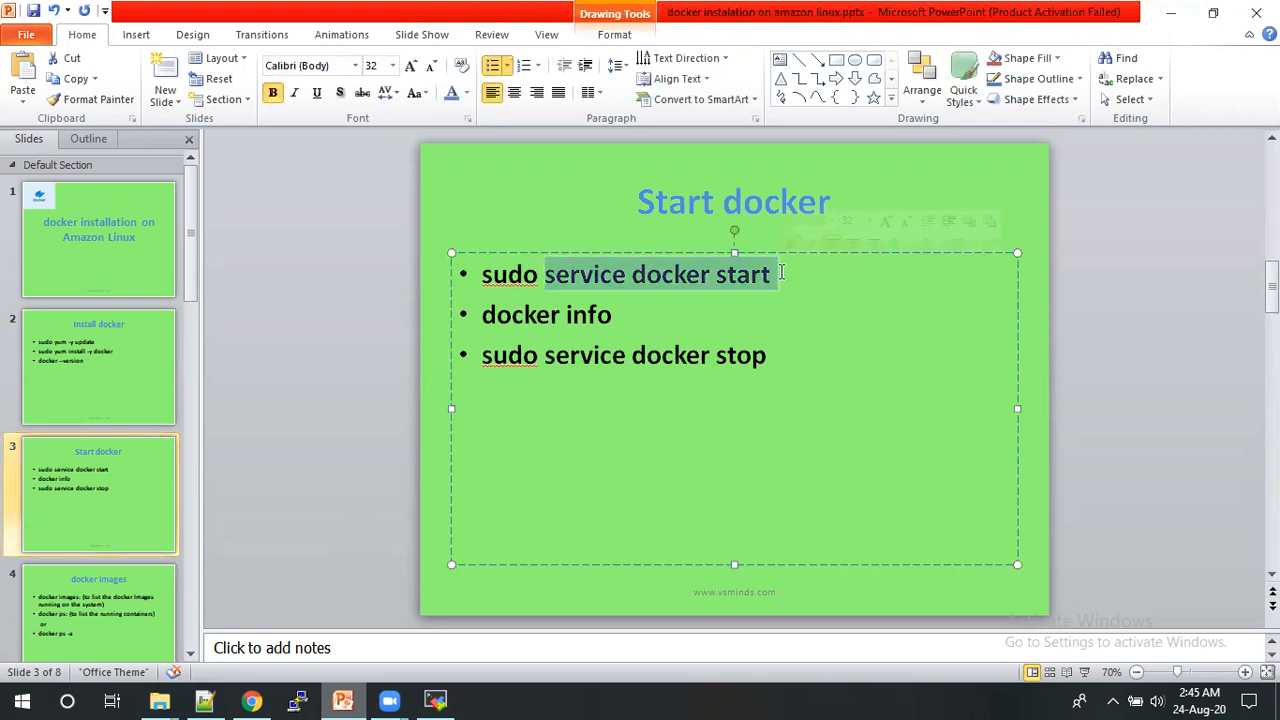
click(434, 700)
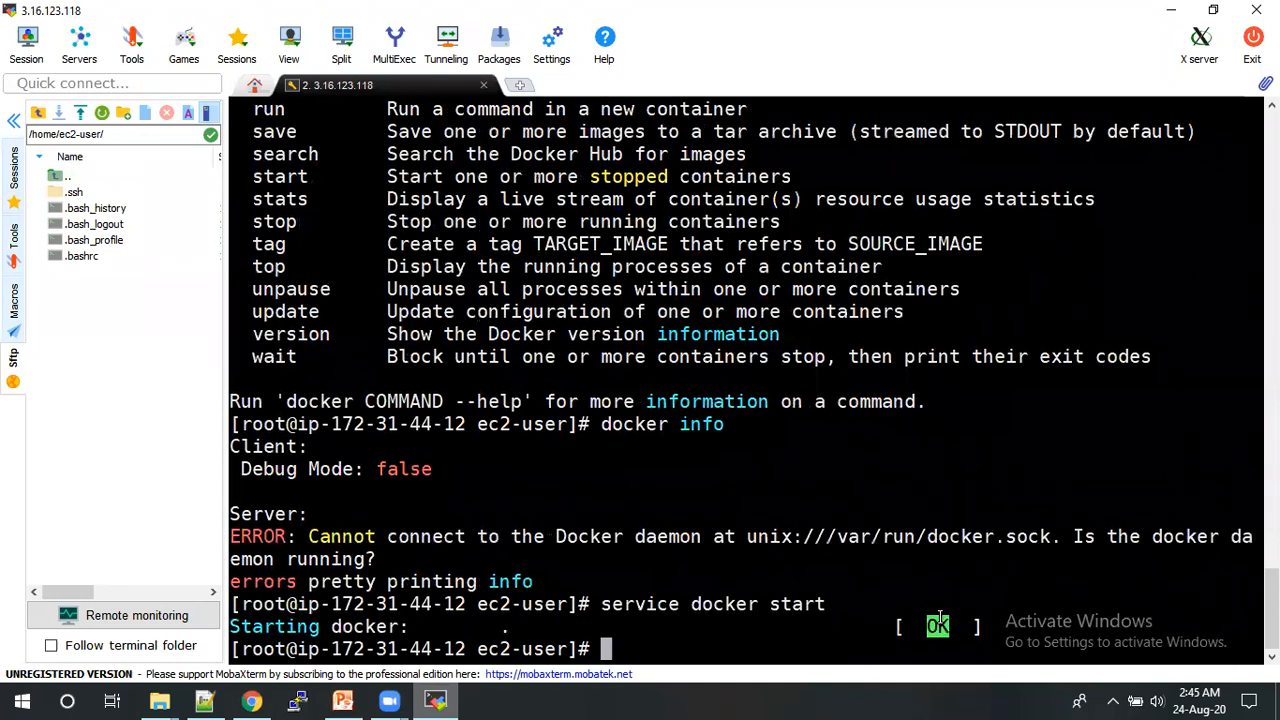
- Start Docker and review docker info: CPUs, Docker Root Dir /var/lib/docker, Amazon Linux AMI 2018.03
text(service docker start)
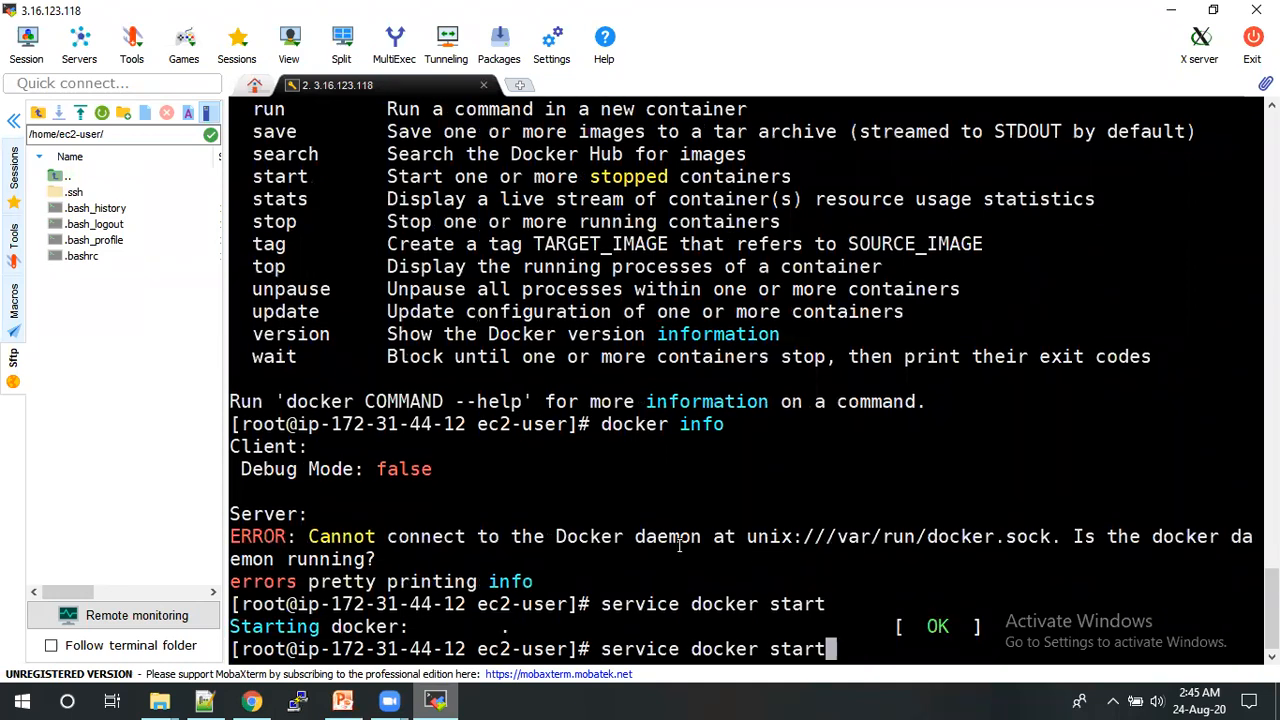
key(Return)
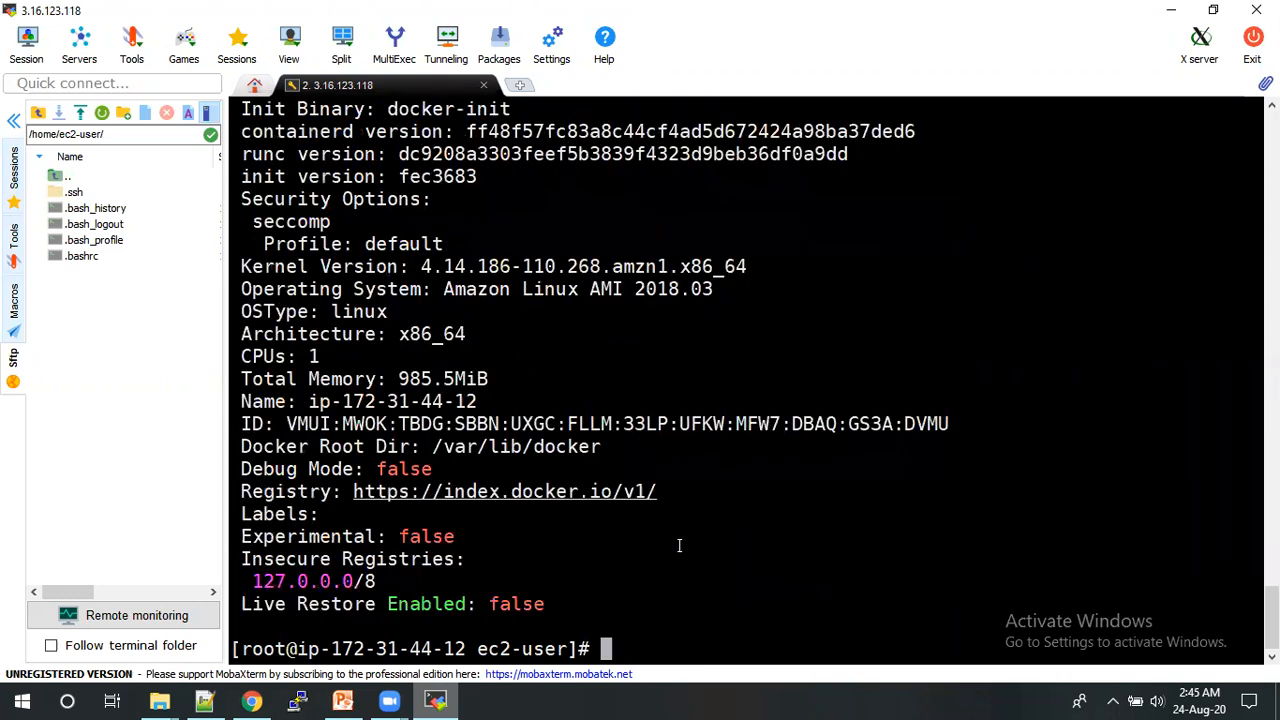
mouse_move(377, 468)
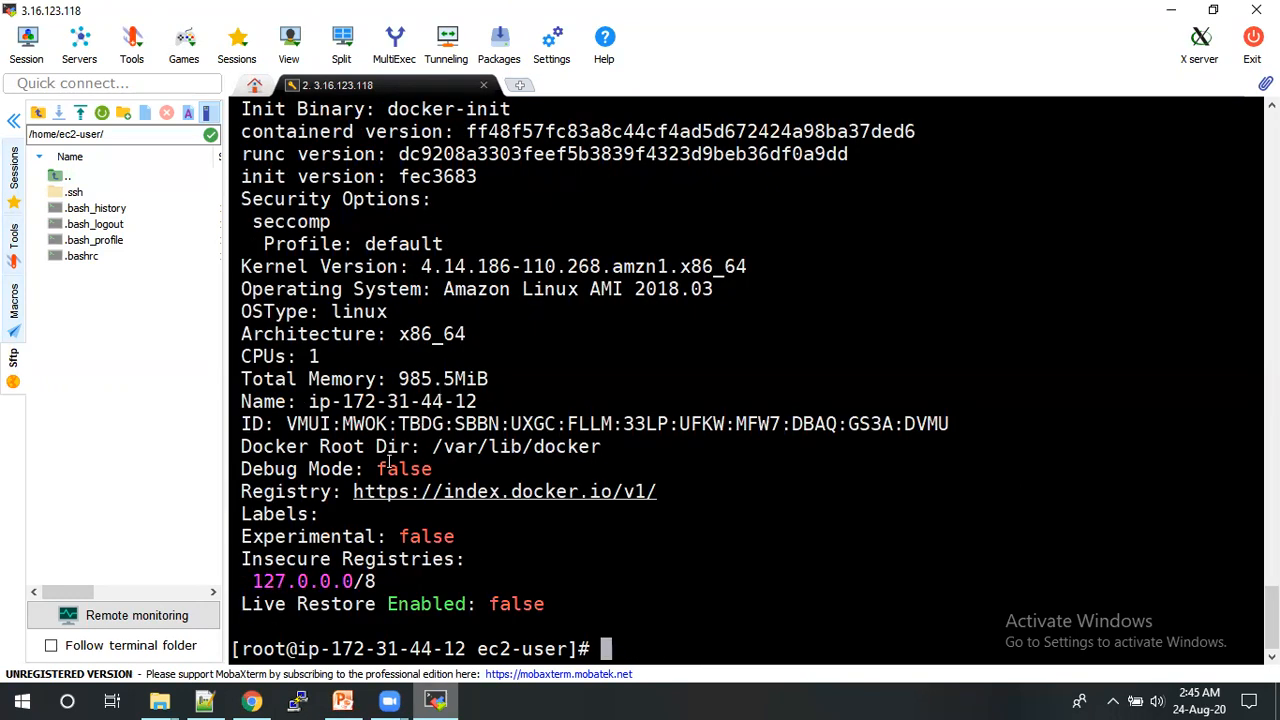
mouse_move(395, 337)
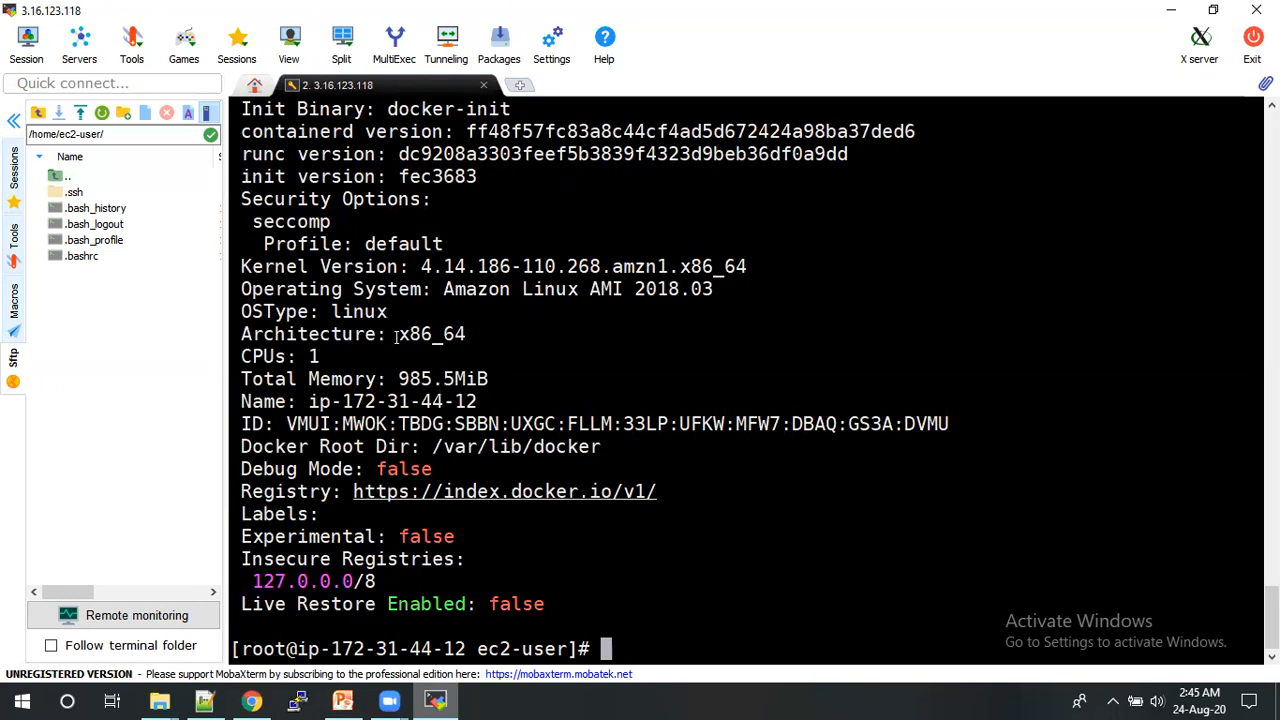
double_click(442, 378)
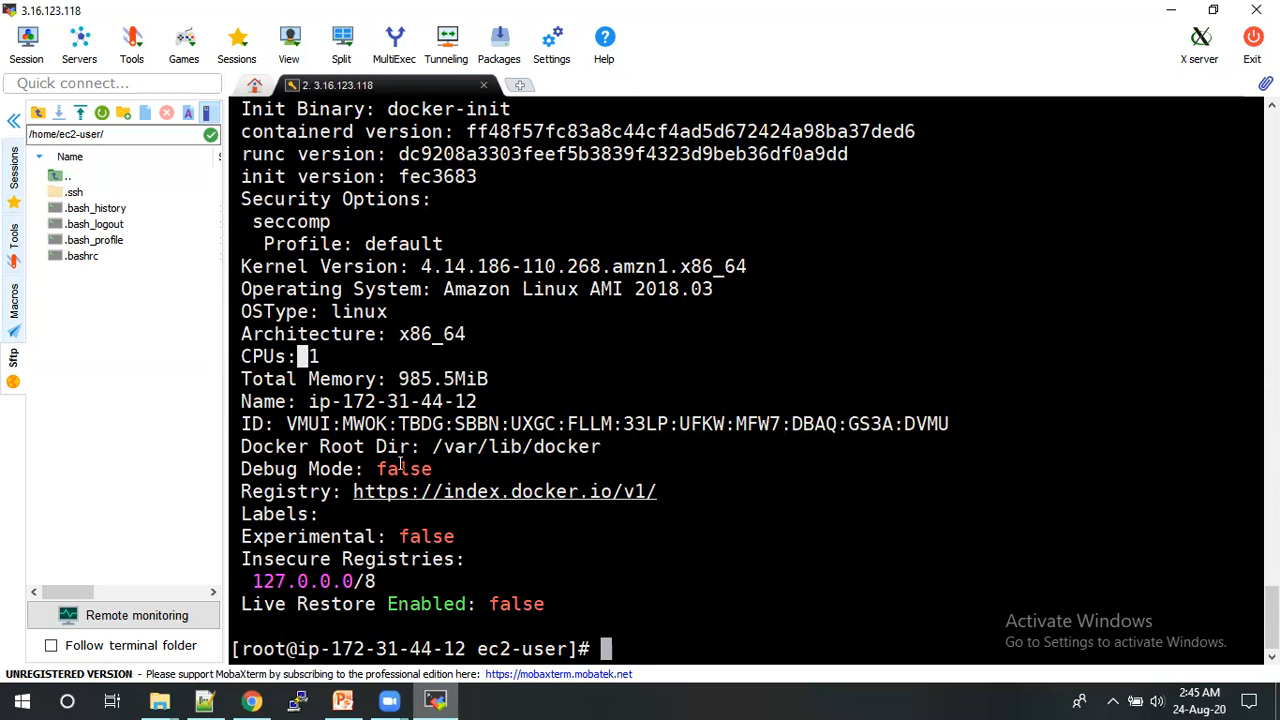
double_click(404, 469)
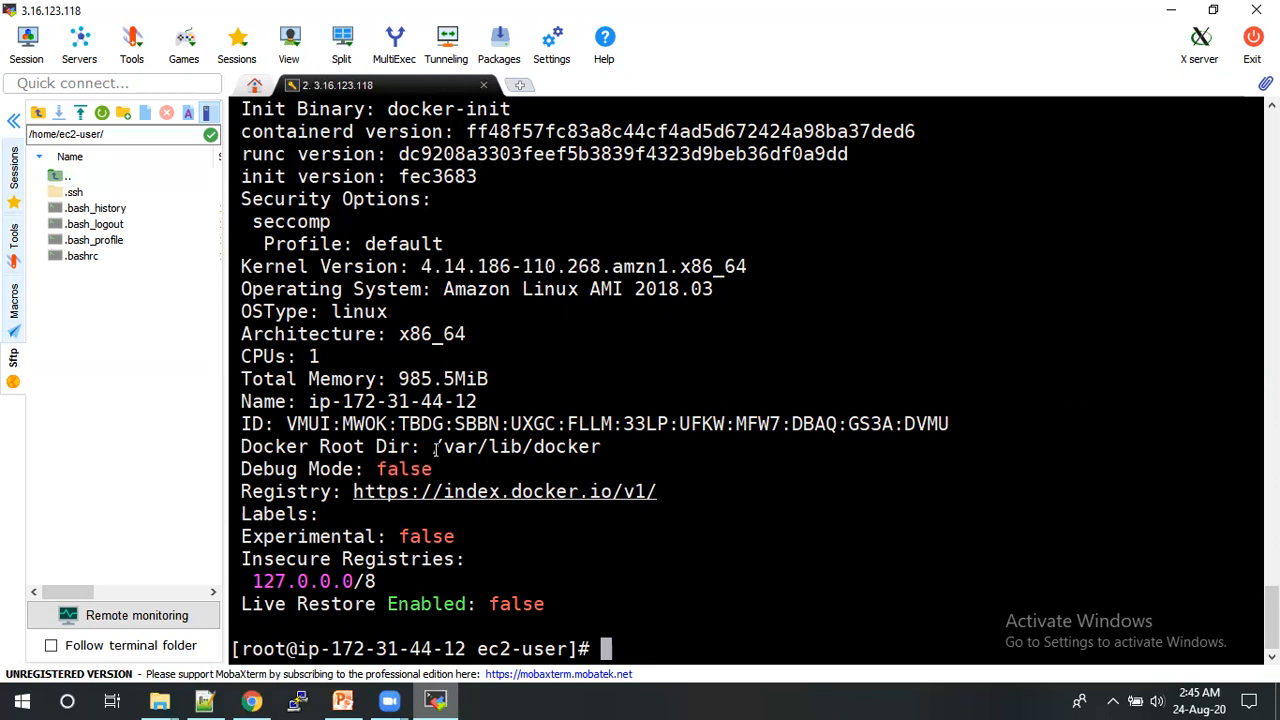
double_click(515, 446)
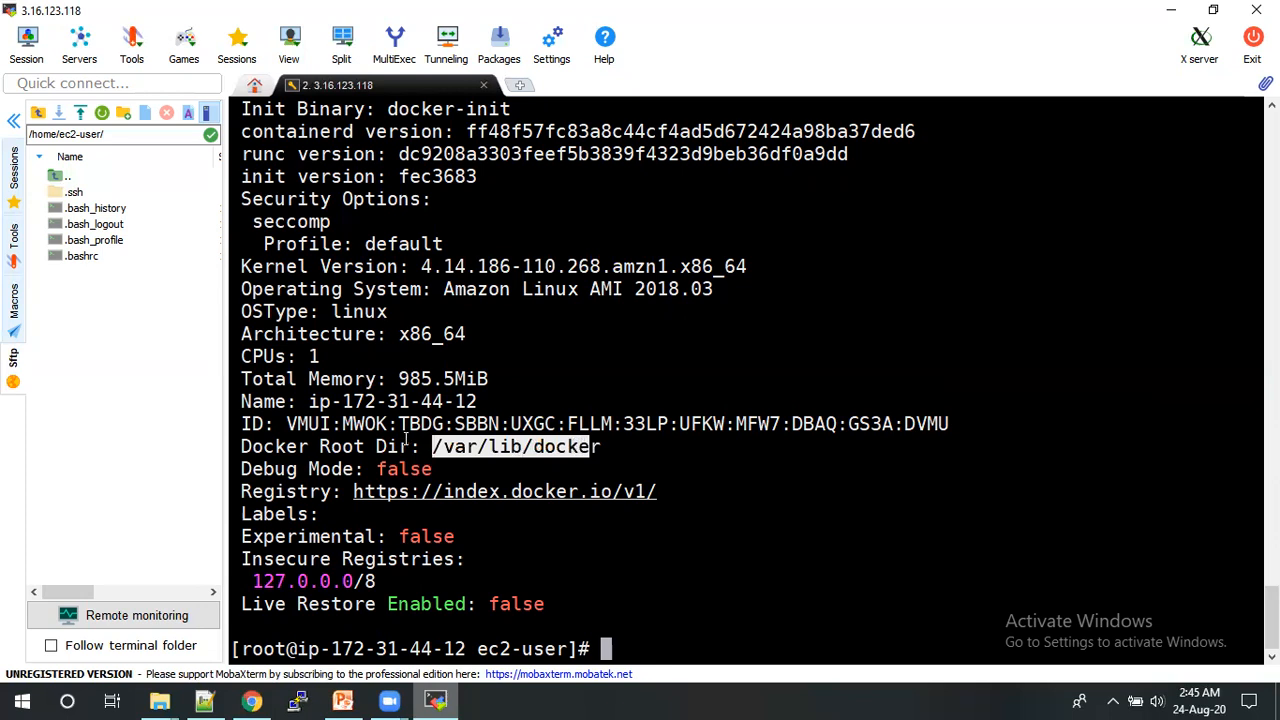
scroll(up, 3)
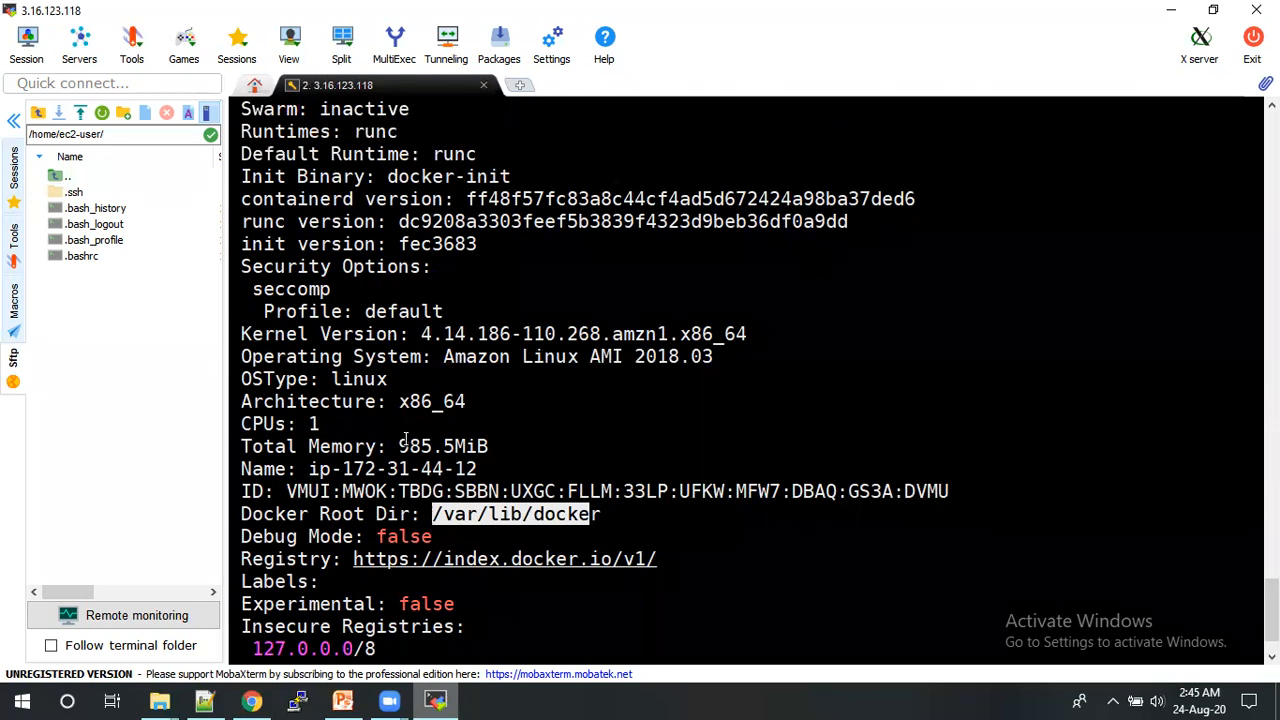
scroll(up, 3)
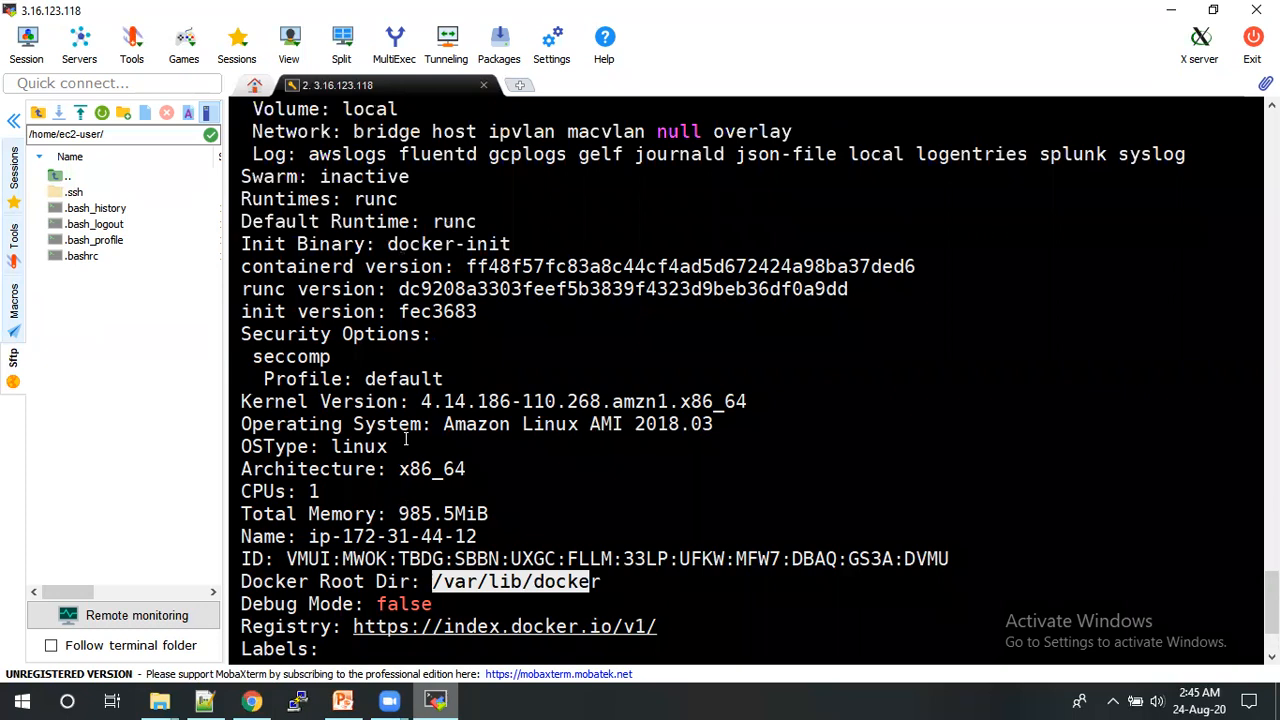
scroll(down, 3)
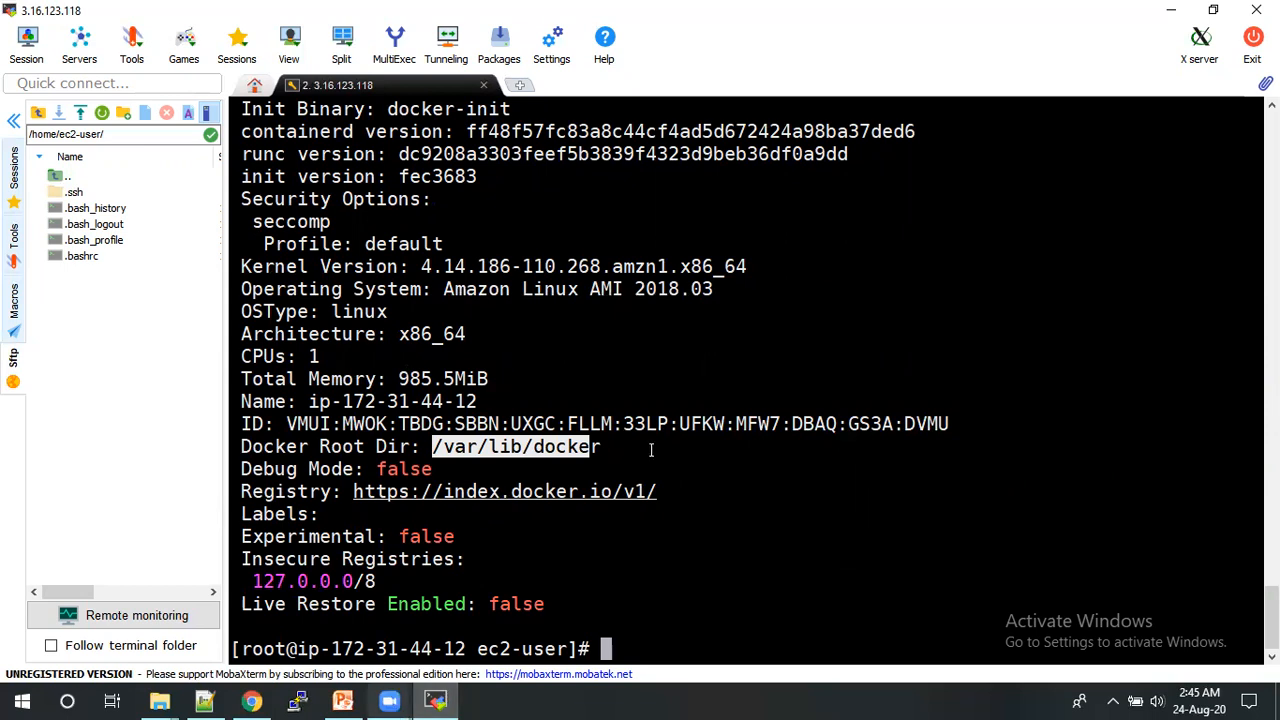
mouse_move(744, 435)
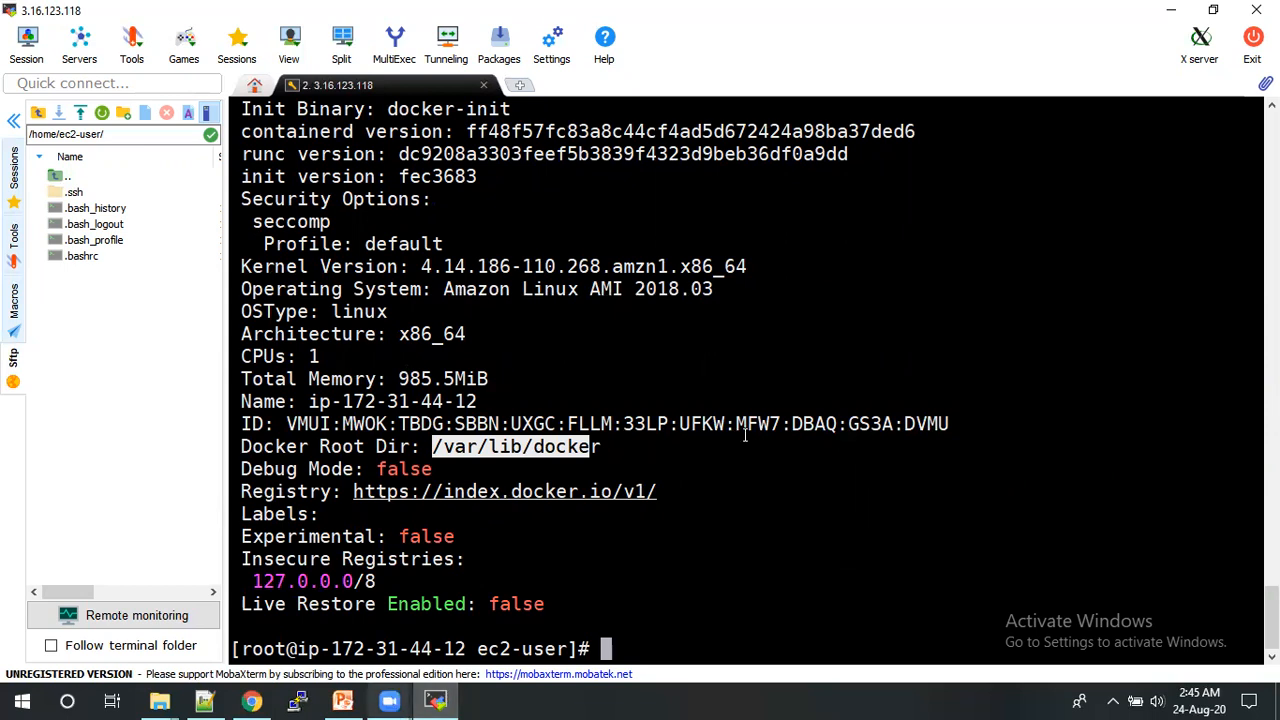
click(342, 700)
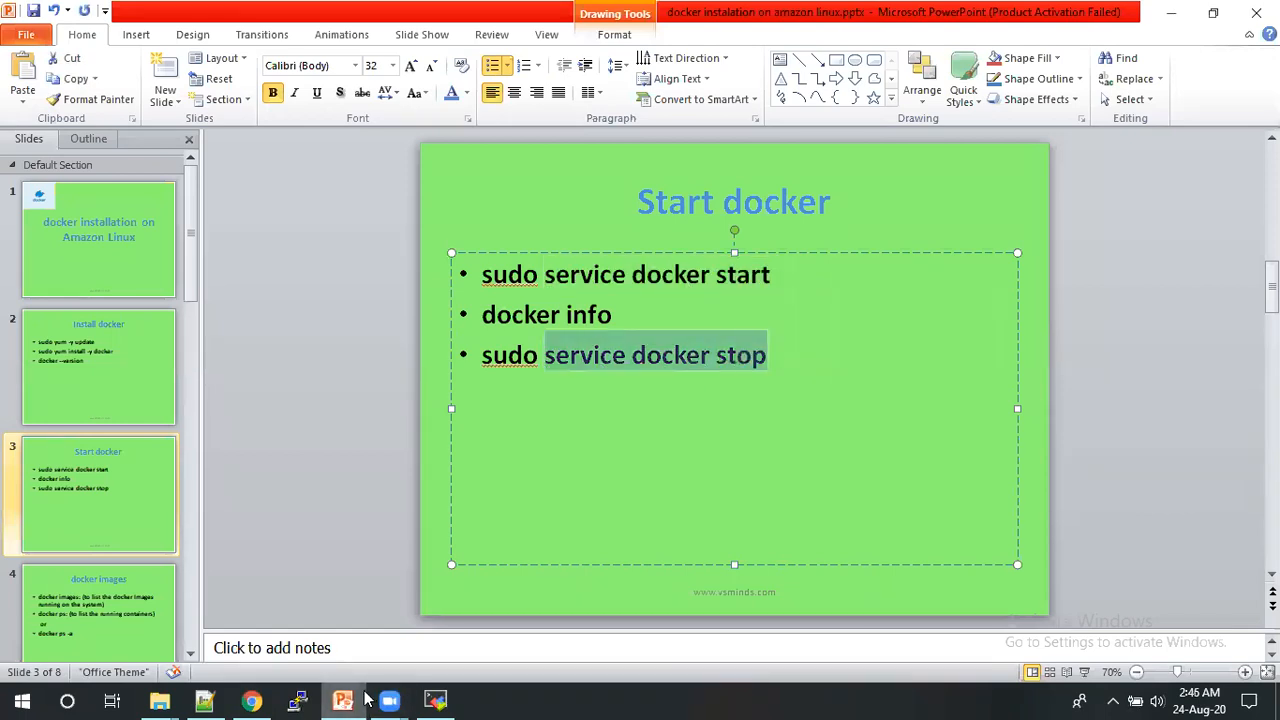
click(434, 700)
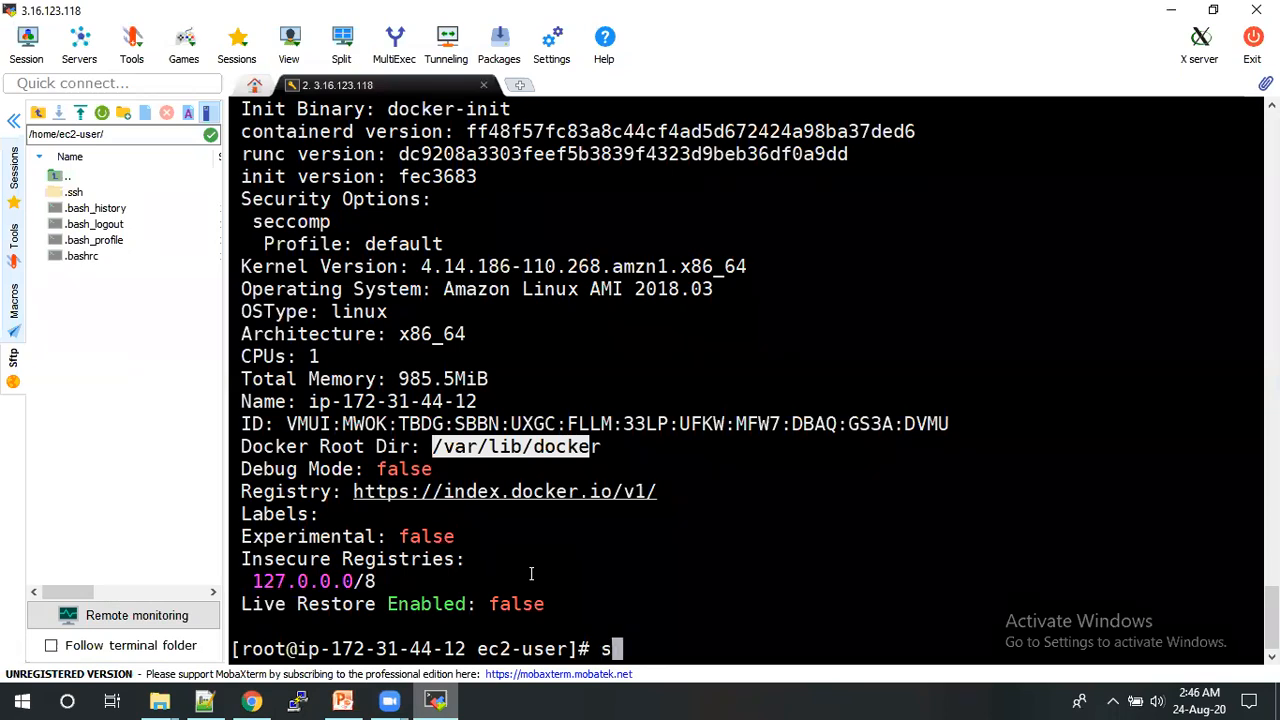
- Run 'service docker stop' then 'service docker start', both reporting OK
text(ervice)
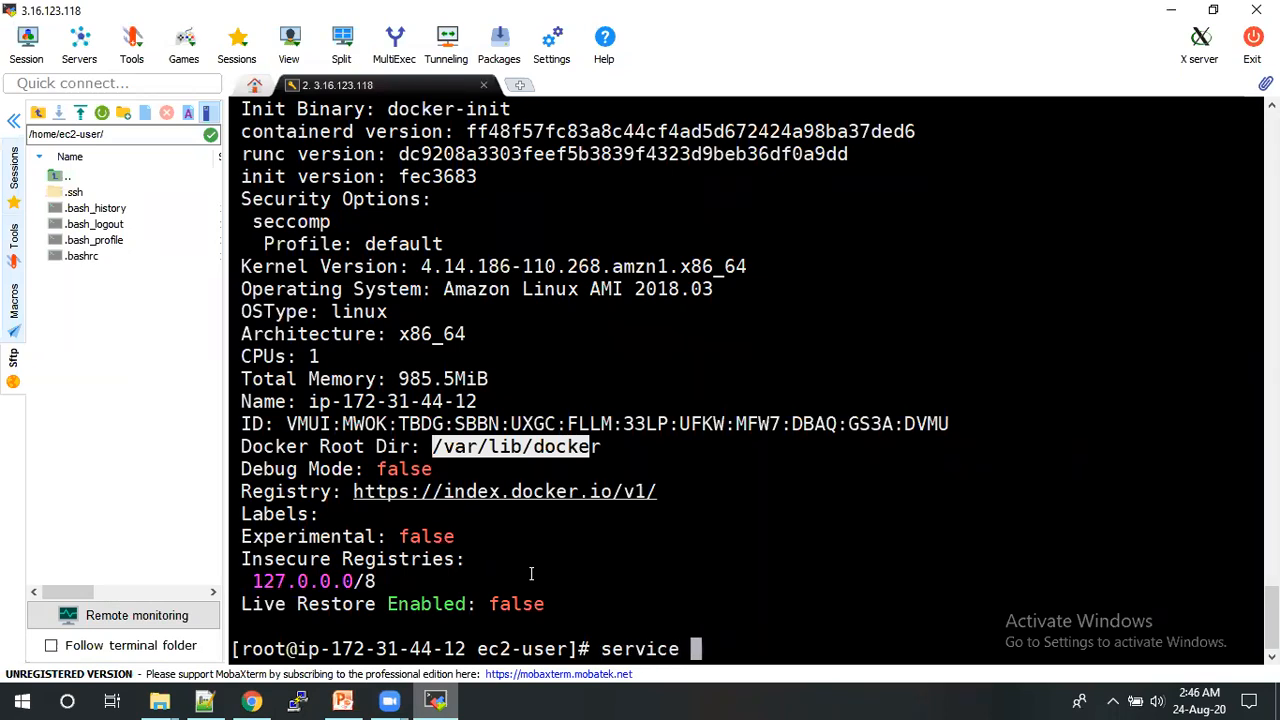
text(docker s)
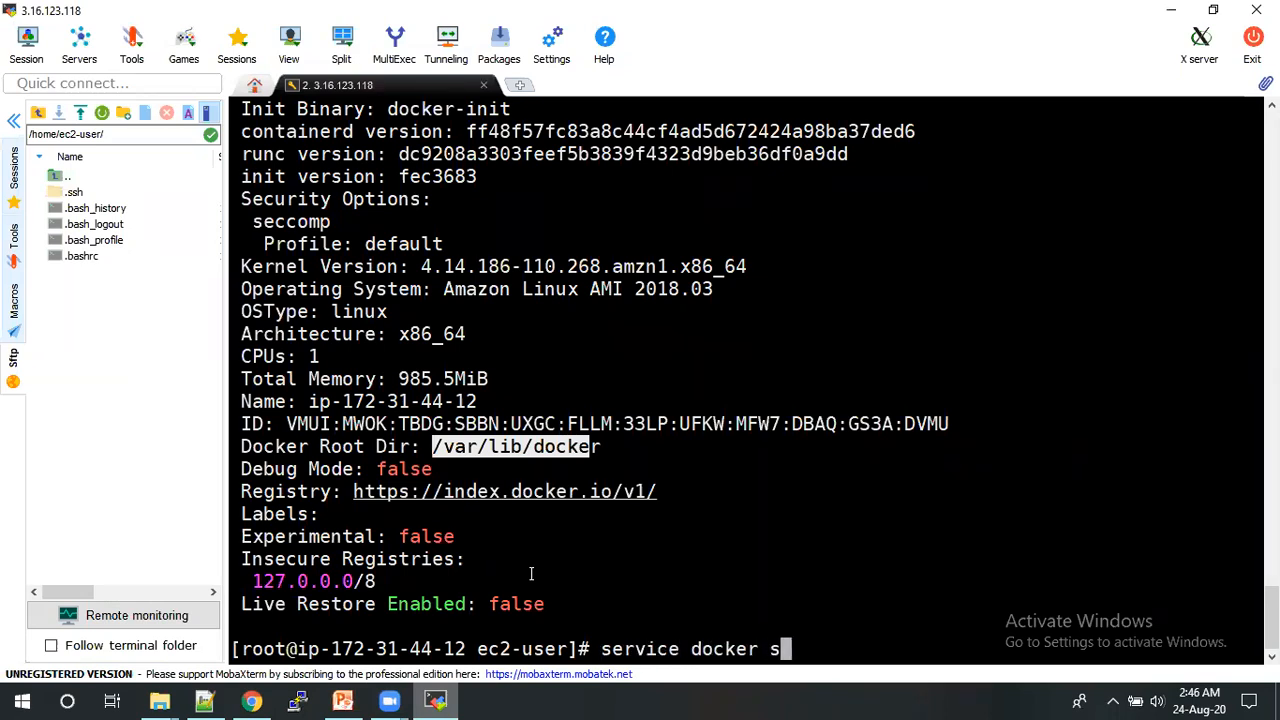
key(Return)
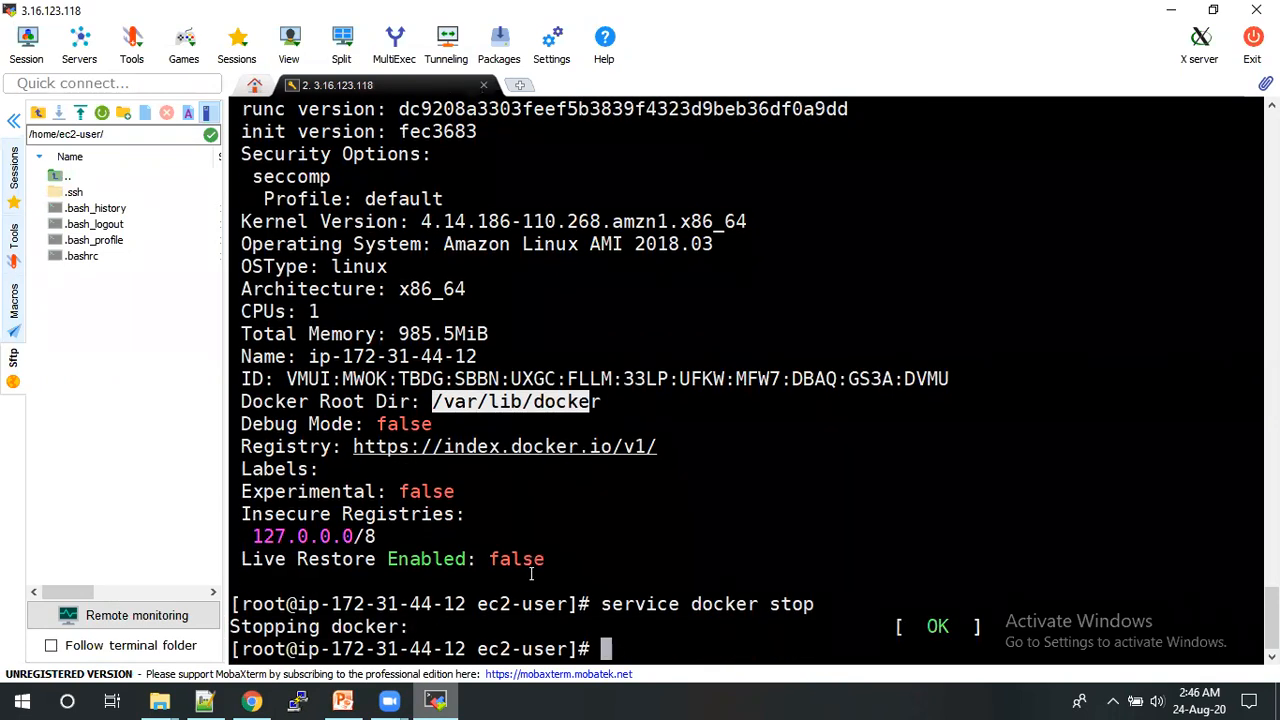
text(service docker stop)
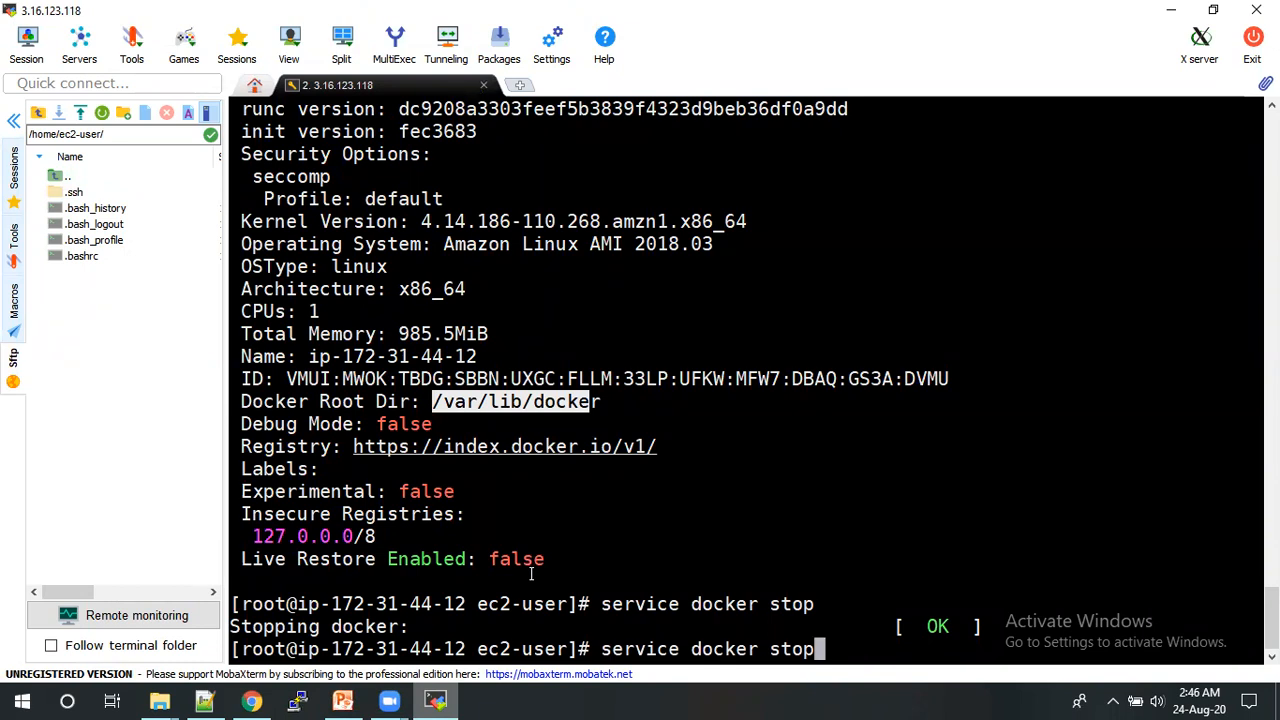
text(sta)
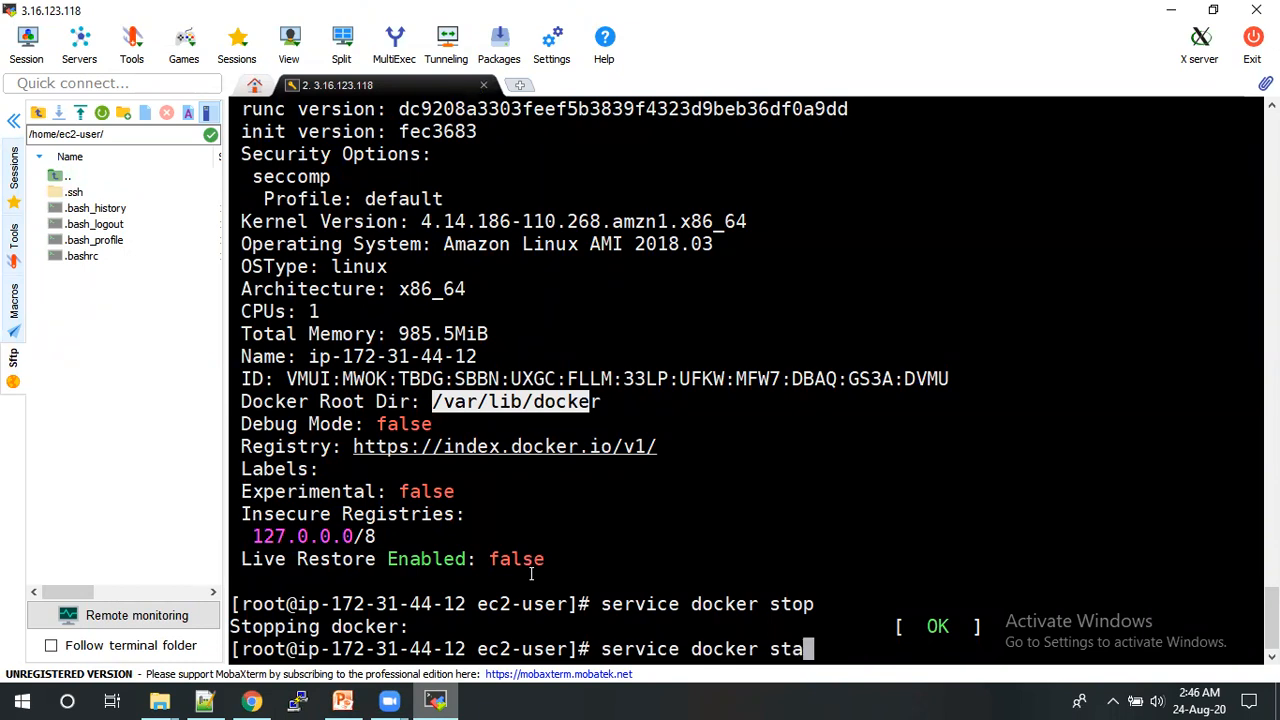
key(Return)
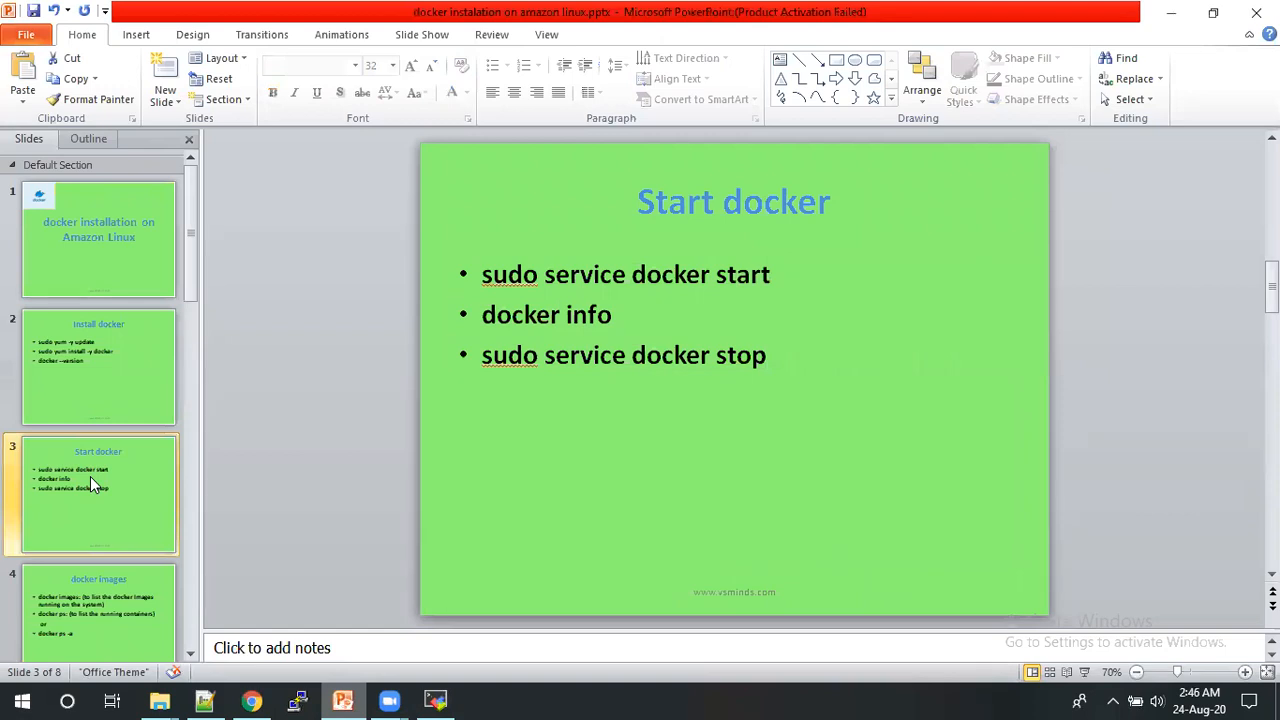
click(98, 612)
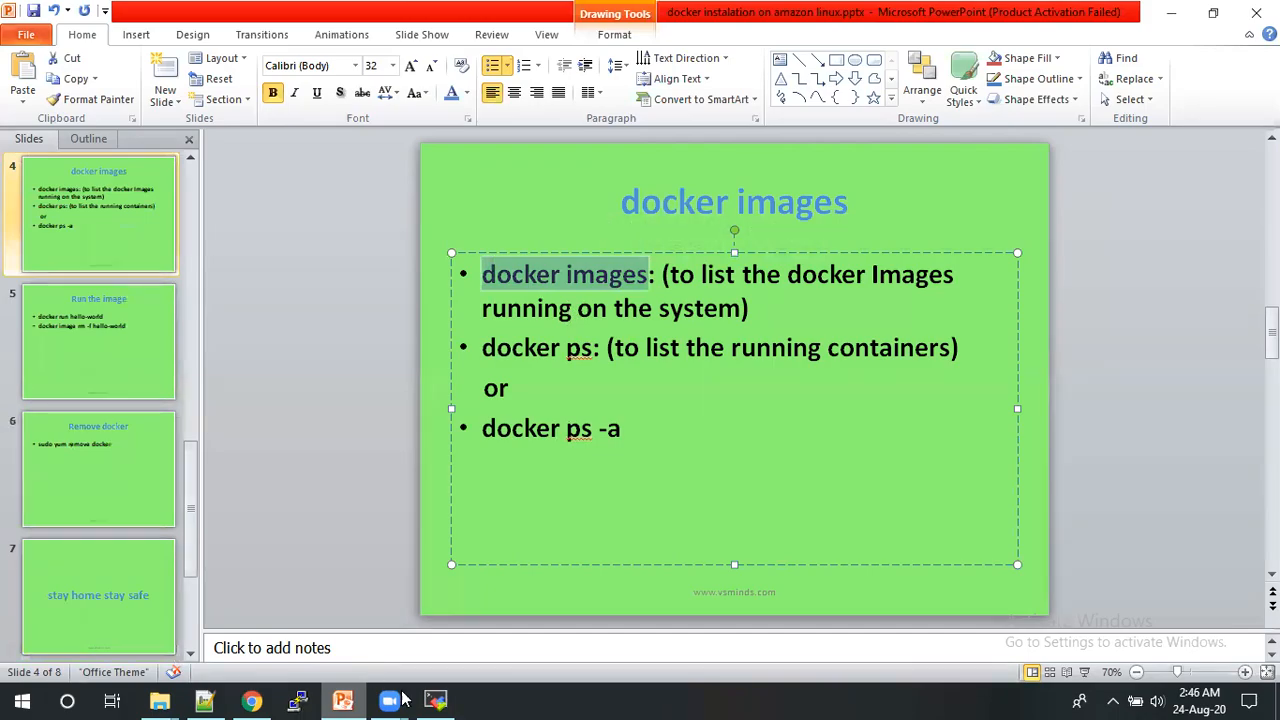
click(434, 700)
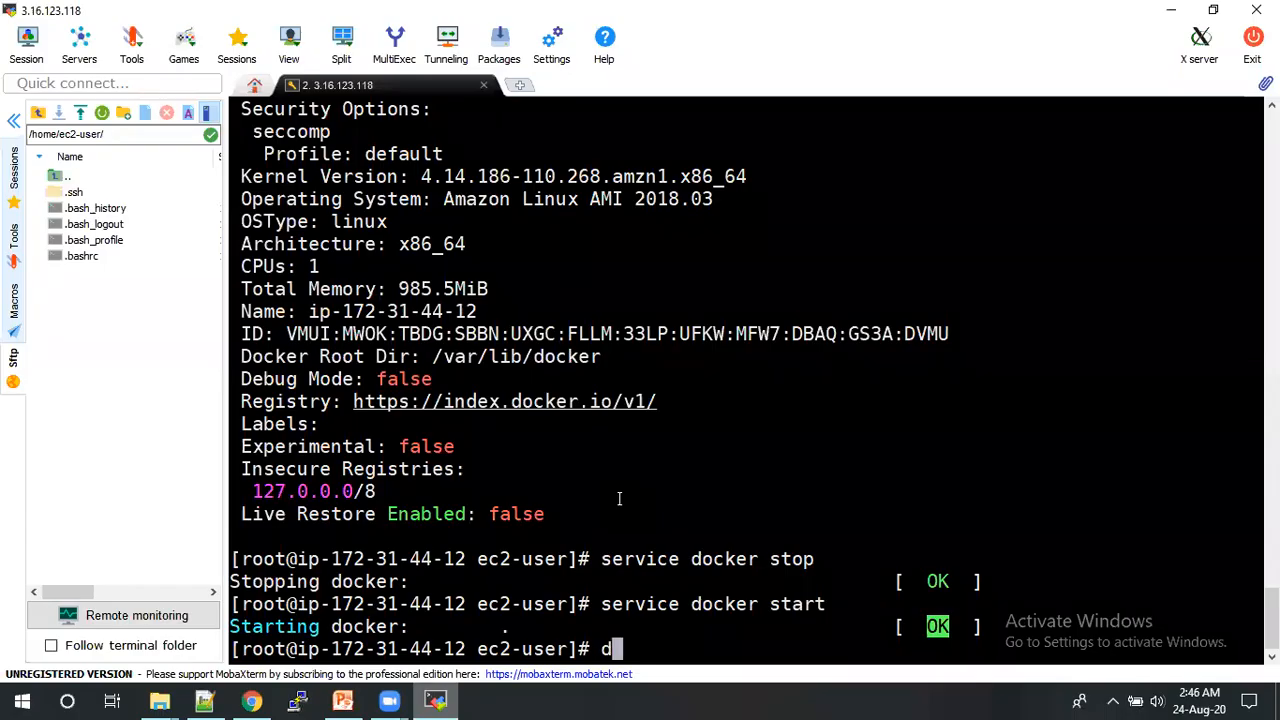
- Run 'docker images' to list the images stored on the instance
text(oc)
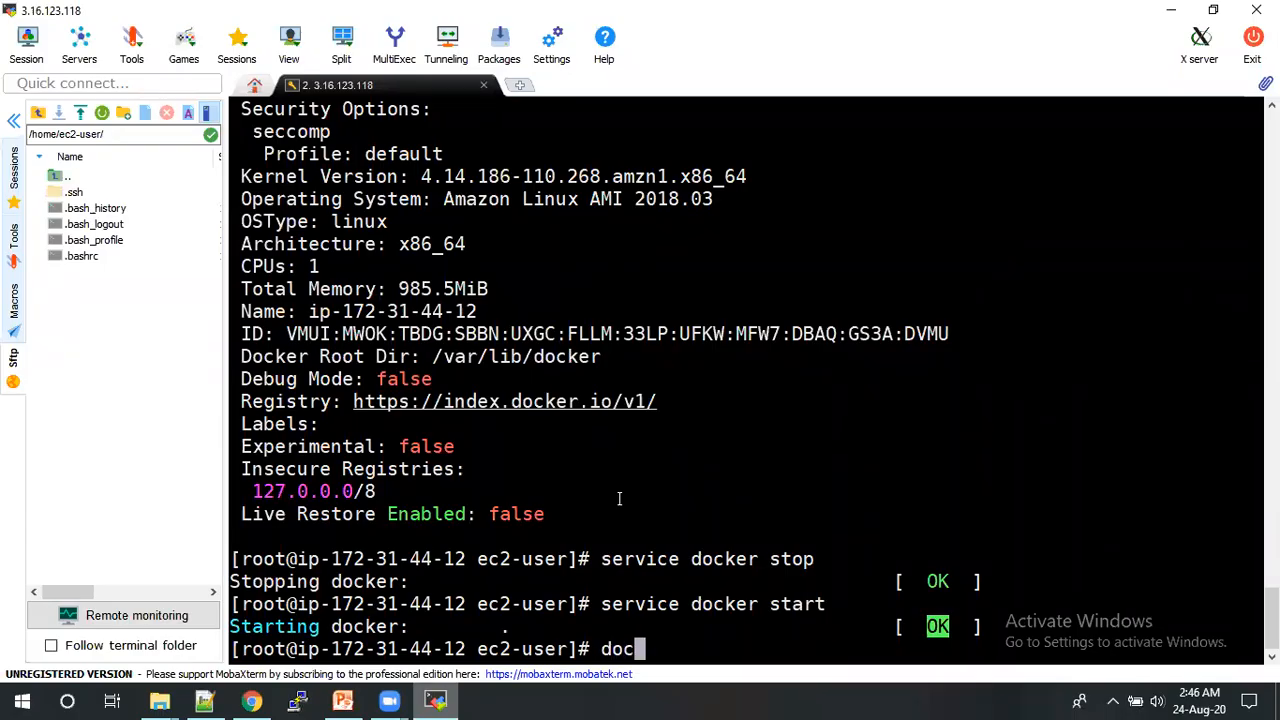
text(ker)
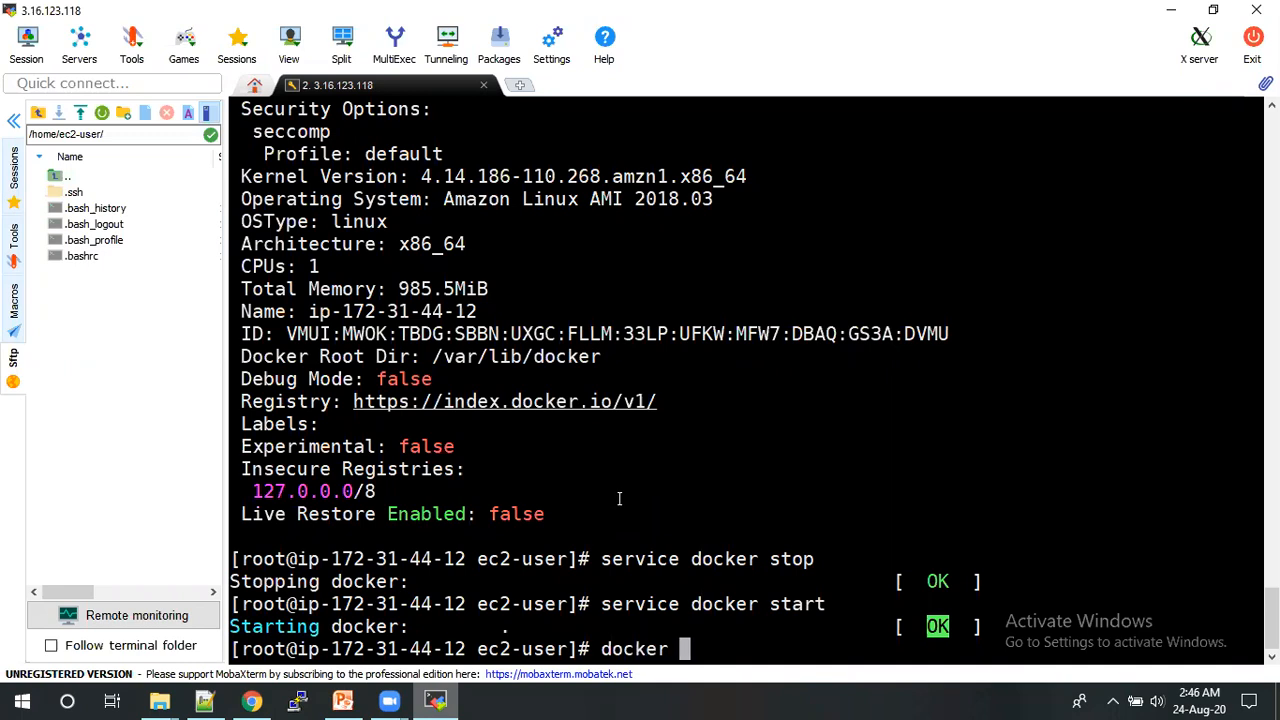
text(images)
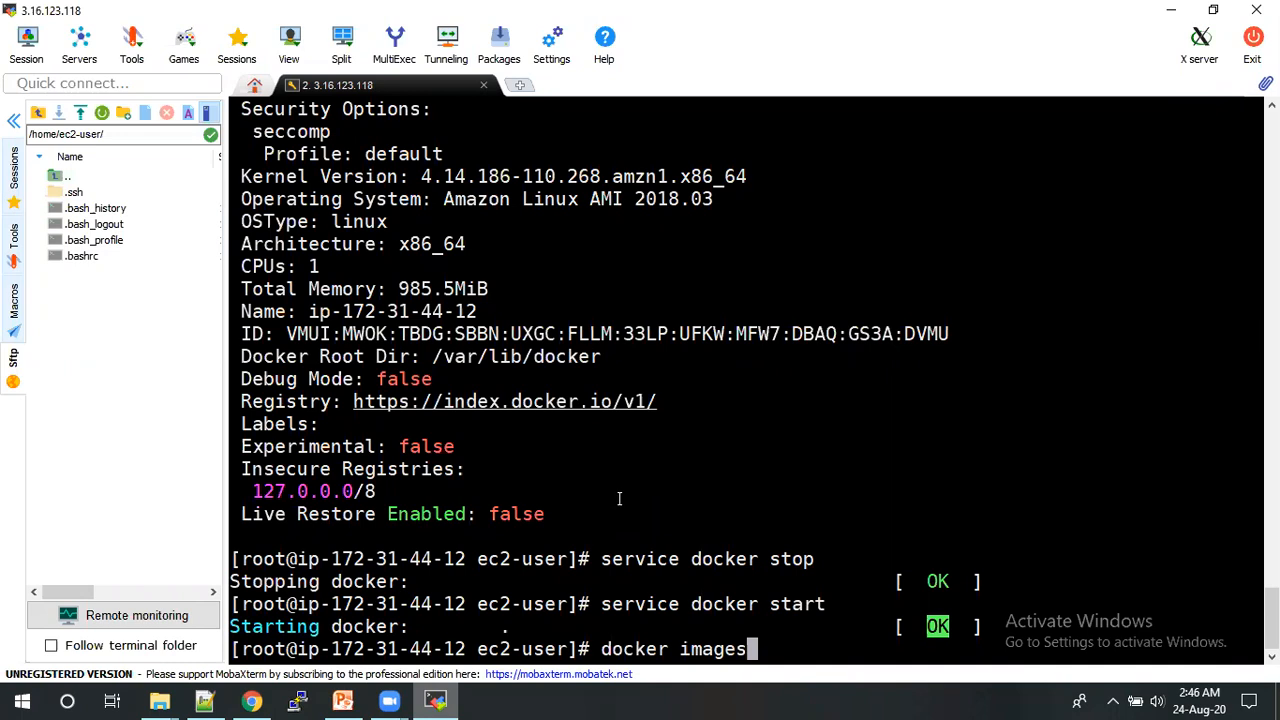
key(Return)
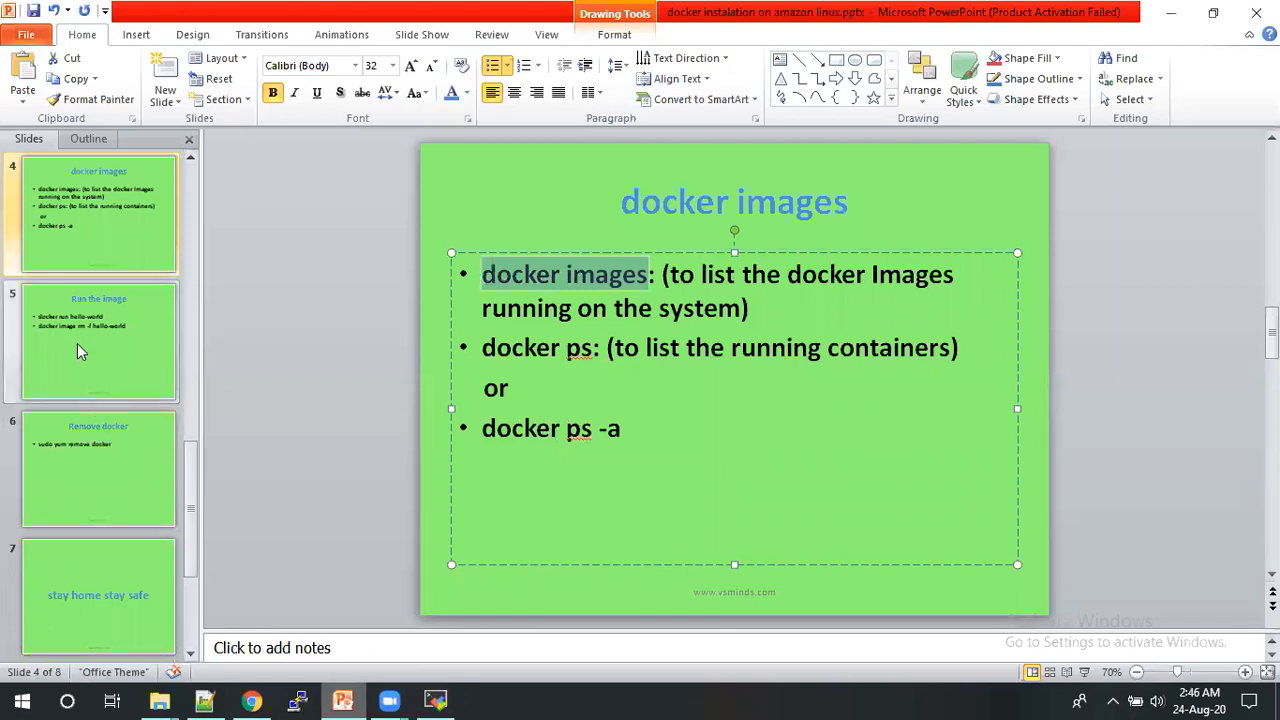
click(98, 342)
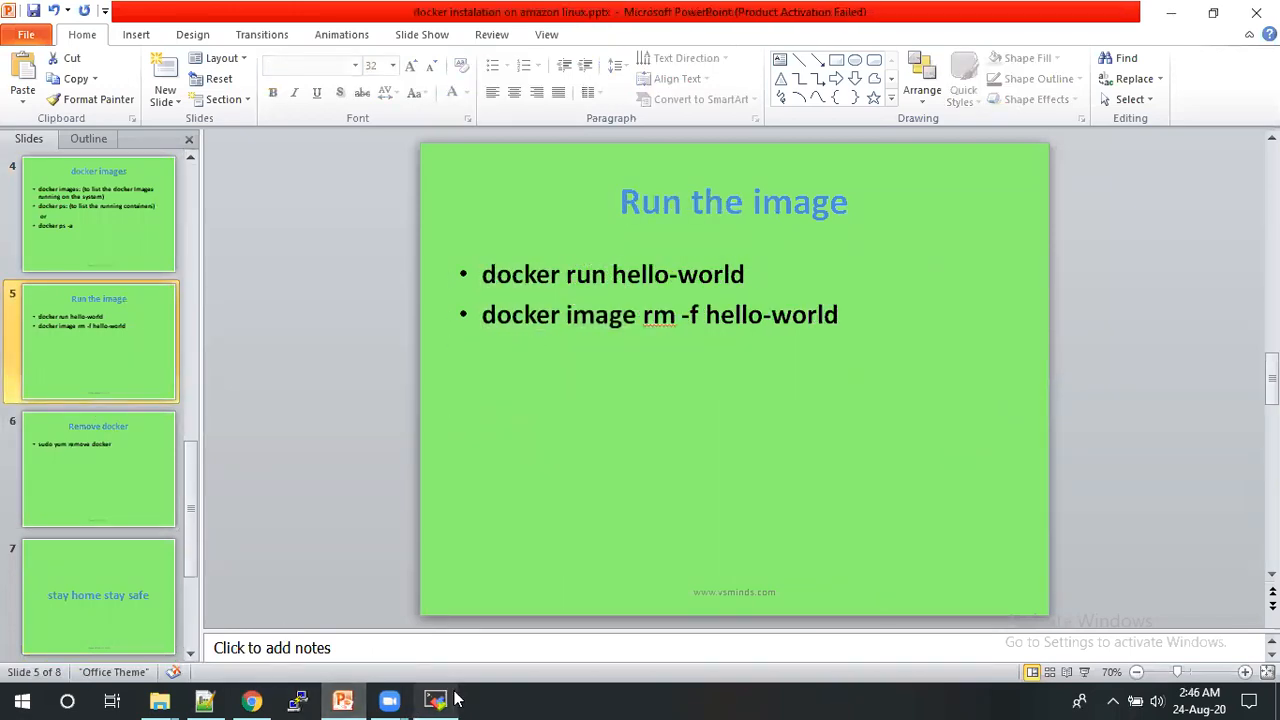
- Run 'docker run hello-world' in the MobaXterm terminal session
click(434, 699)
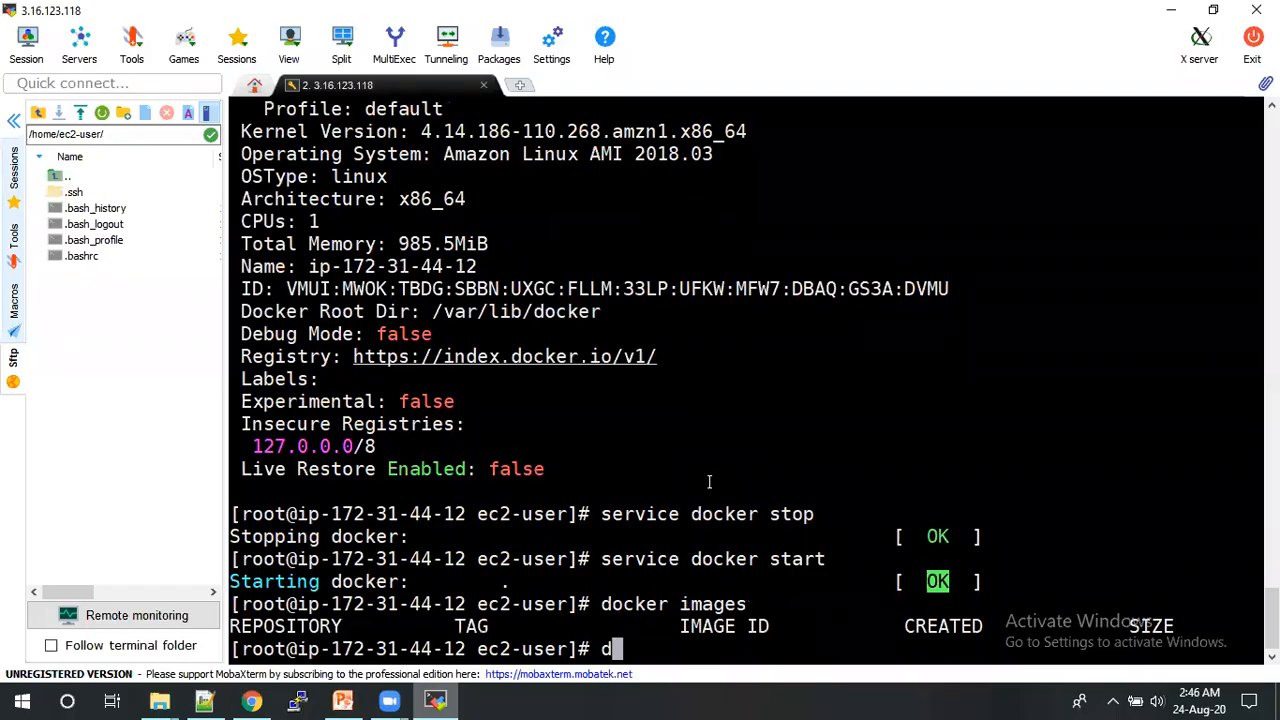
text(ocer run)
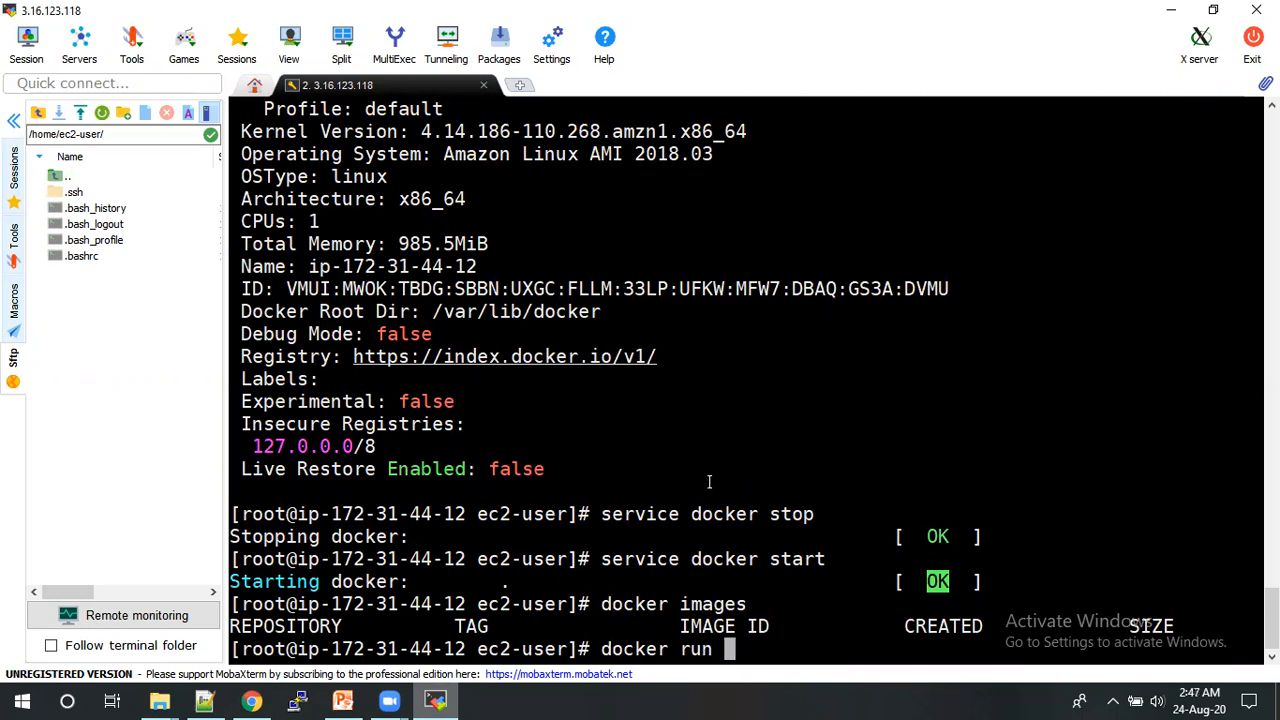
text(helo)
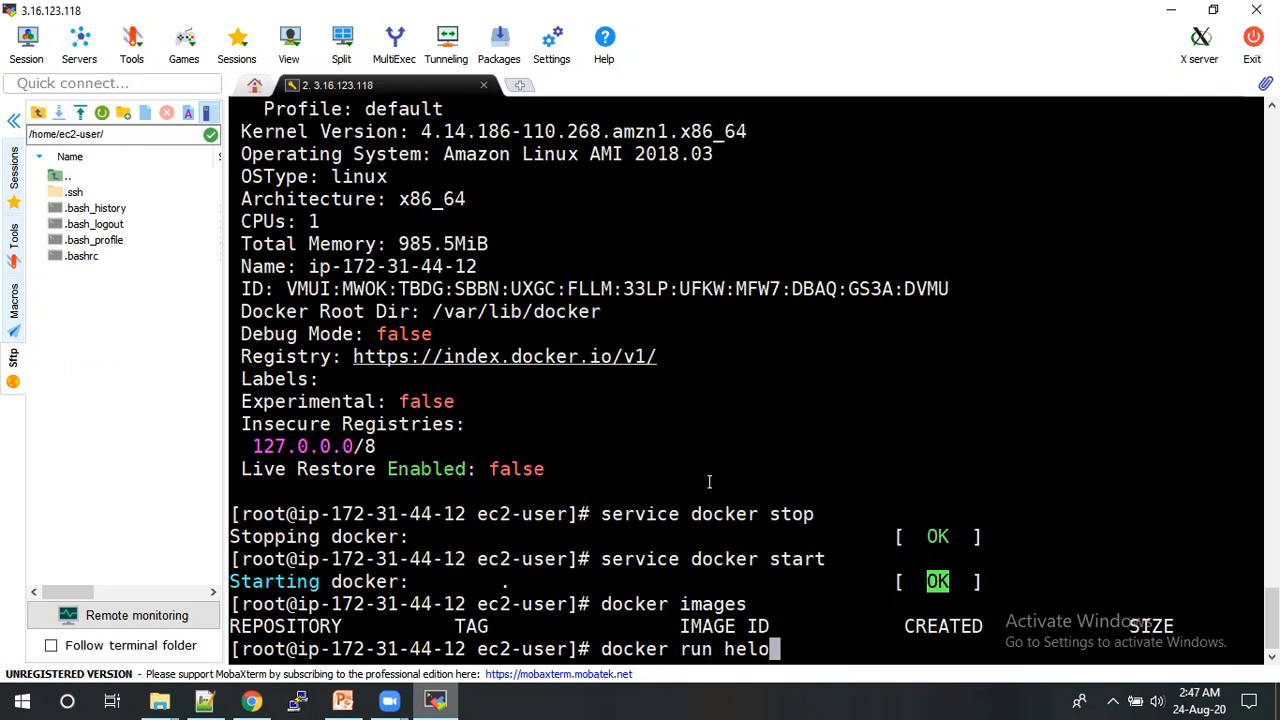
text(l)
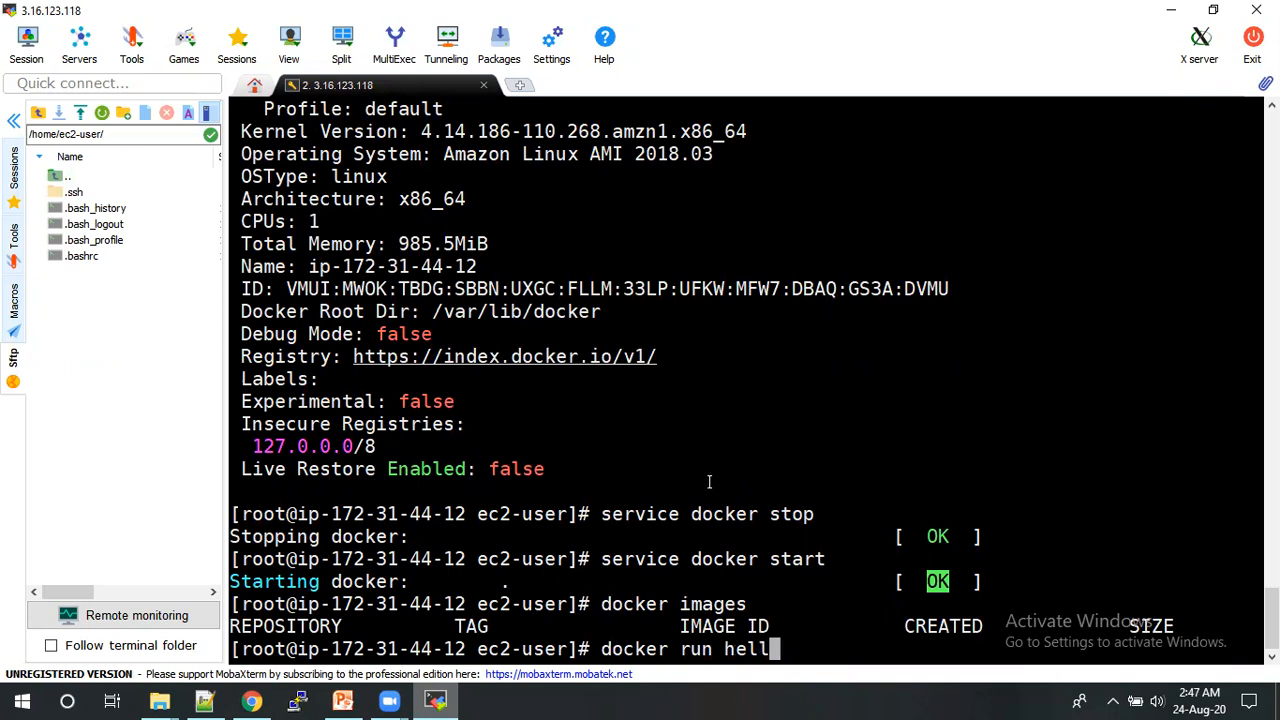
text(o-wo)
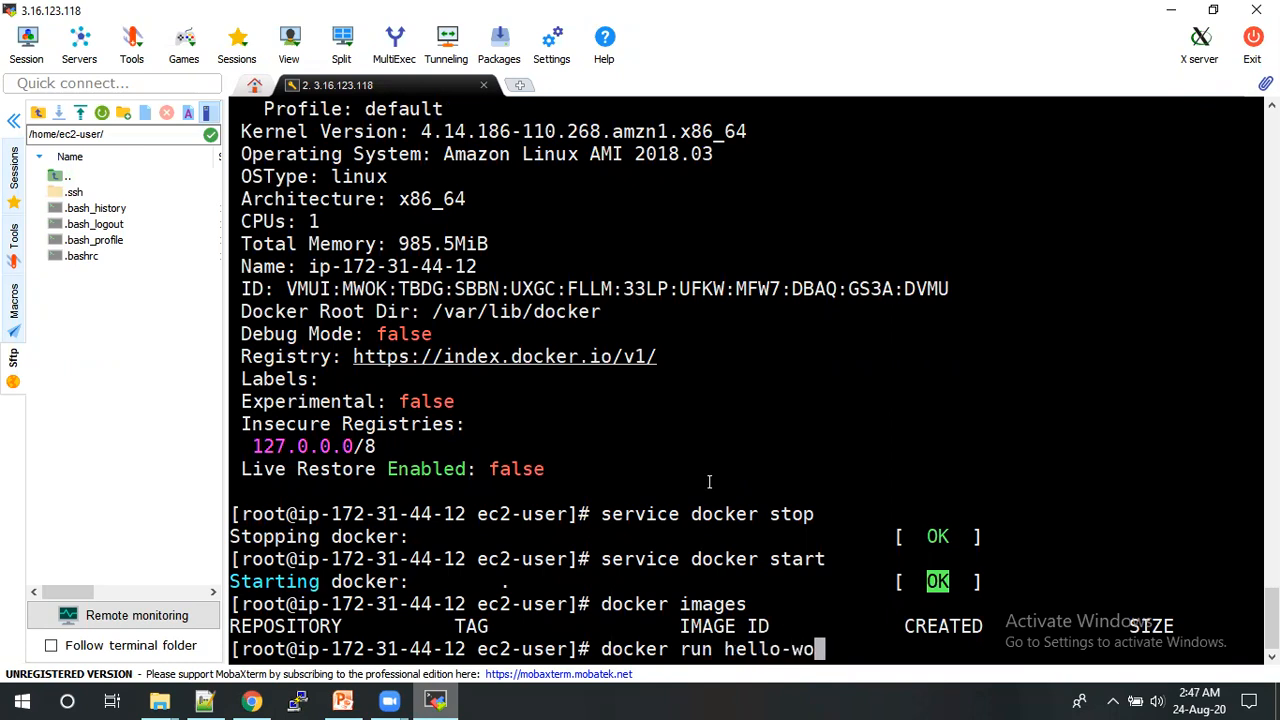
text(rld)
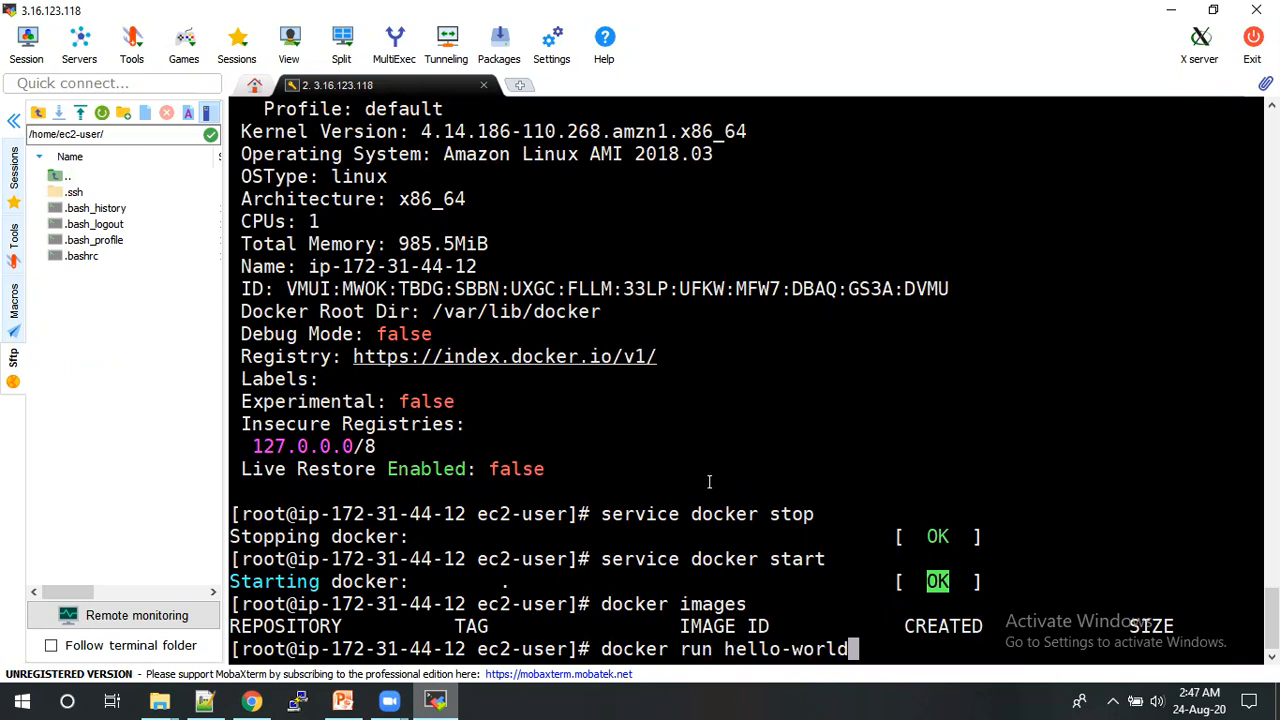
key(Return)
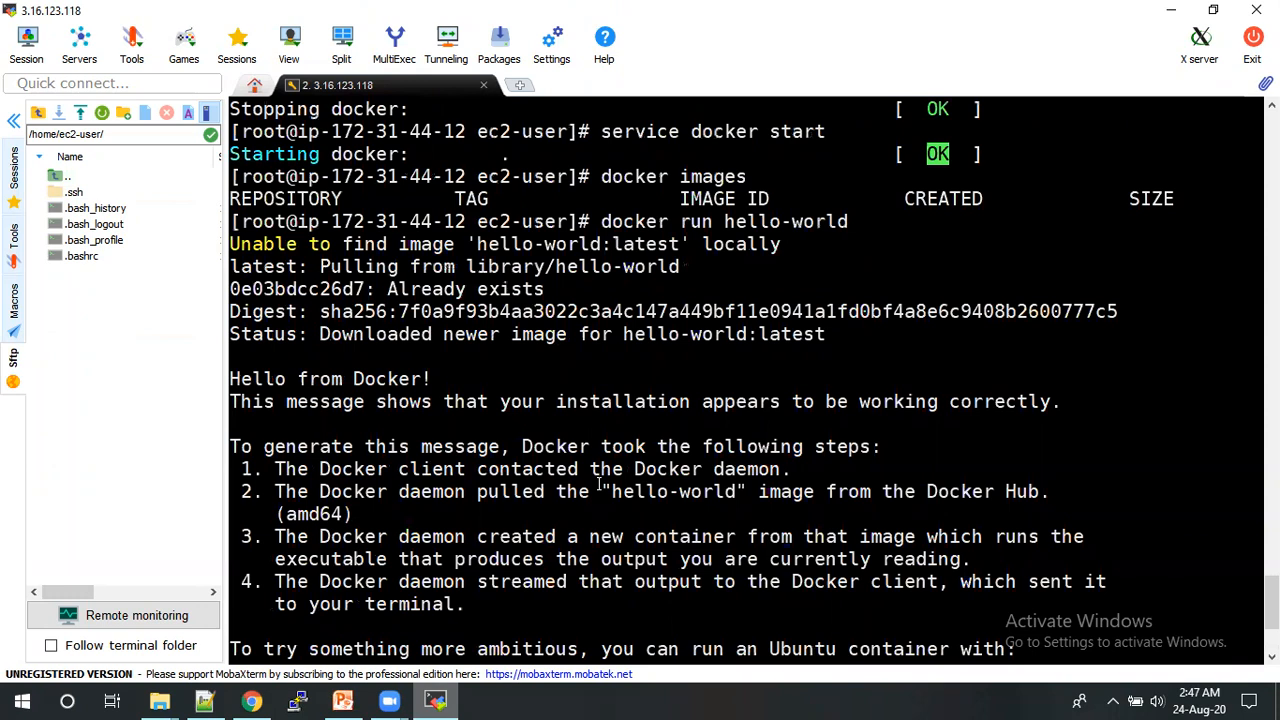
- Select 'hello-world' in the Hello from Docker output and scroll through the message
double_click(785, 221)
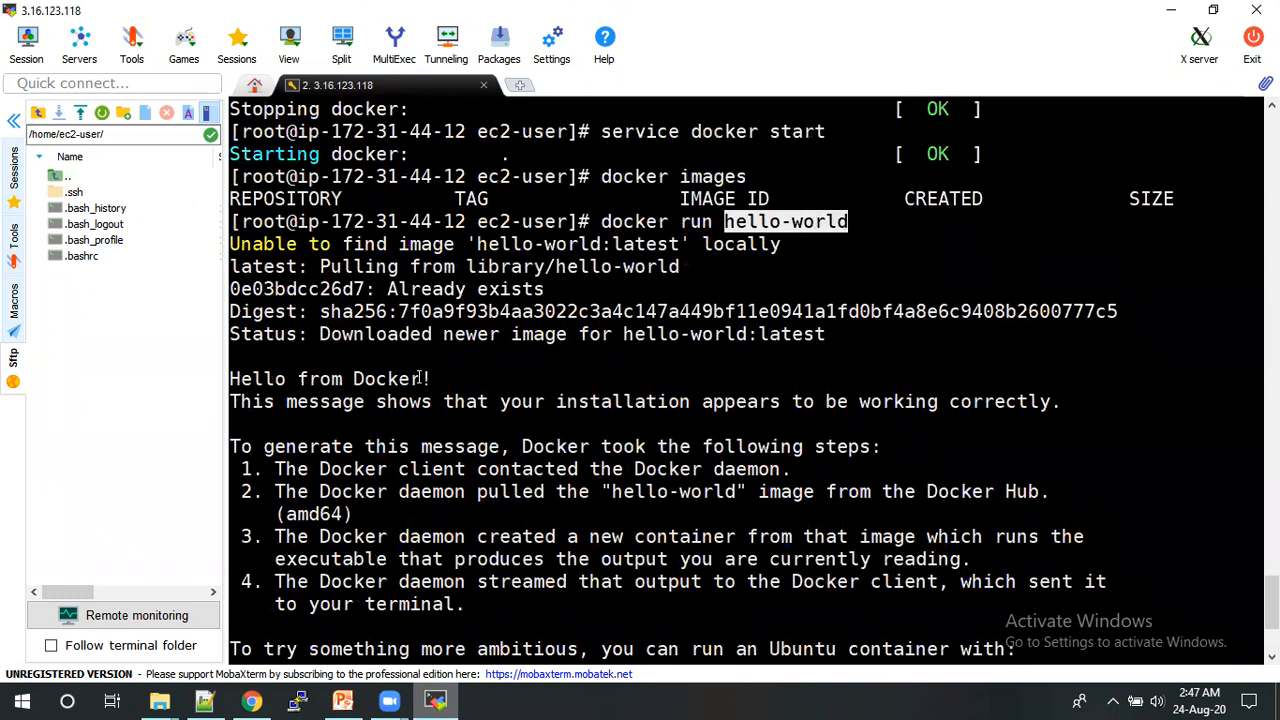
scroll(down, 3)
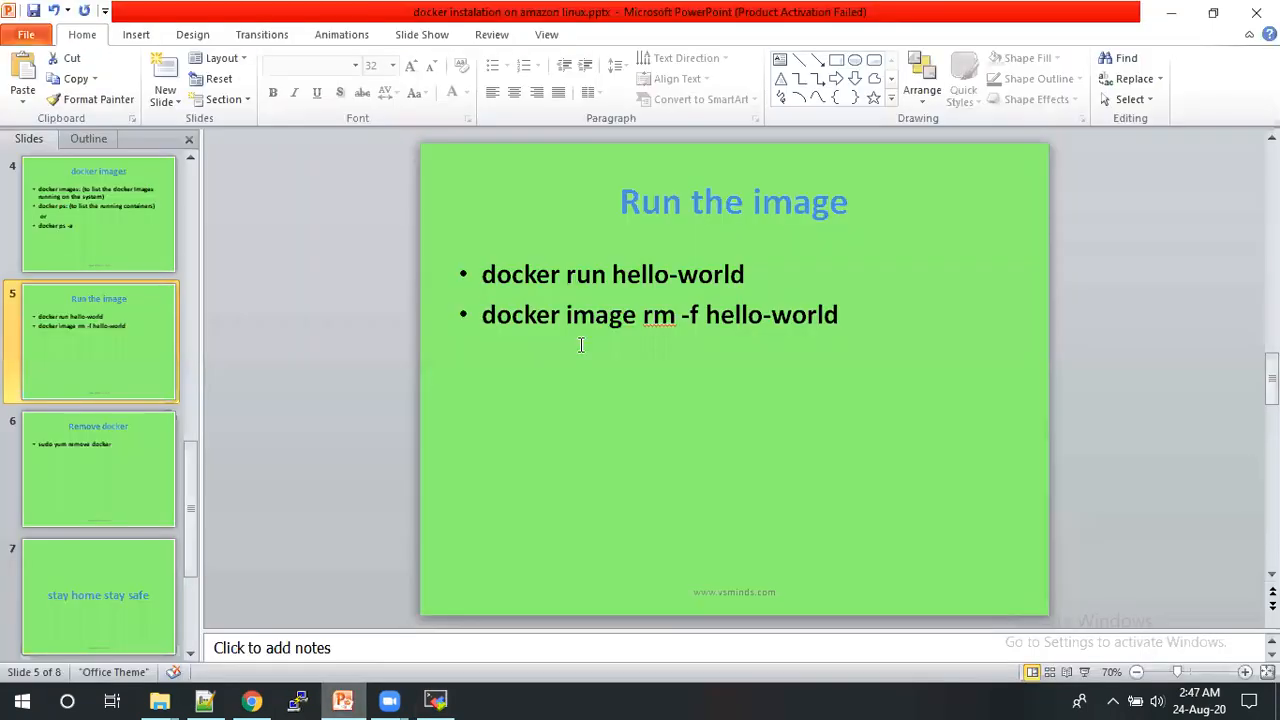
mouse_move(544, 309)
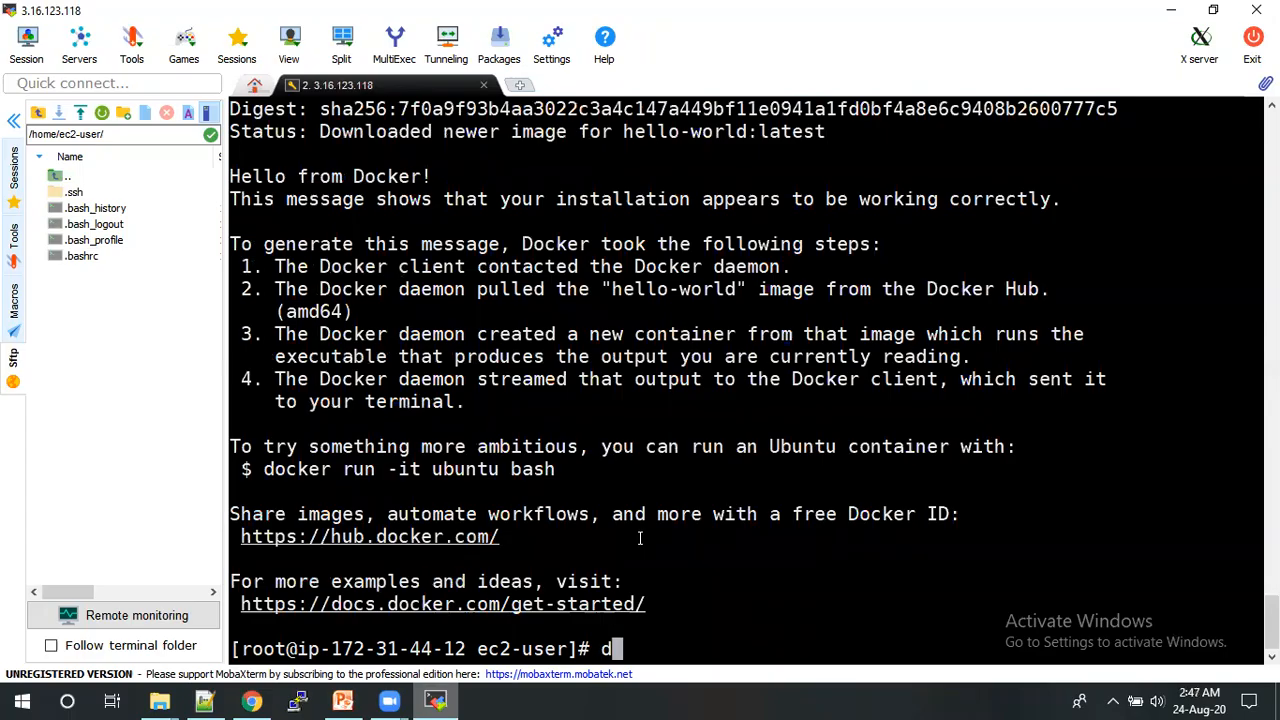
- Run 'docker images' to list hello-world latest, ID bf756fb1ae65, 13.3kB
text(ocker)
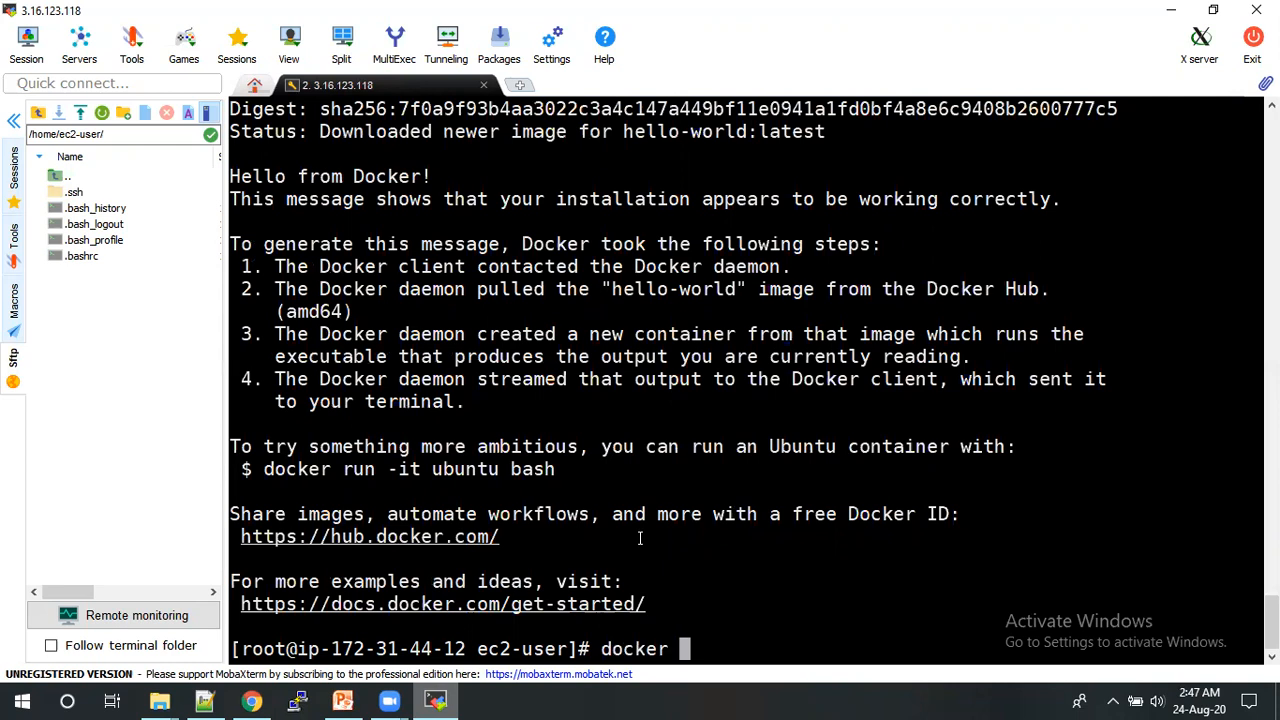
text(images)
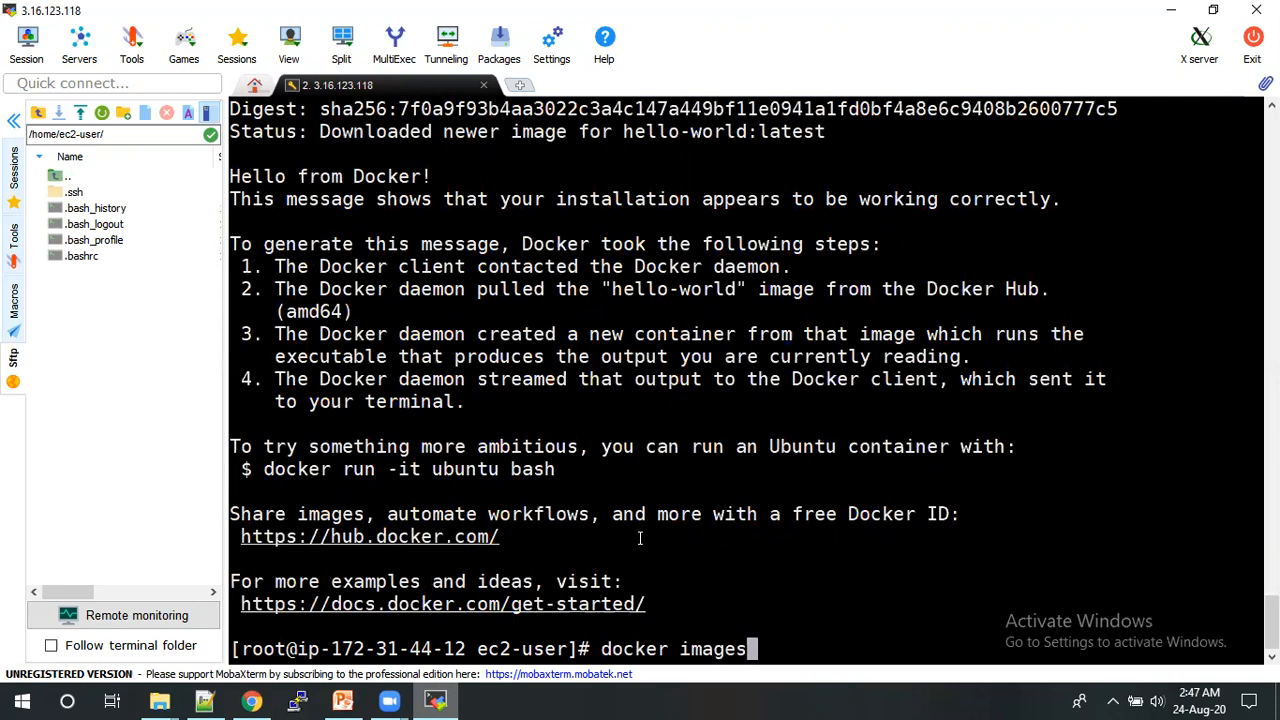
key(Return)
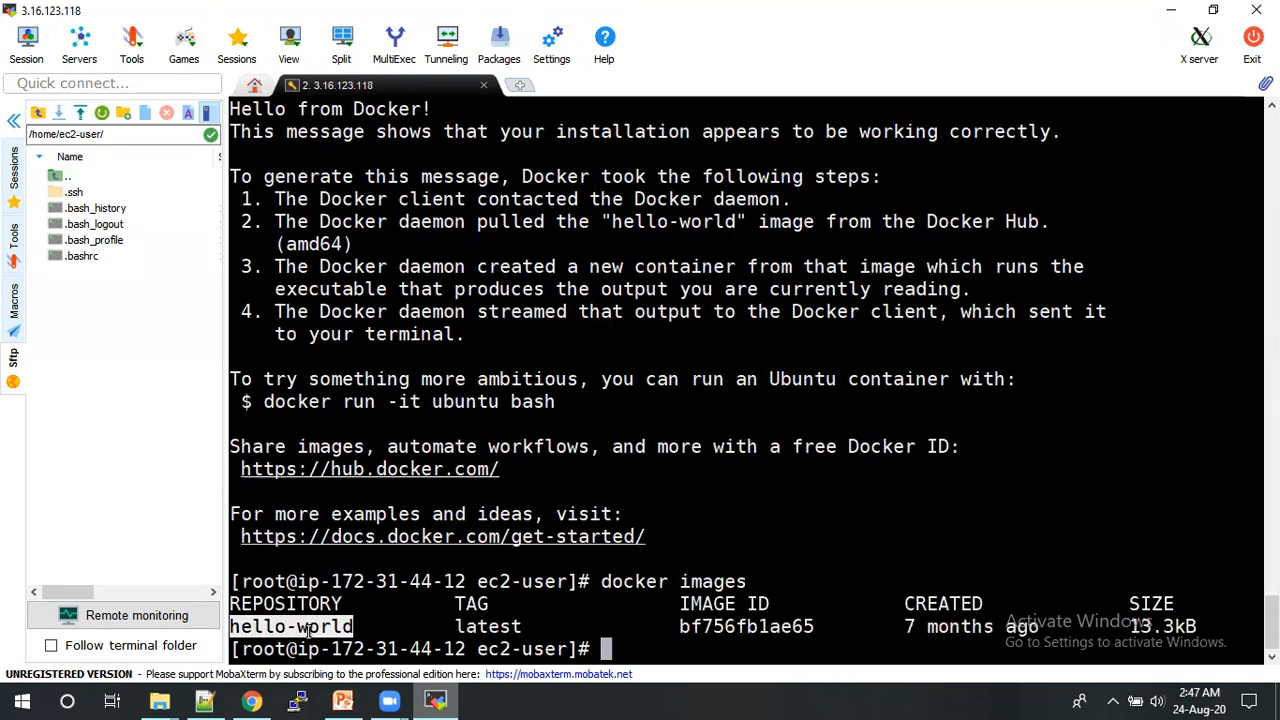
double_click(745, 626)
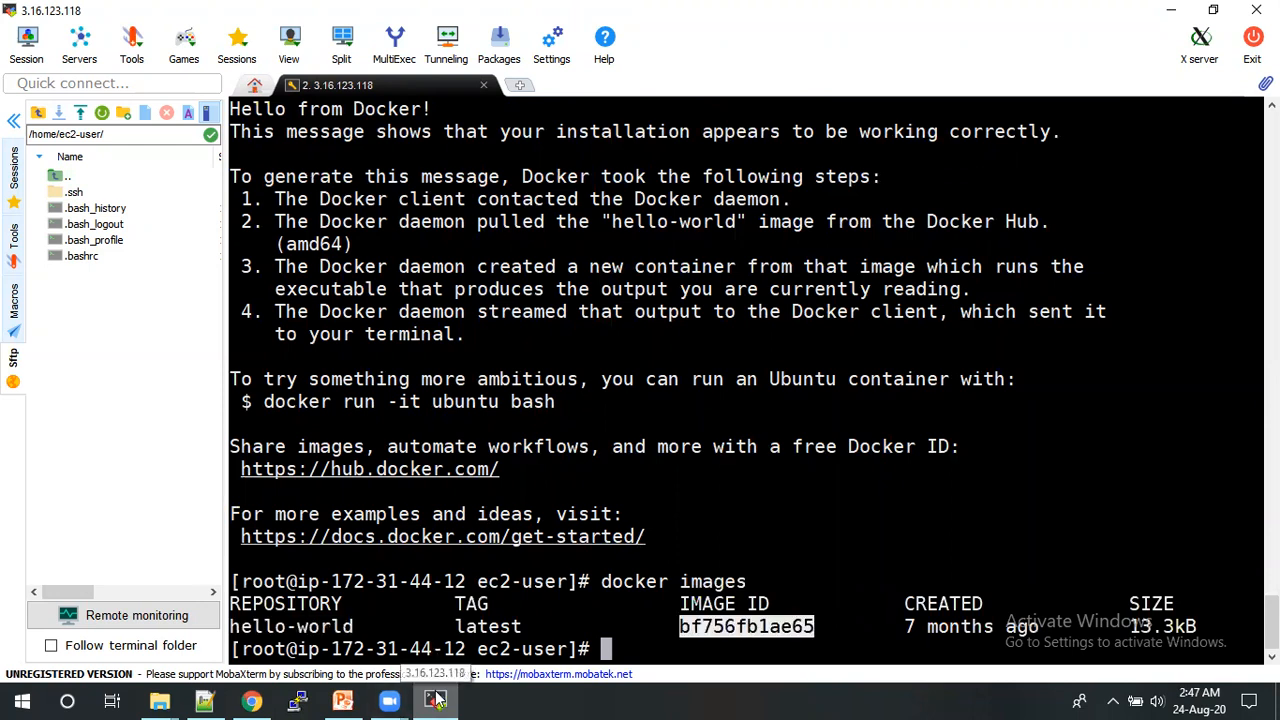
click(342, 700)
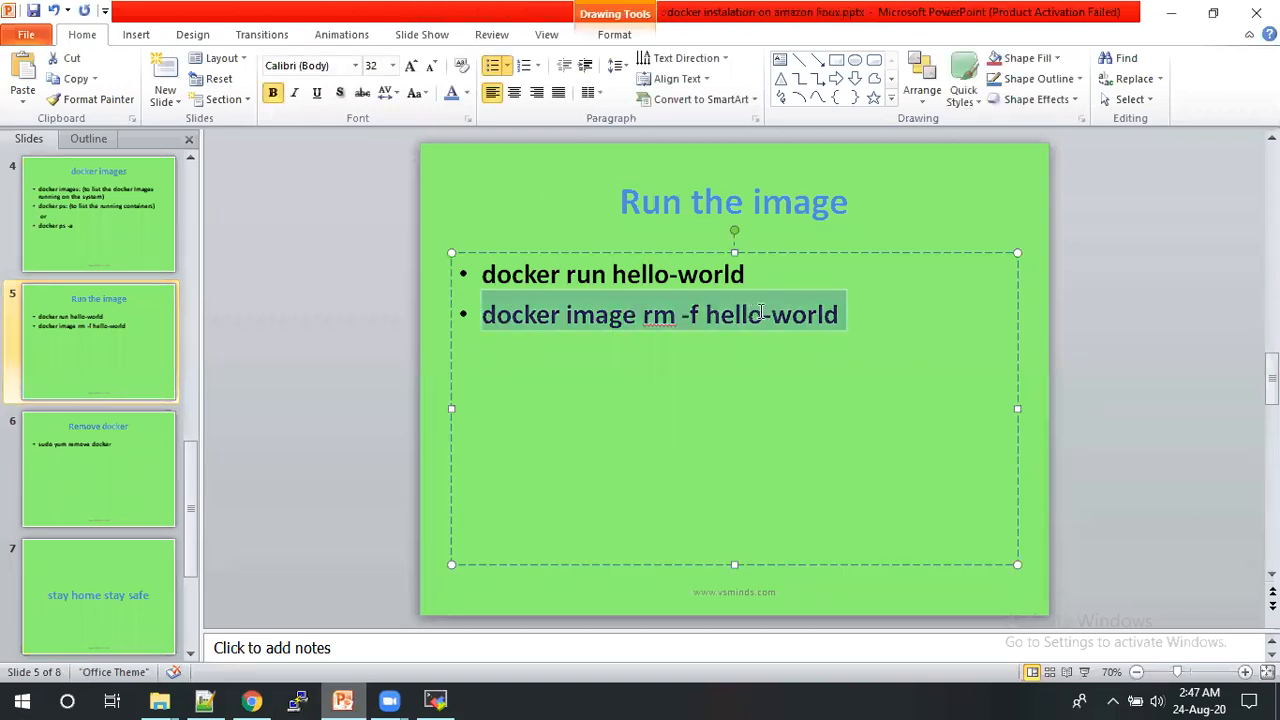
- Copy 'docker image rm -f hello-world' from the slide and paste it into MobaXterm
right_click(770, 314)
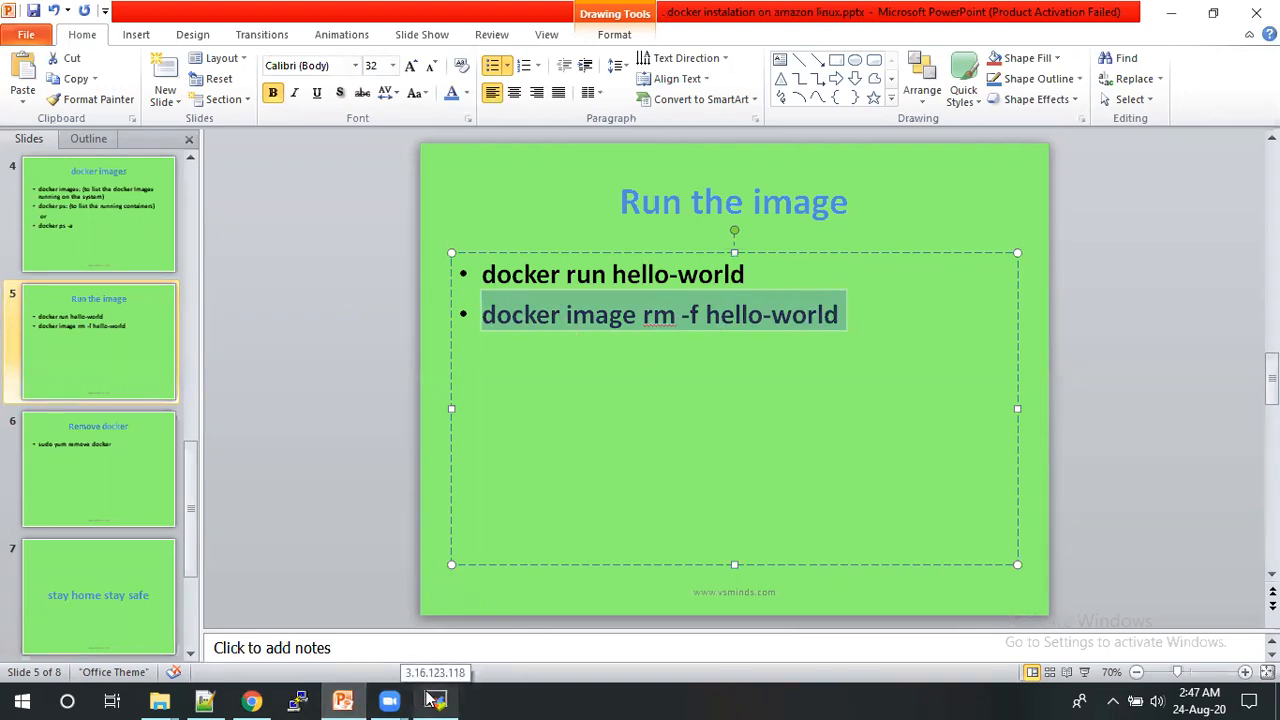
click(434, 700)
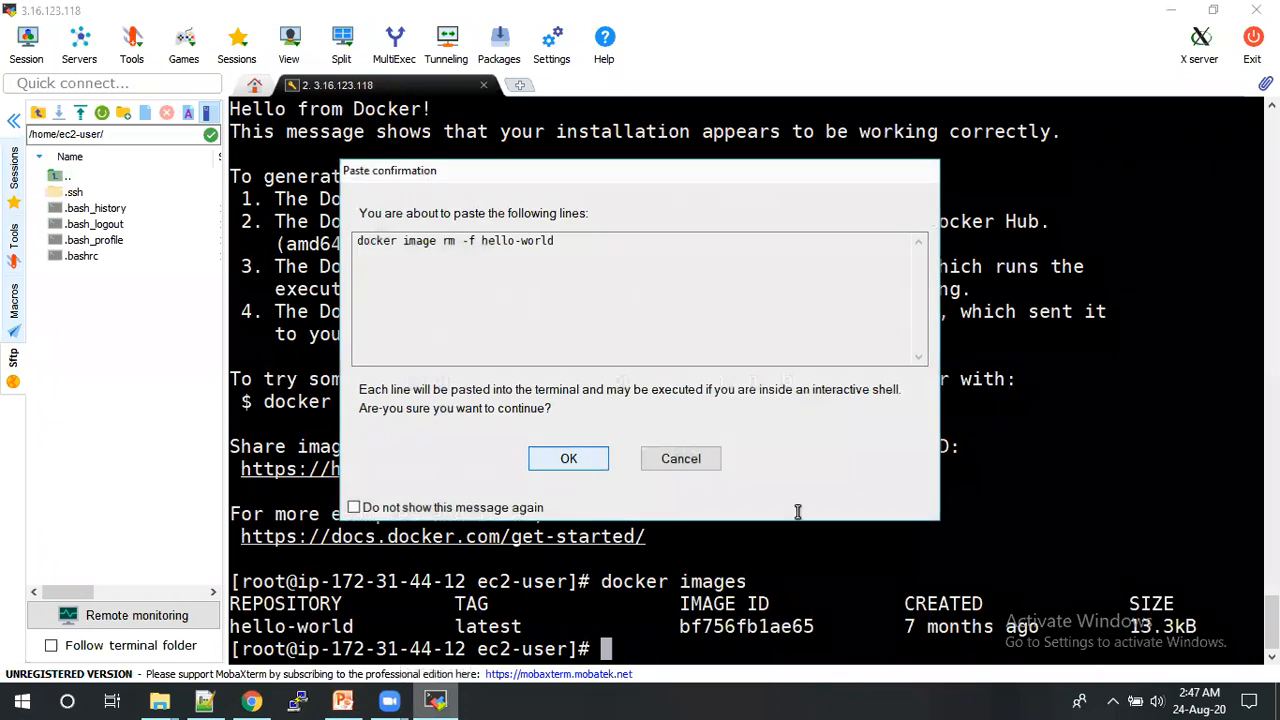
click(568, 458)
text(docker images)
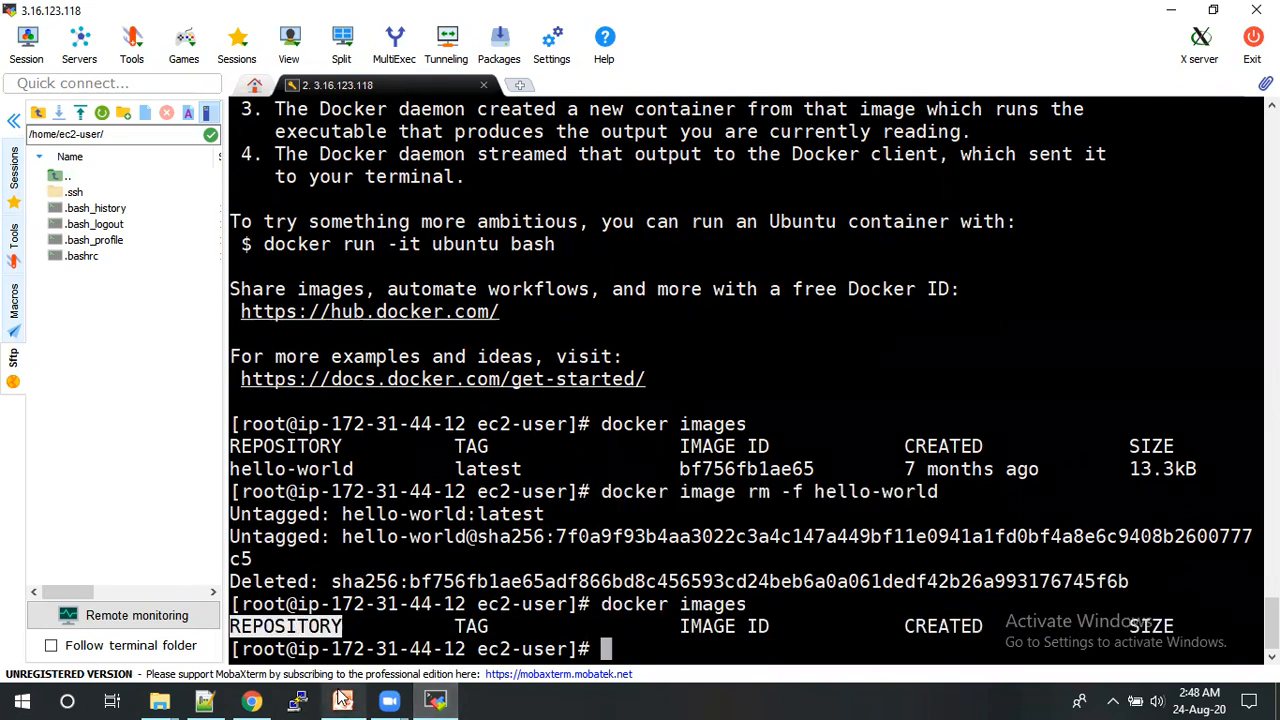
click(342, 700)
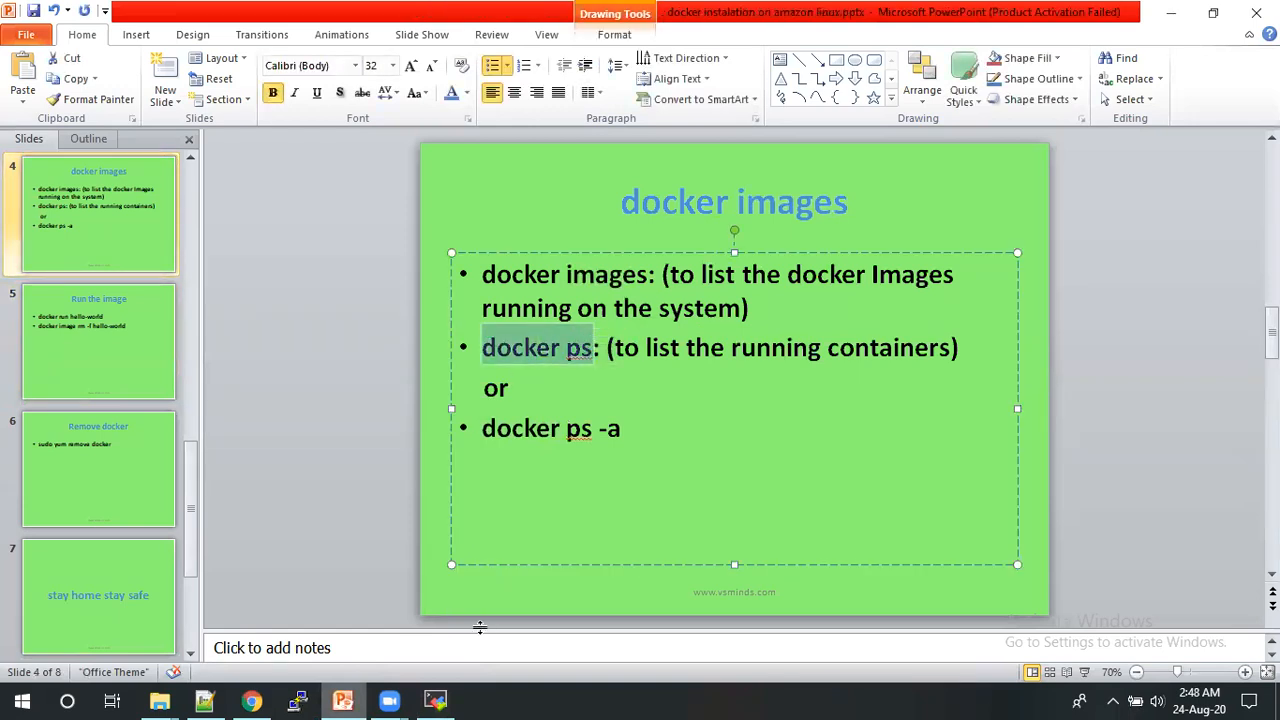
- Run 'docker ps' to confirm no containers are running
click(434, 700)
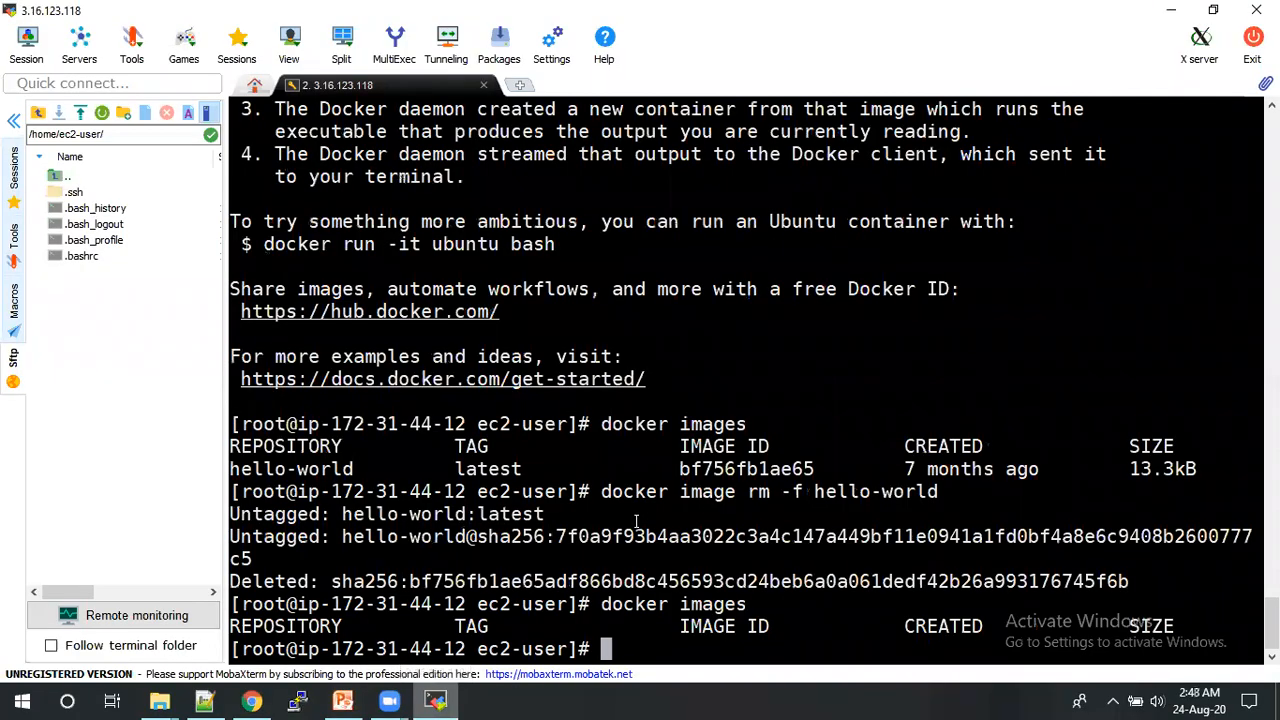
text(docker ps)
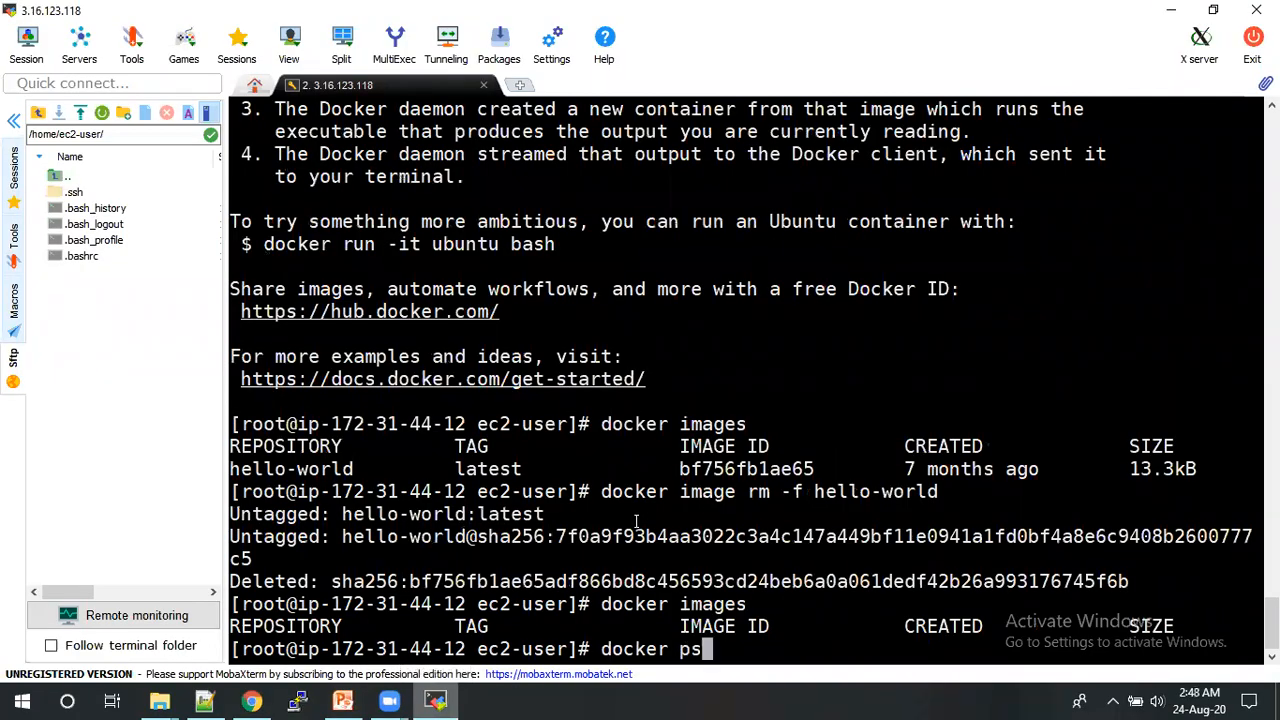
key(Return)
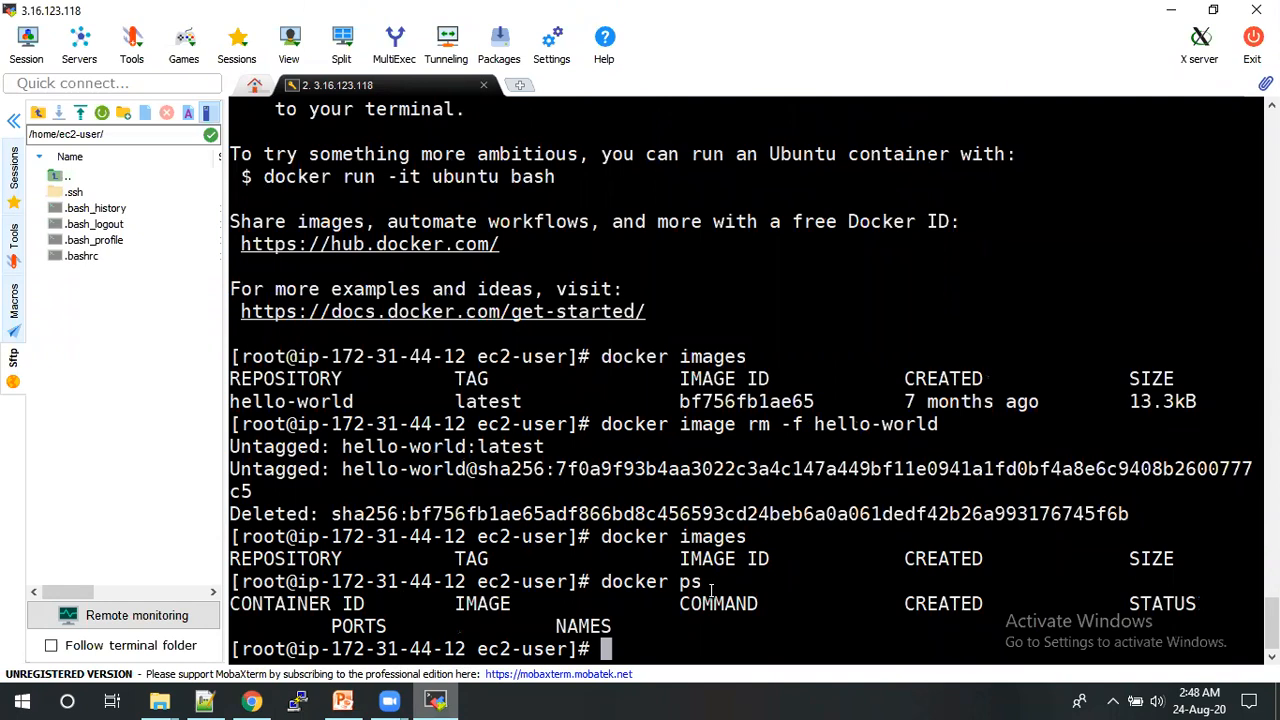
mouse_move(710, 590)
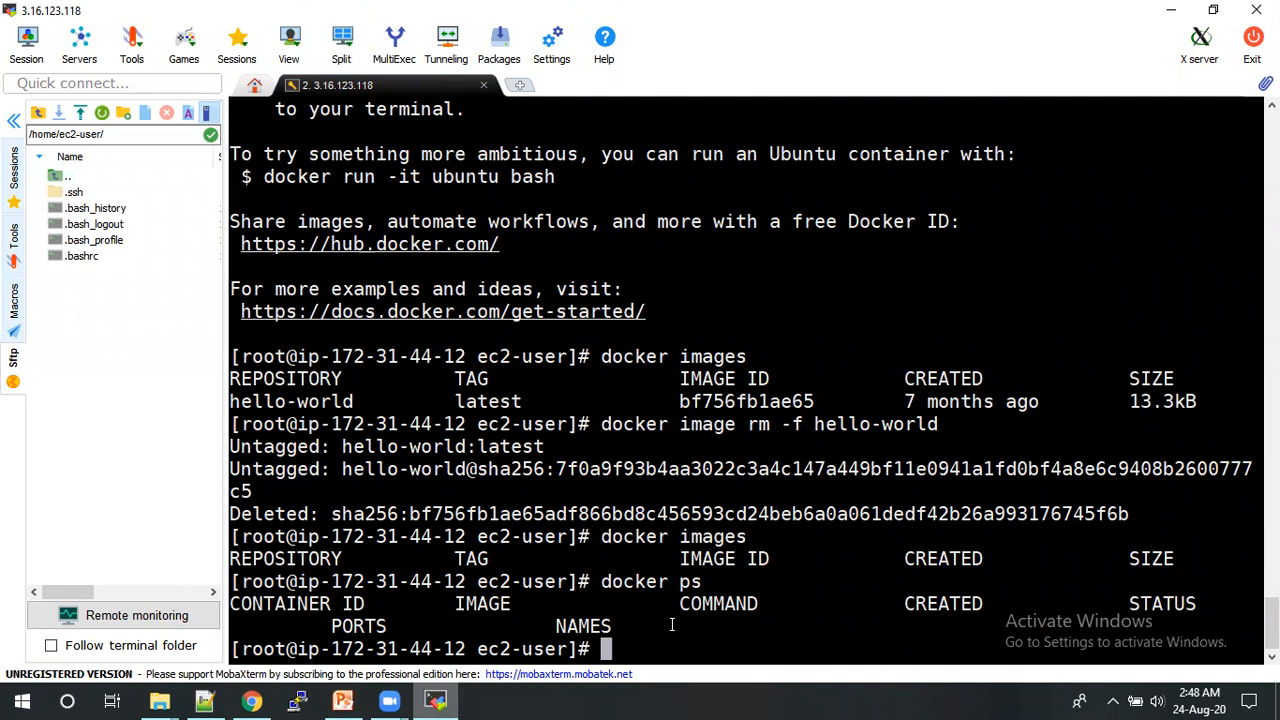
click(343, 700)
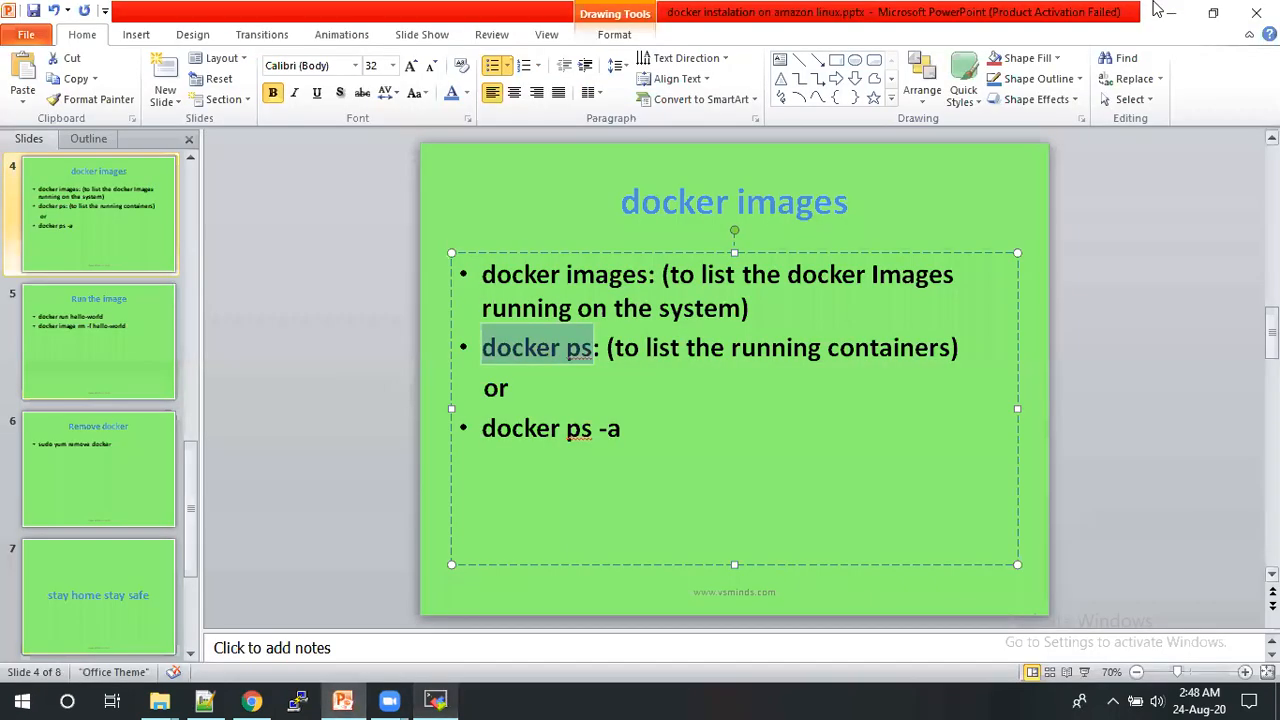
- Run 'yum remove docker' and answer y until the removal reports Complete
click(98, 468)
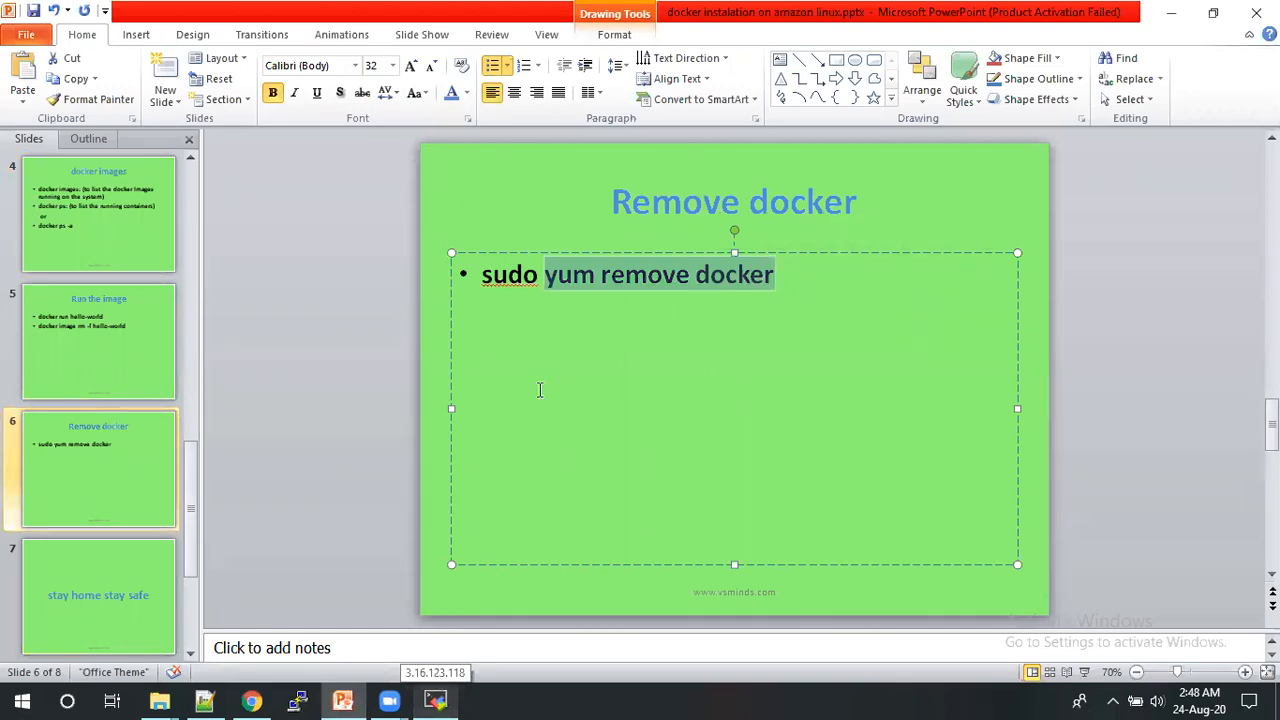
mouse_move(696, 527)
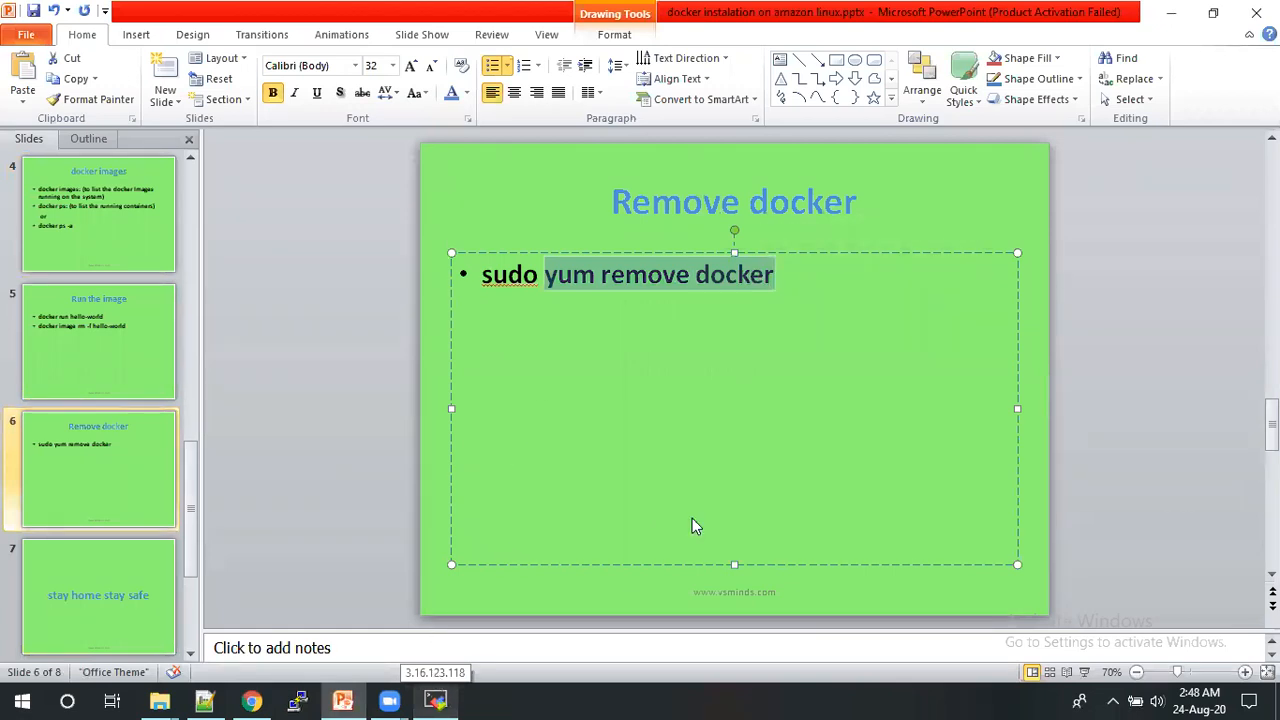
click(434, 700)
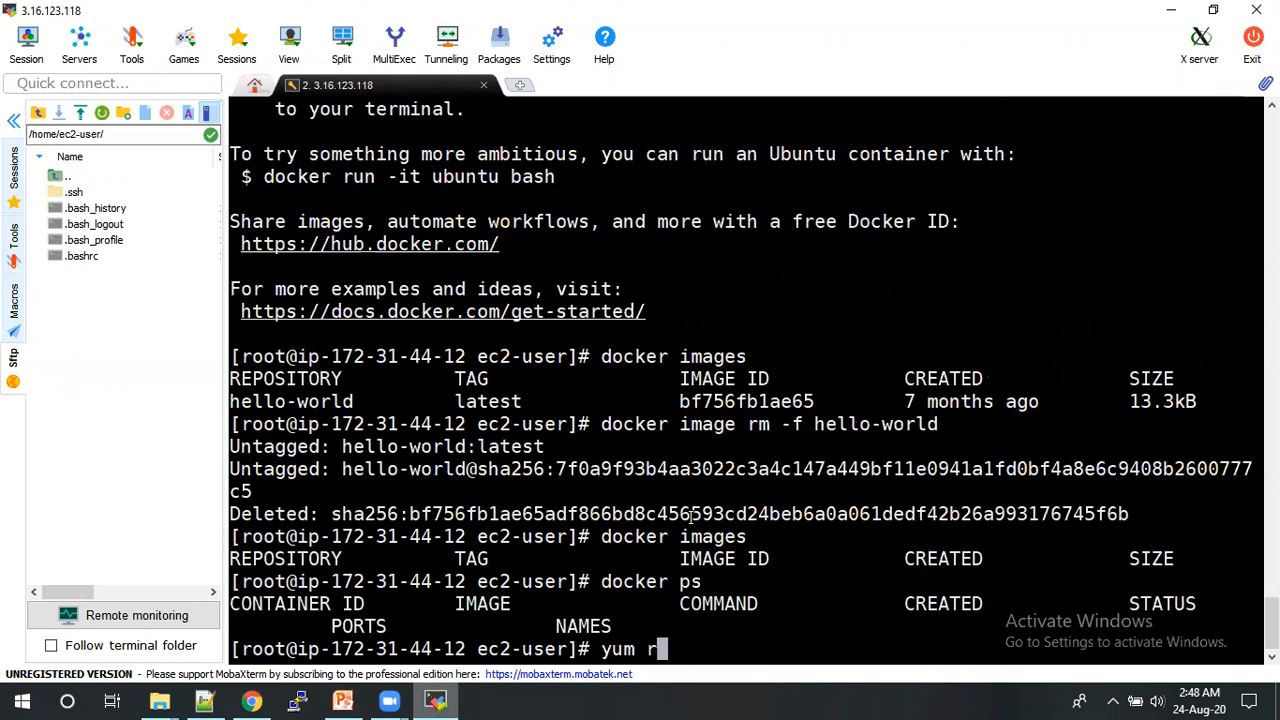
text(emopve dock)
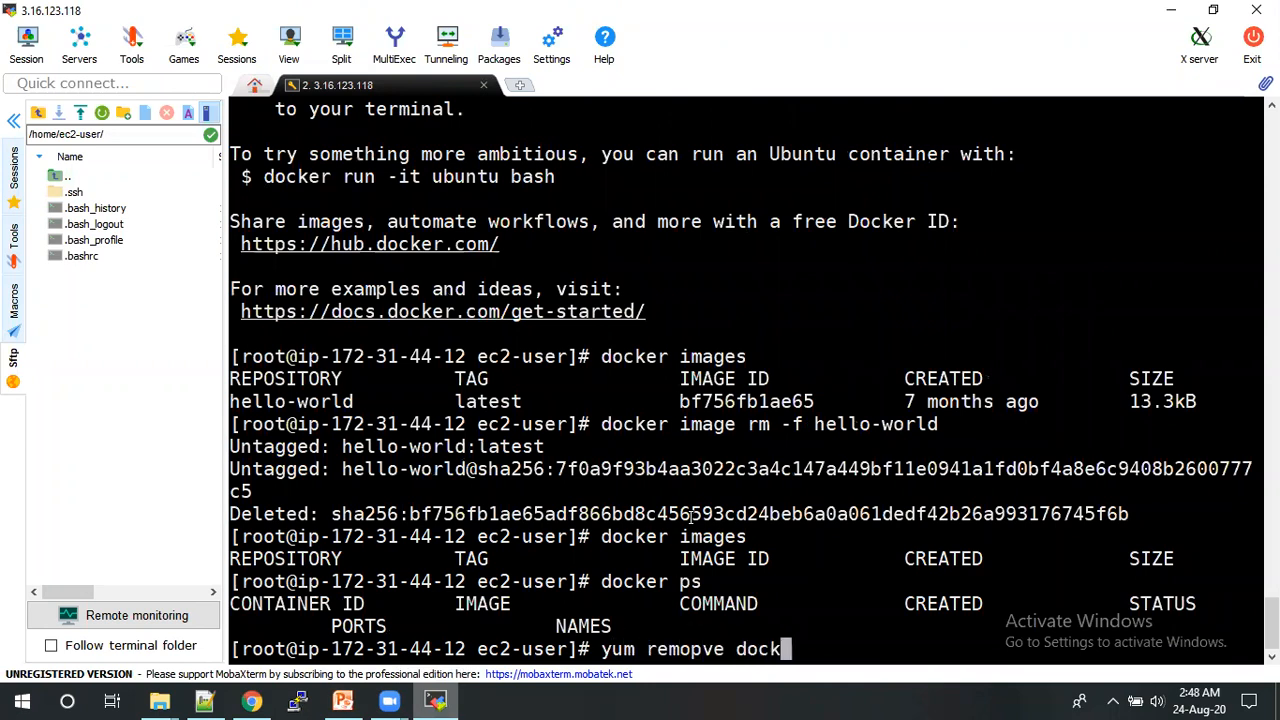
text(er)
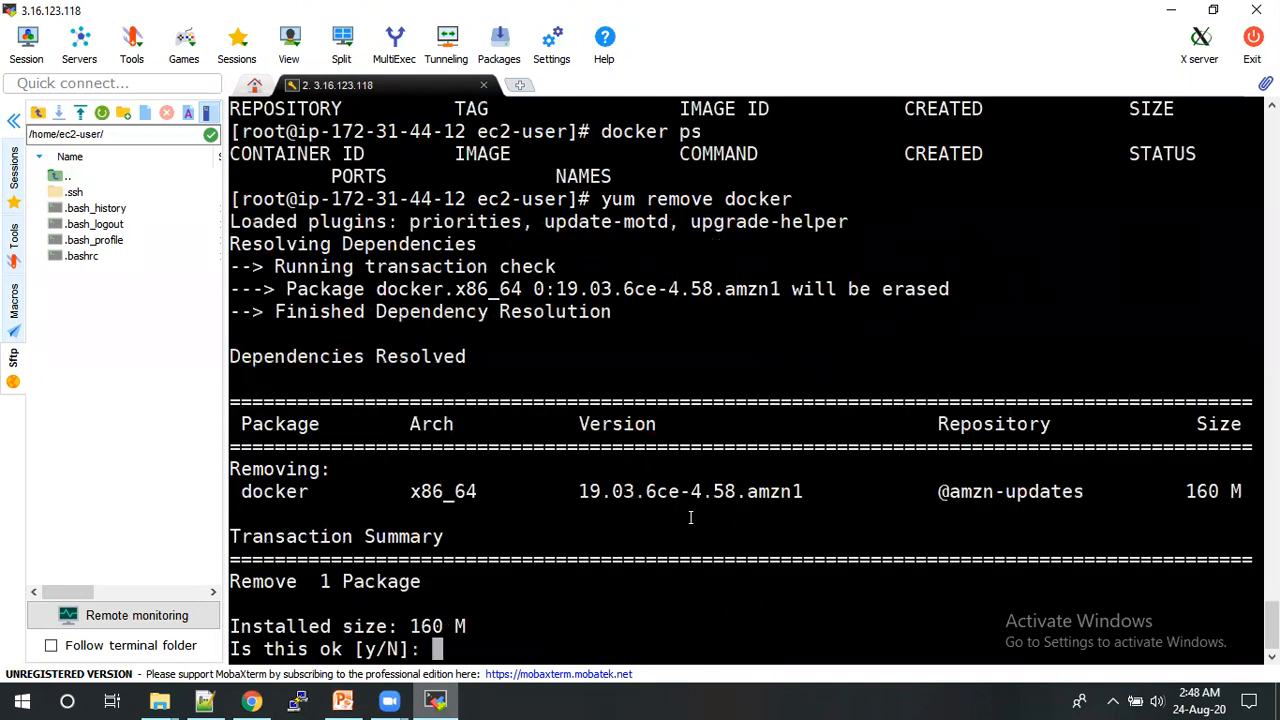
text(y)
text(d)
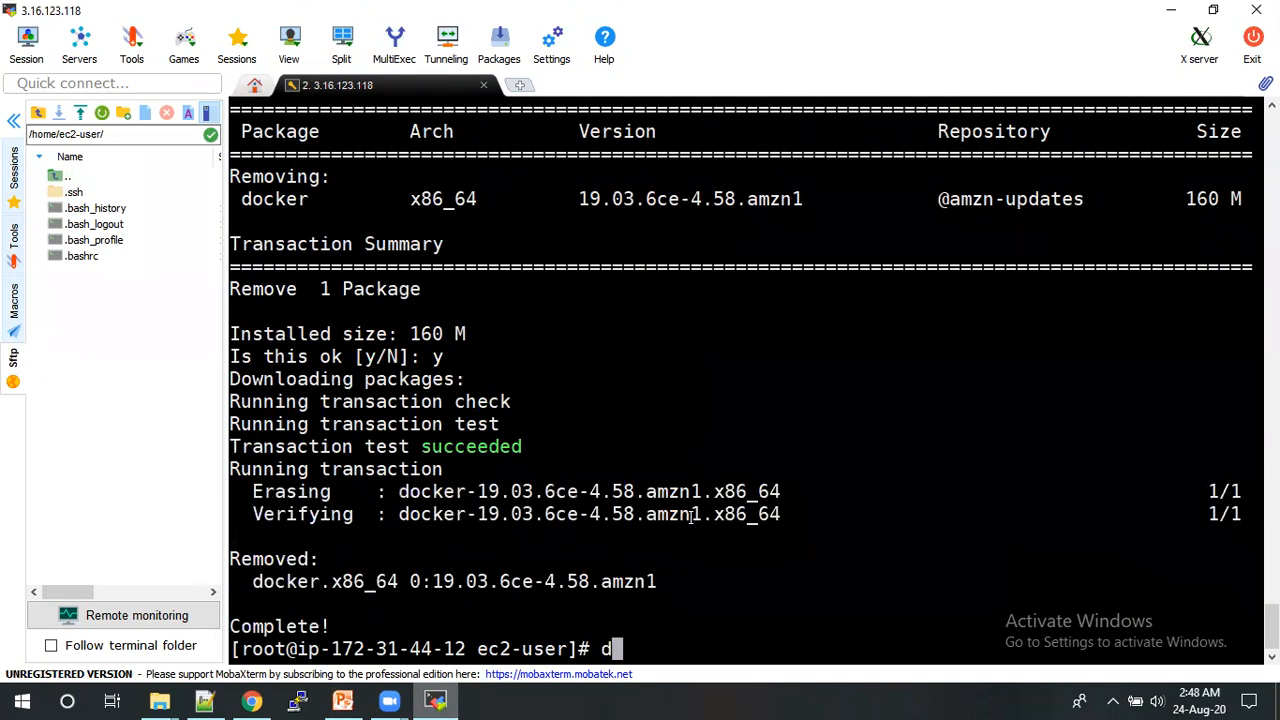
text(ocke)
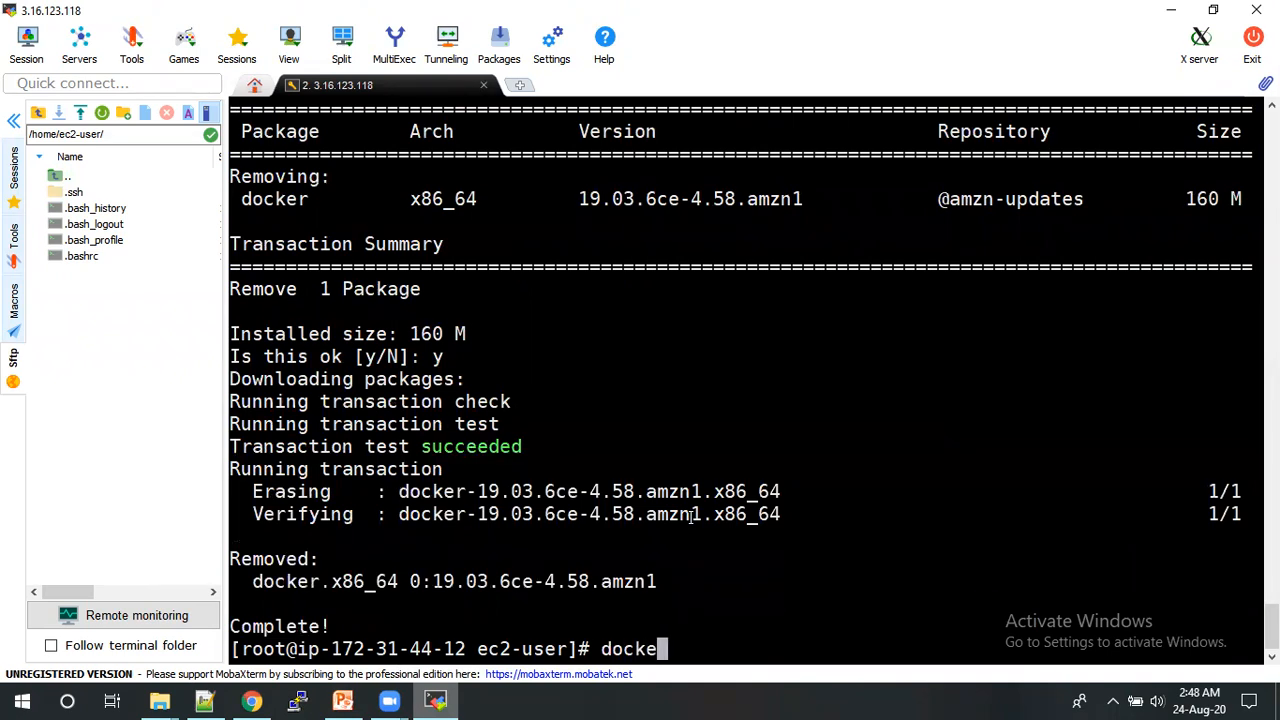
key(Return)
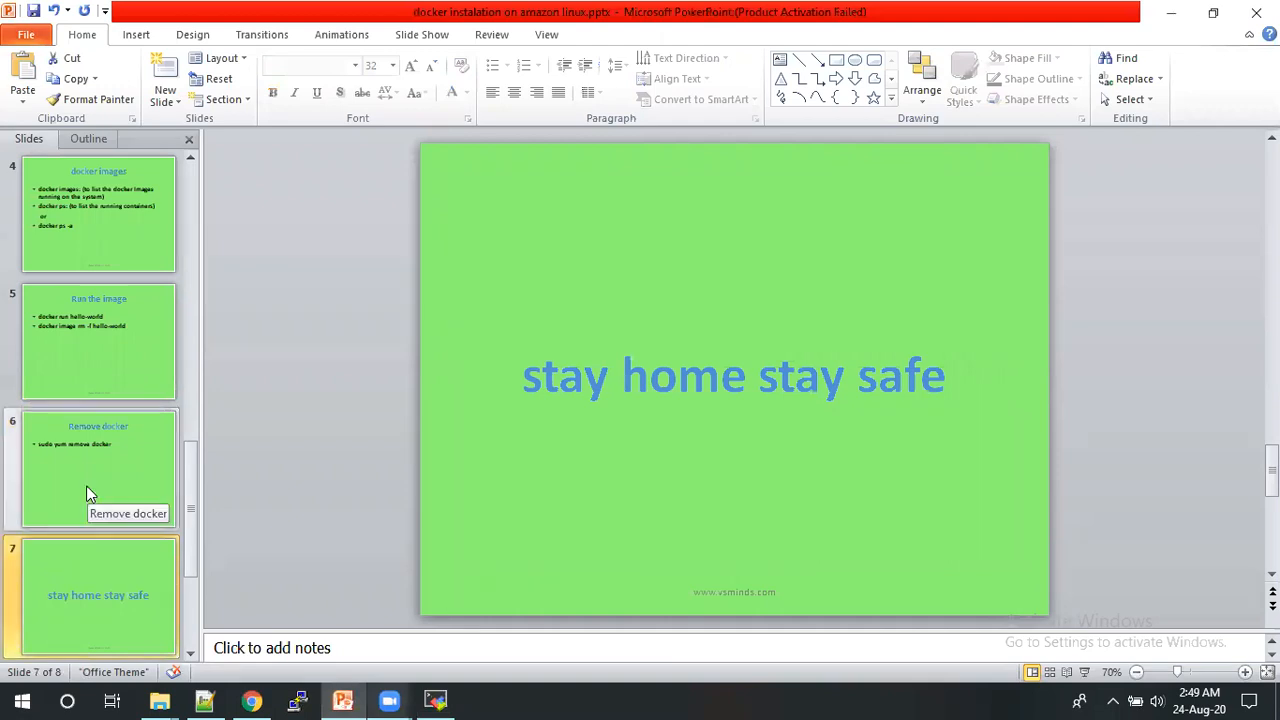
- Show slide 8, the closing subscribe slide
click(98, 595)
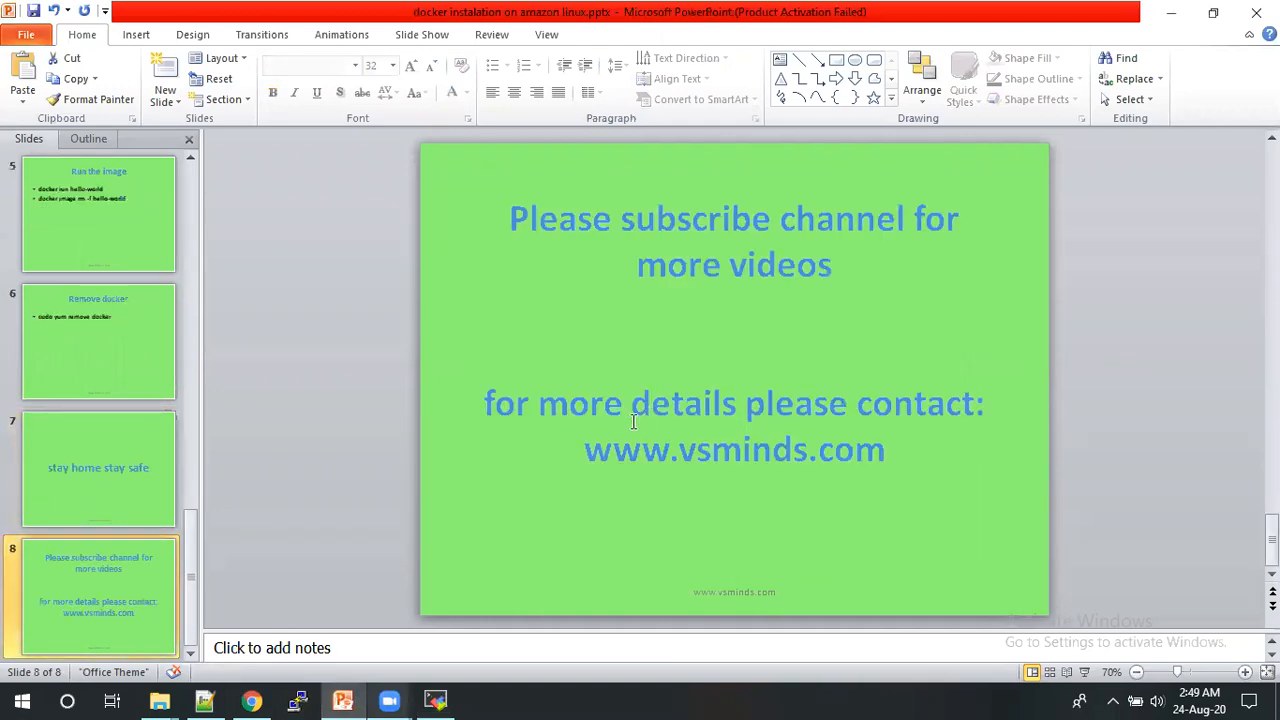
mouse_move(635, 474)
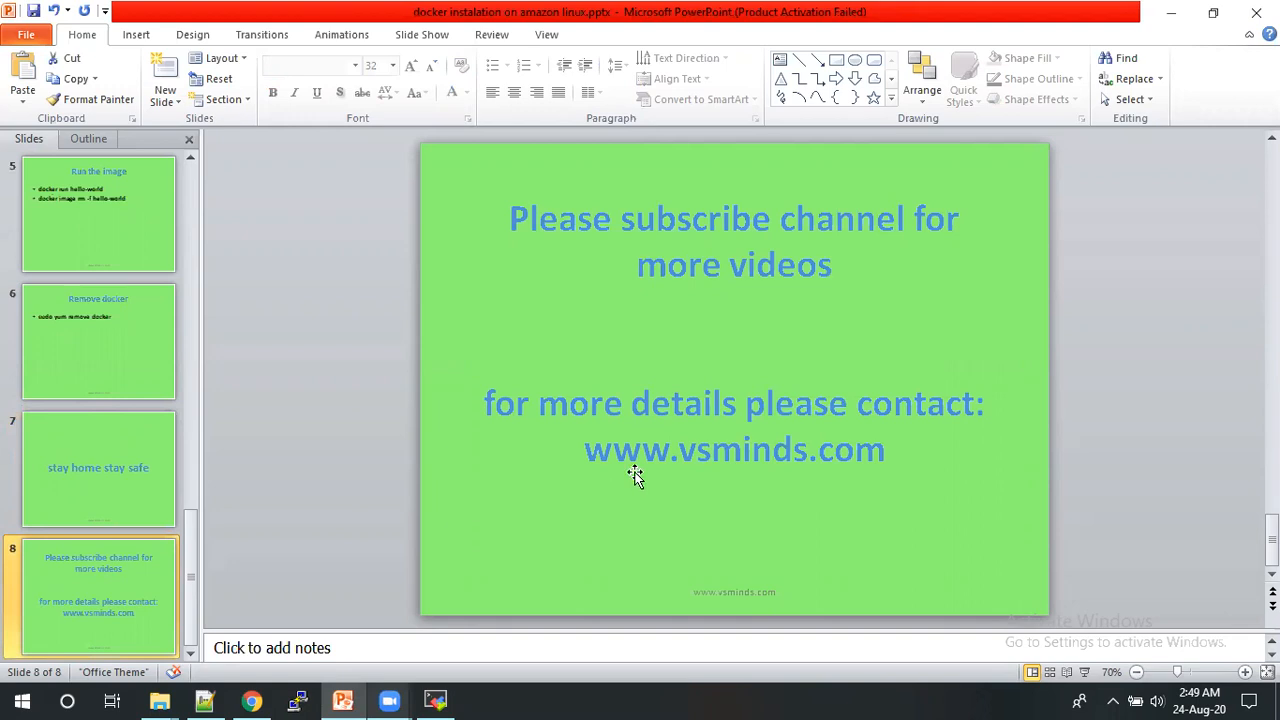
mouse_move(389, 700)
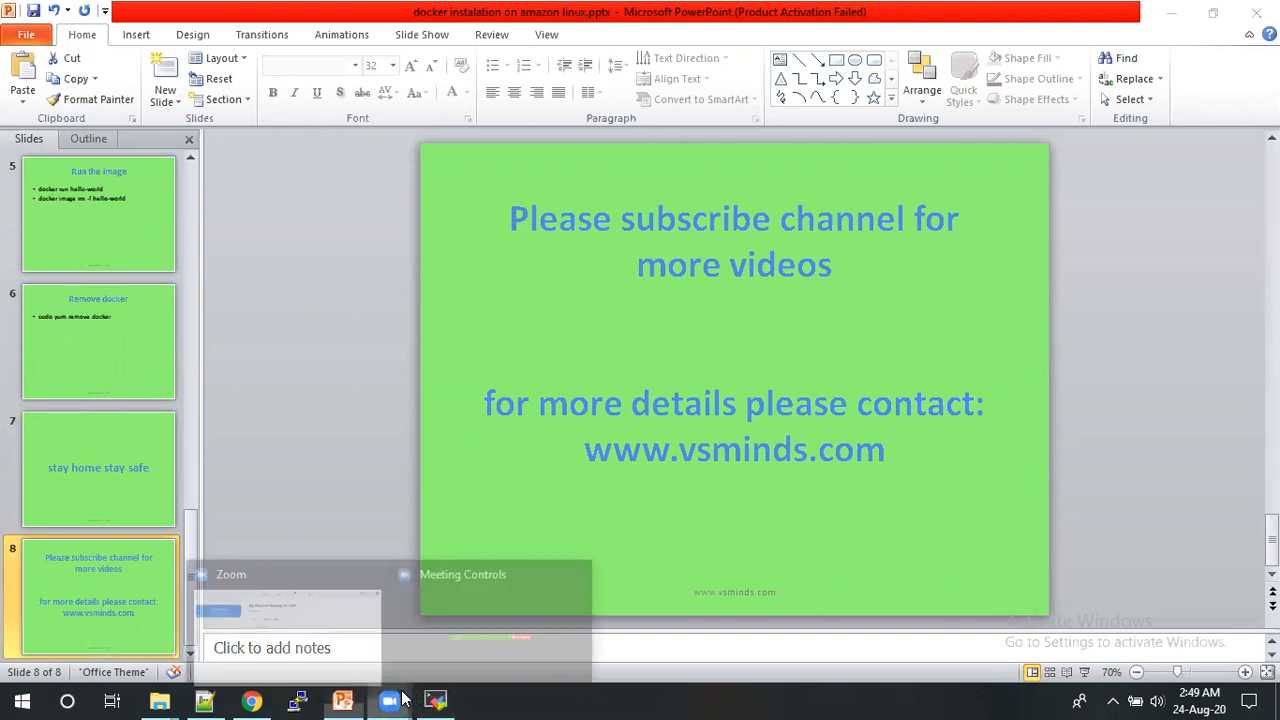